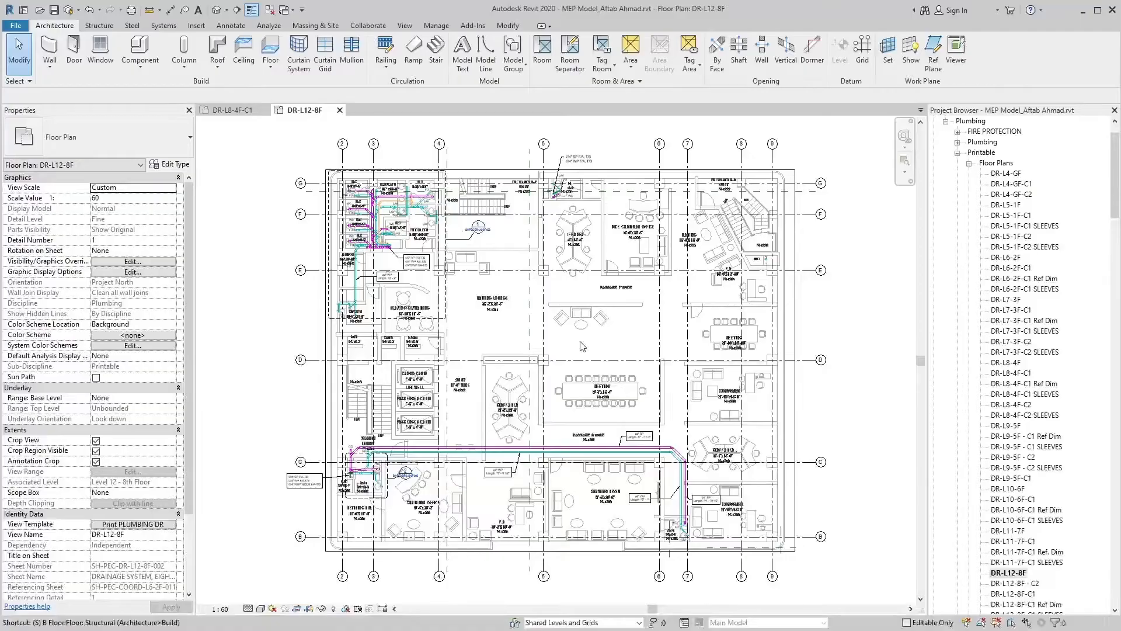
mouse_move(577, 352)
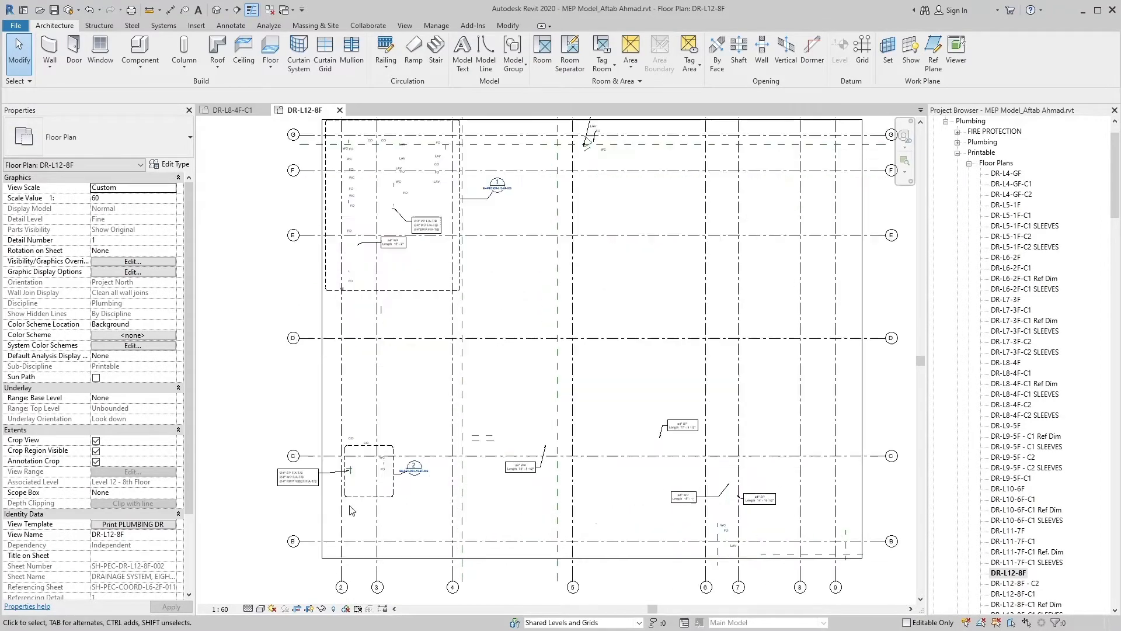
Zoom around the DR-L8-4F-C1 toilet and kitchen callout to review the pipe tags.
scroll(up, 3)
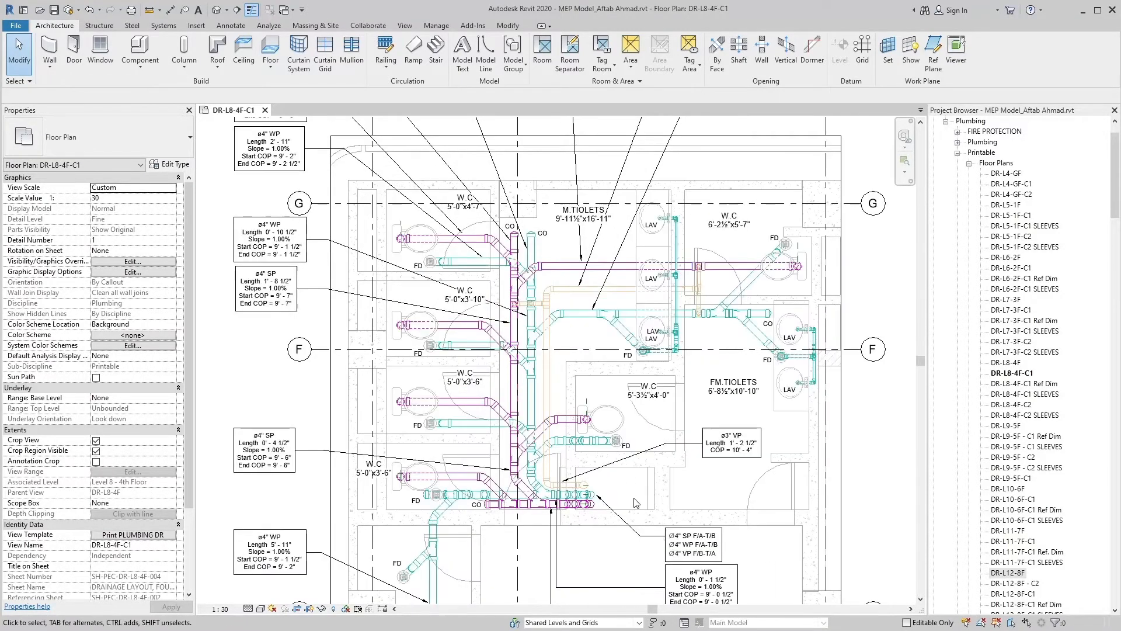
scroll(down, 3)
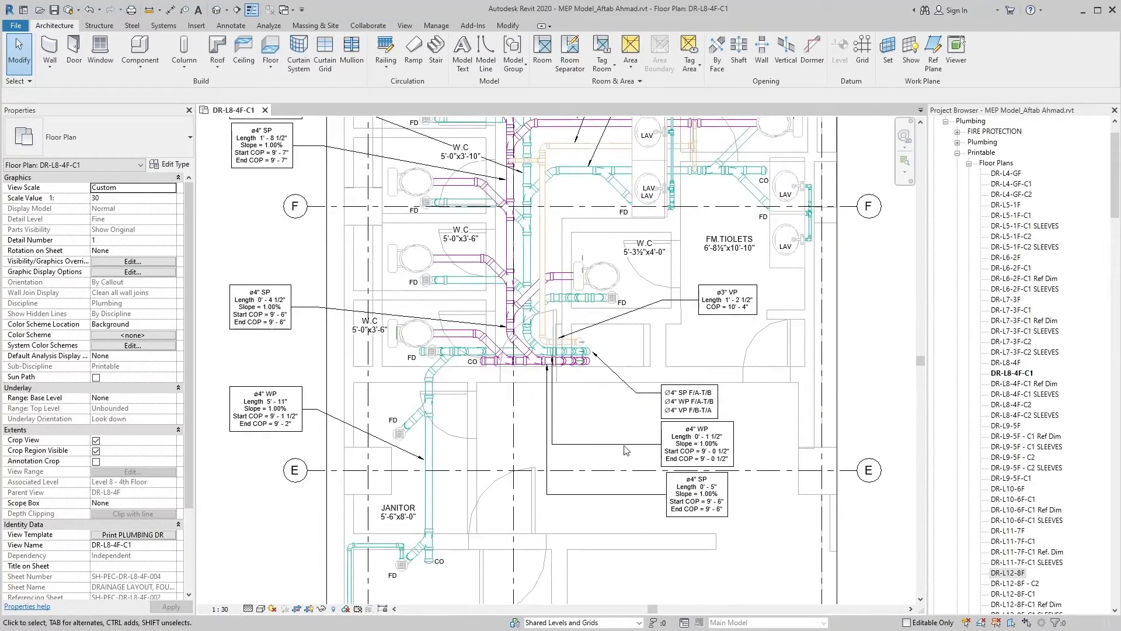
scroll(down, 3)
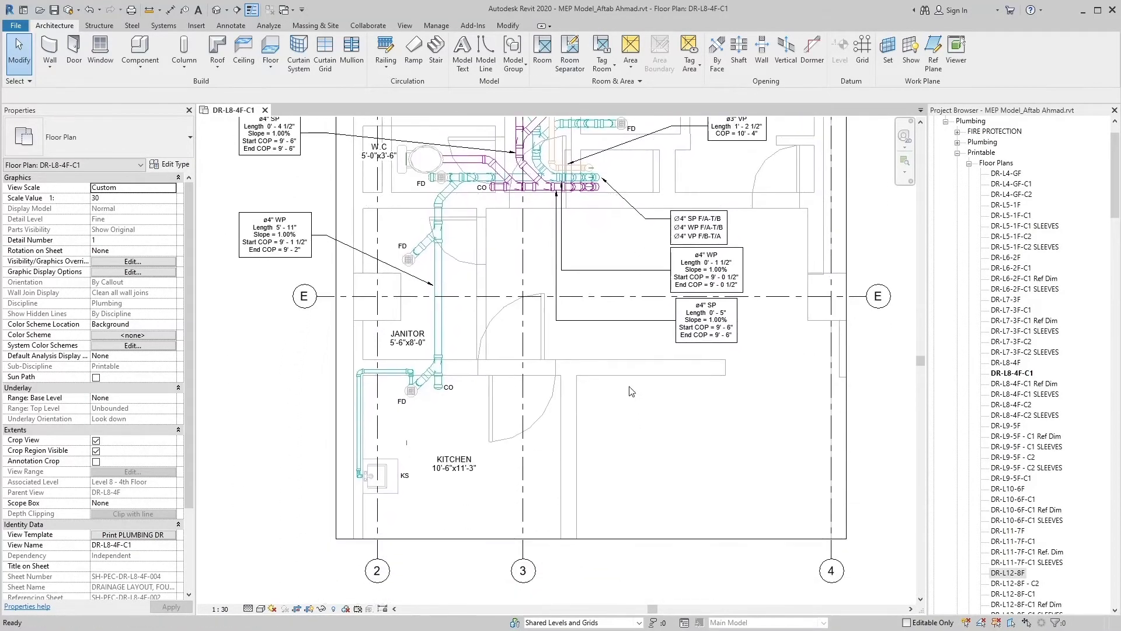
scroll(down, 3)
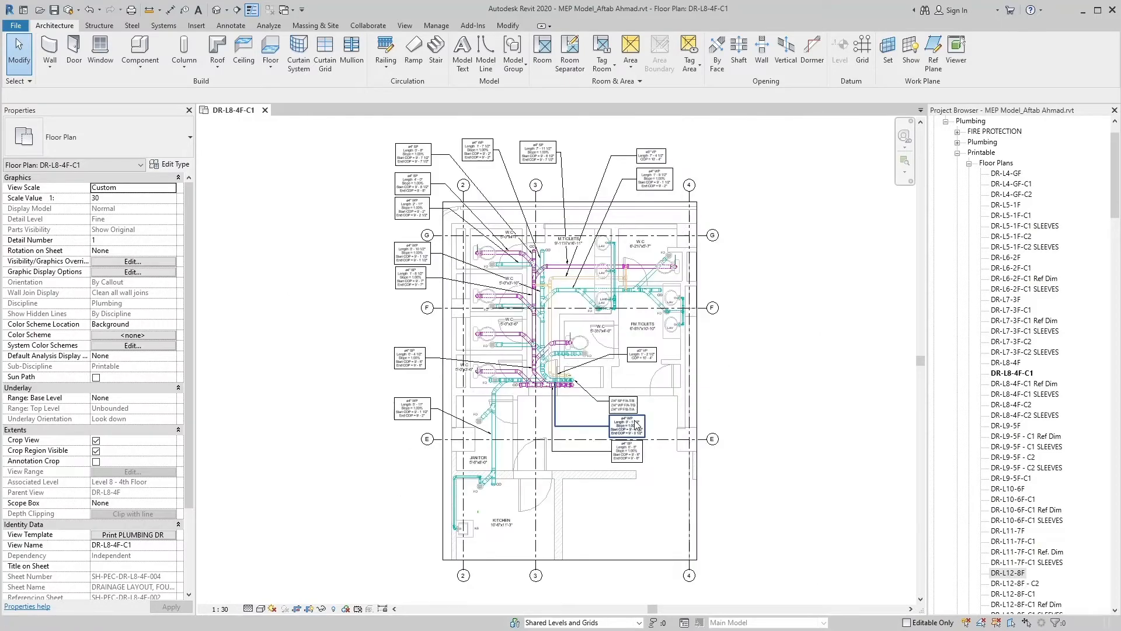
click(725, 539)
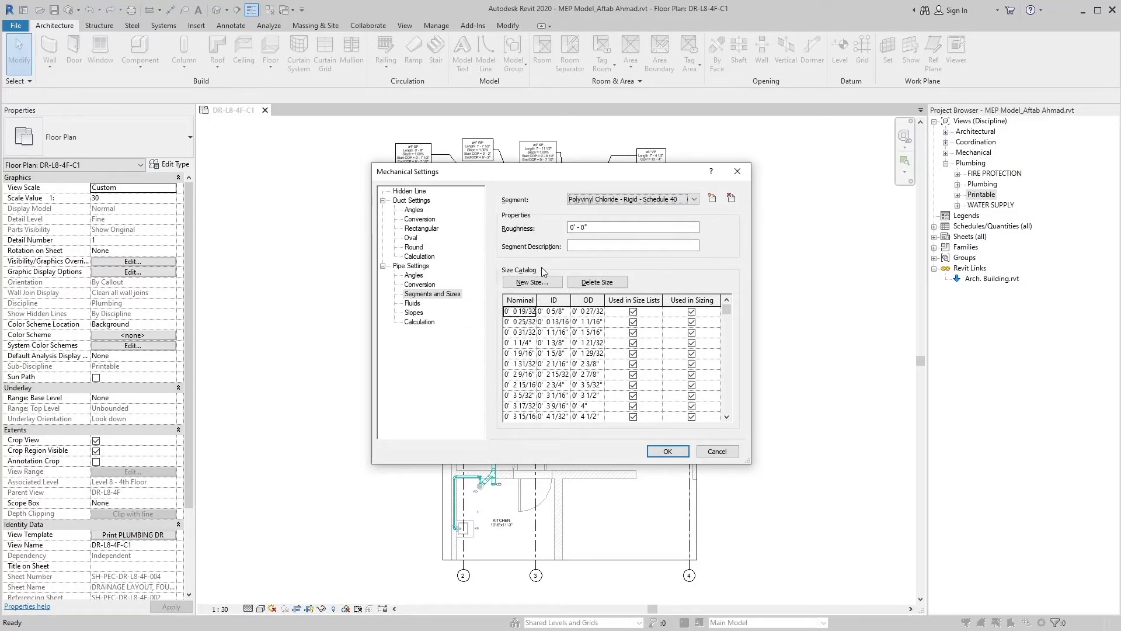
mouse_move(545, 203)
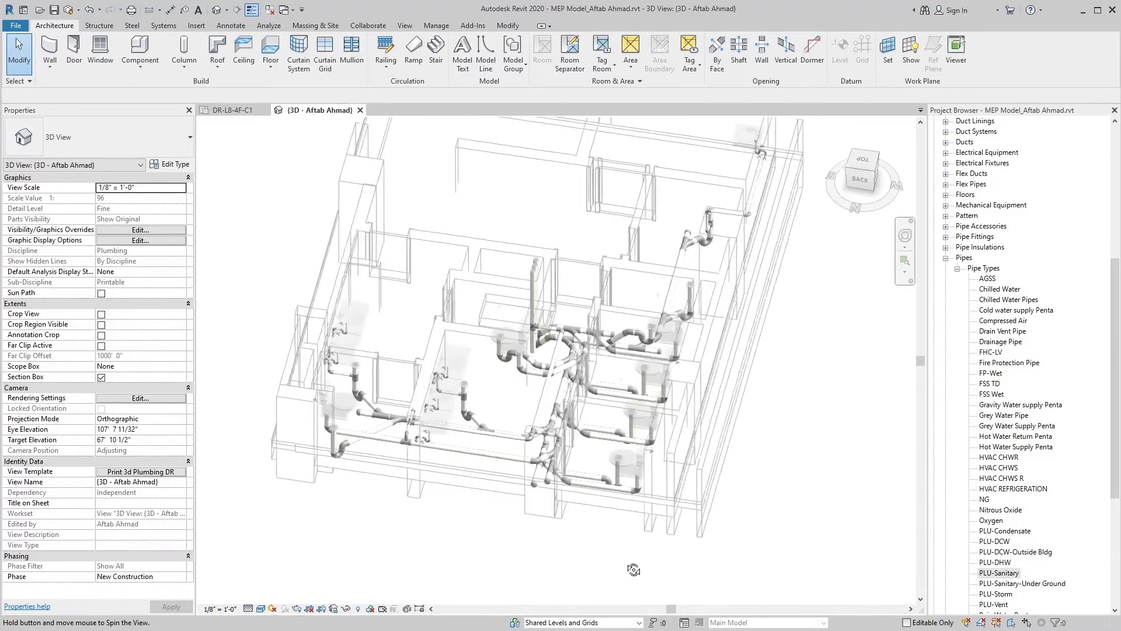
Open DR-L8-4F-S3 from Sections (Building Section) in the Project Browser.
double_click(1011, 362)
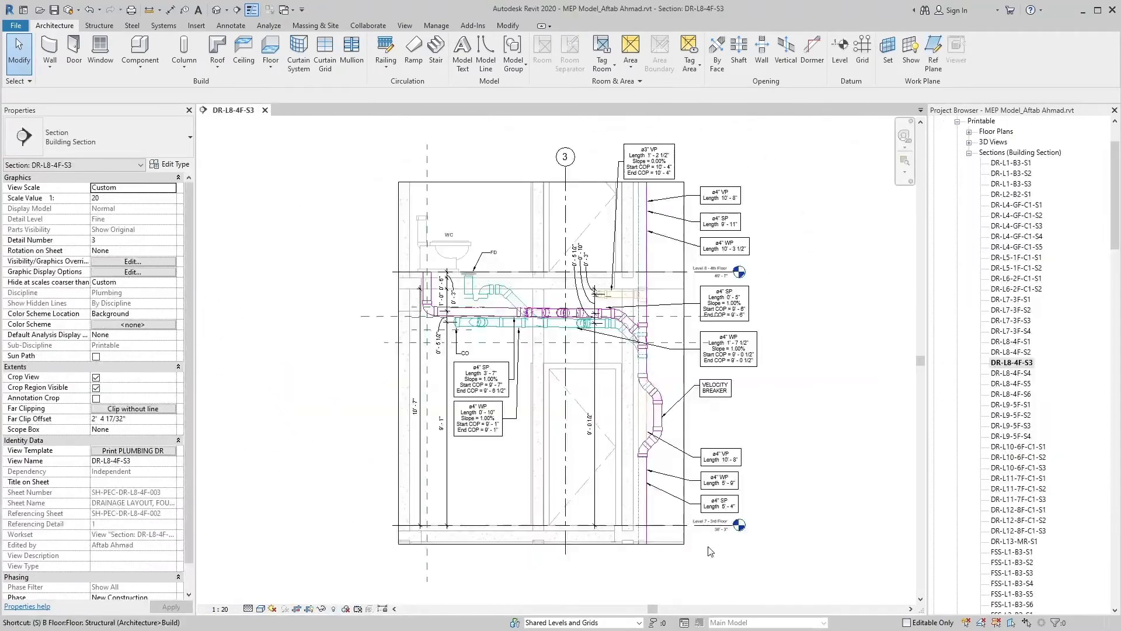
mouse_move(747, 510)
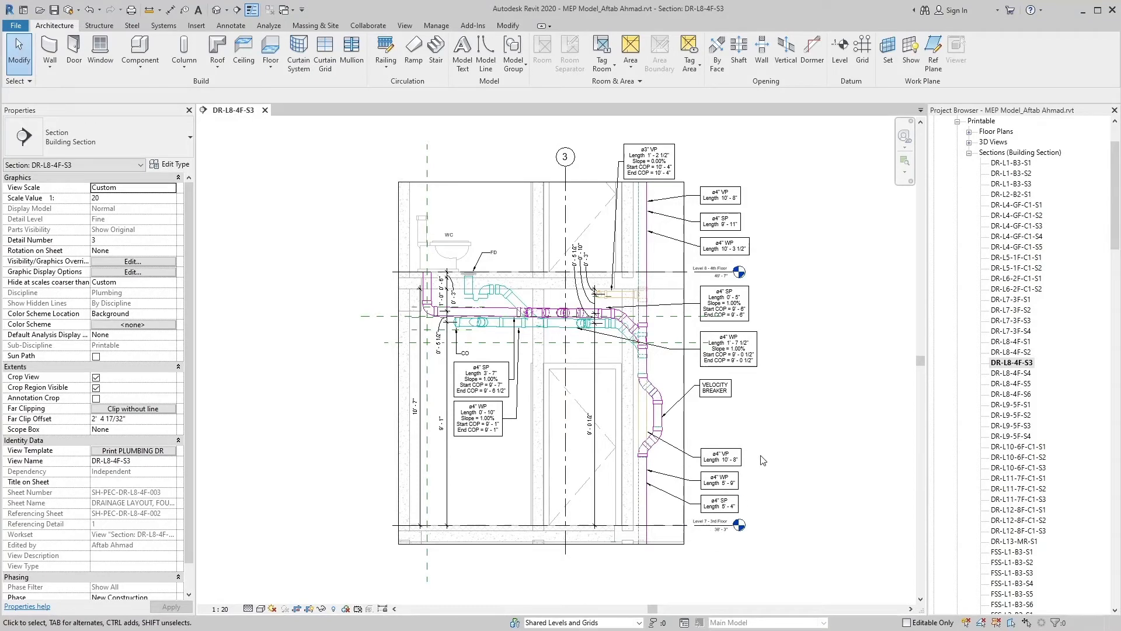
mouse_move(751, 379)
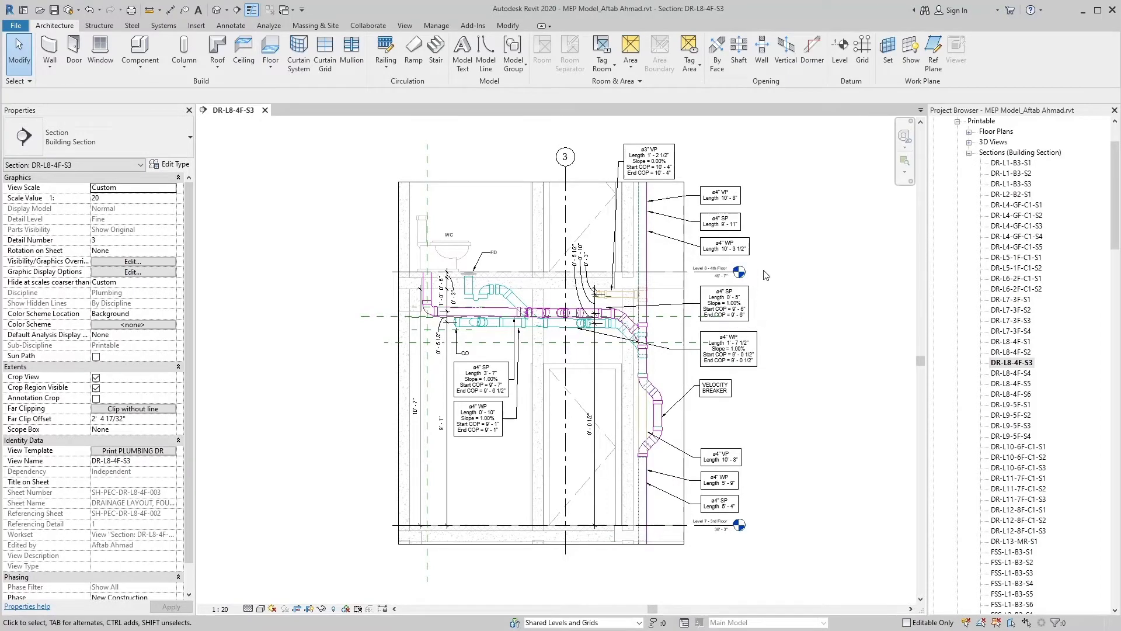
mouse_move(759, 256)
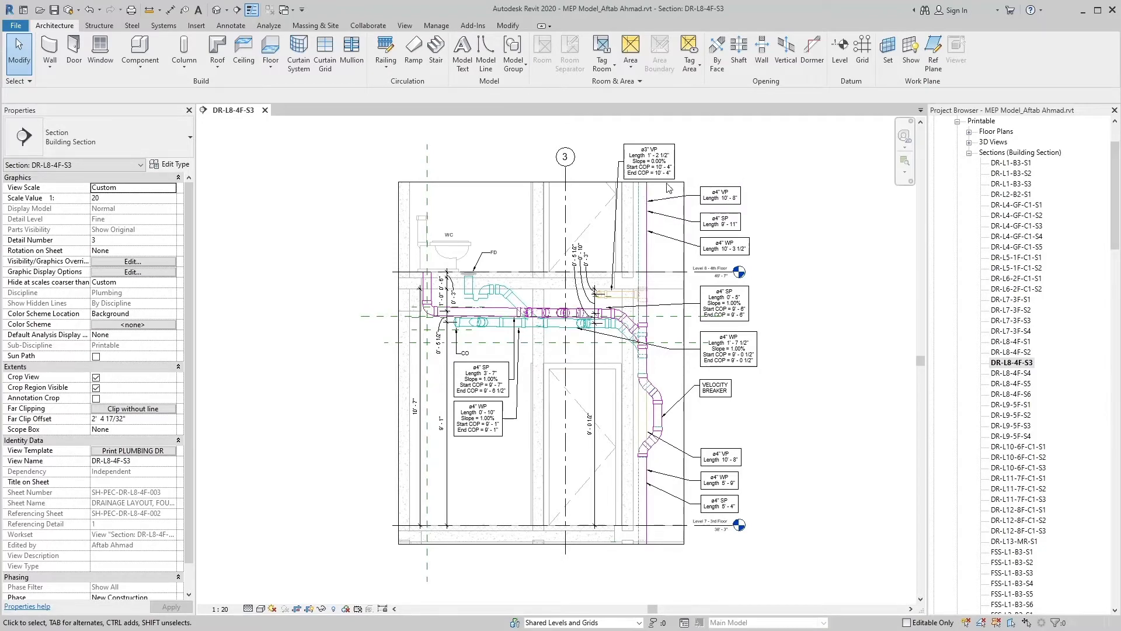
mouse_move(506, 522)
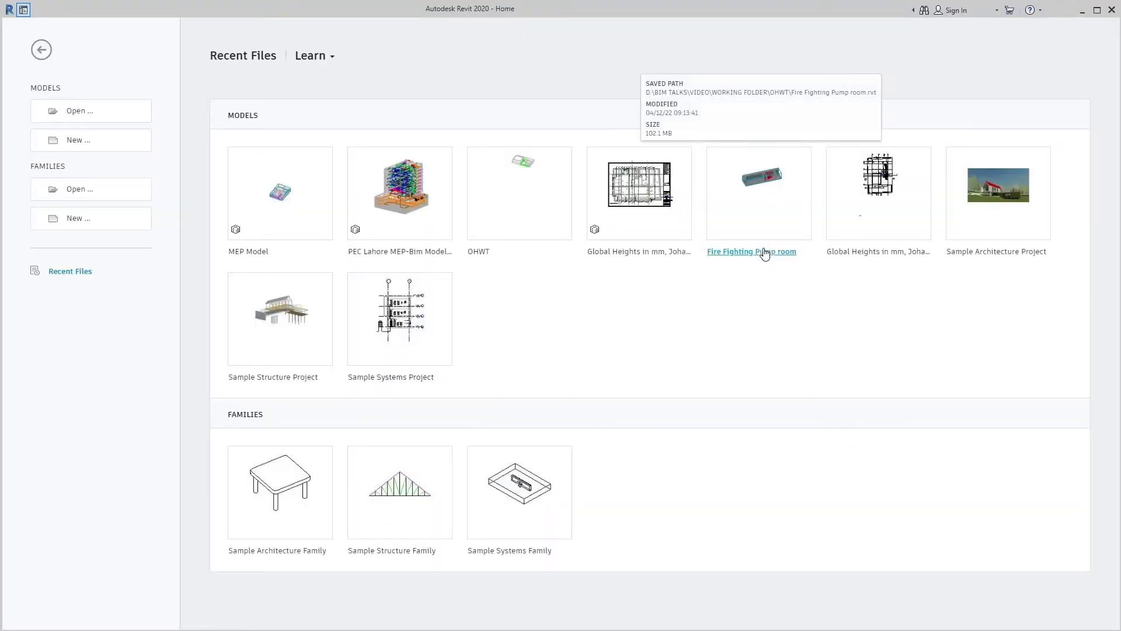
mouse_move(638, 302)
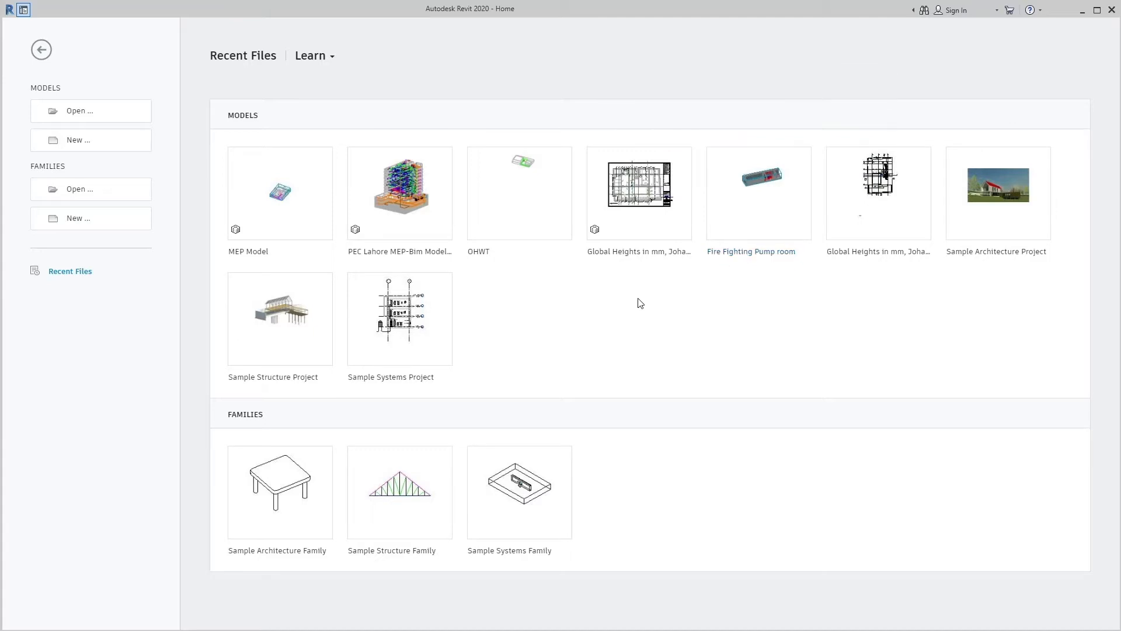
mouse_move(595, 355)
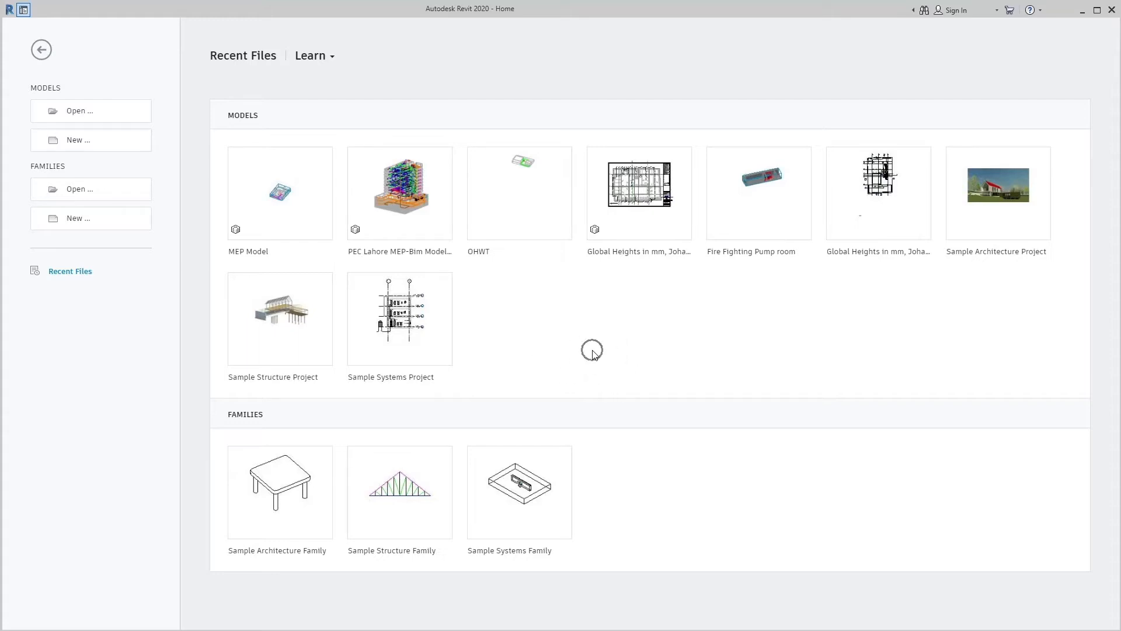
mouse_move(594, 356)
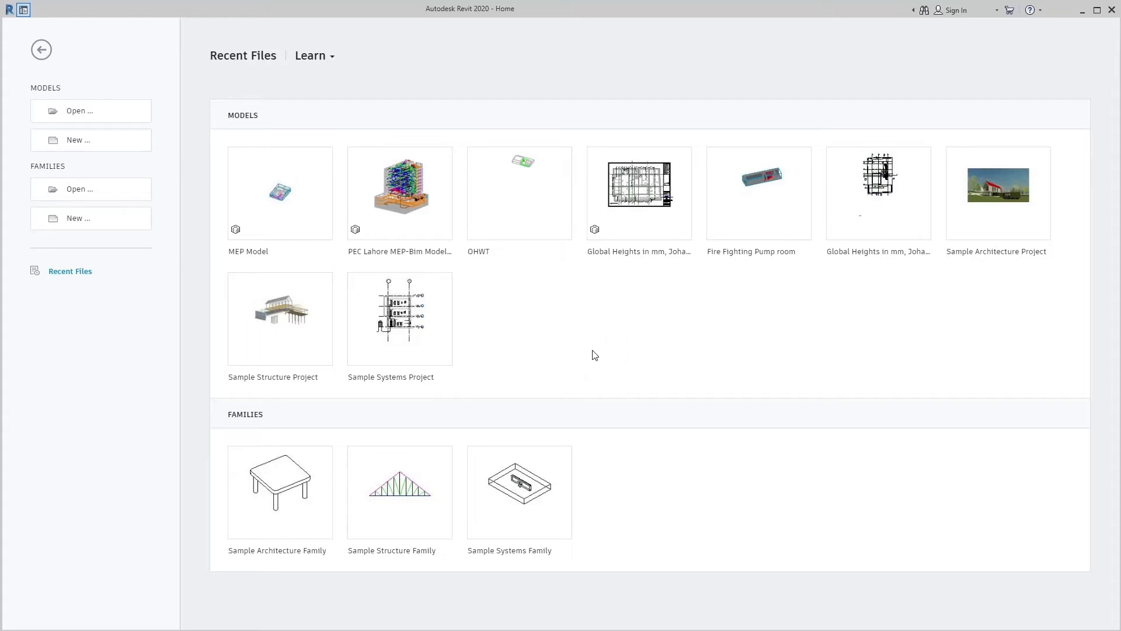
mouse_move(97, 144)
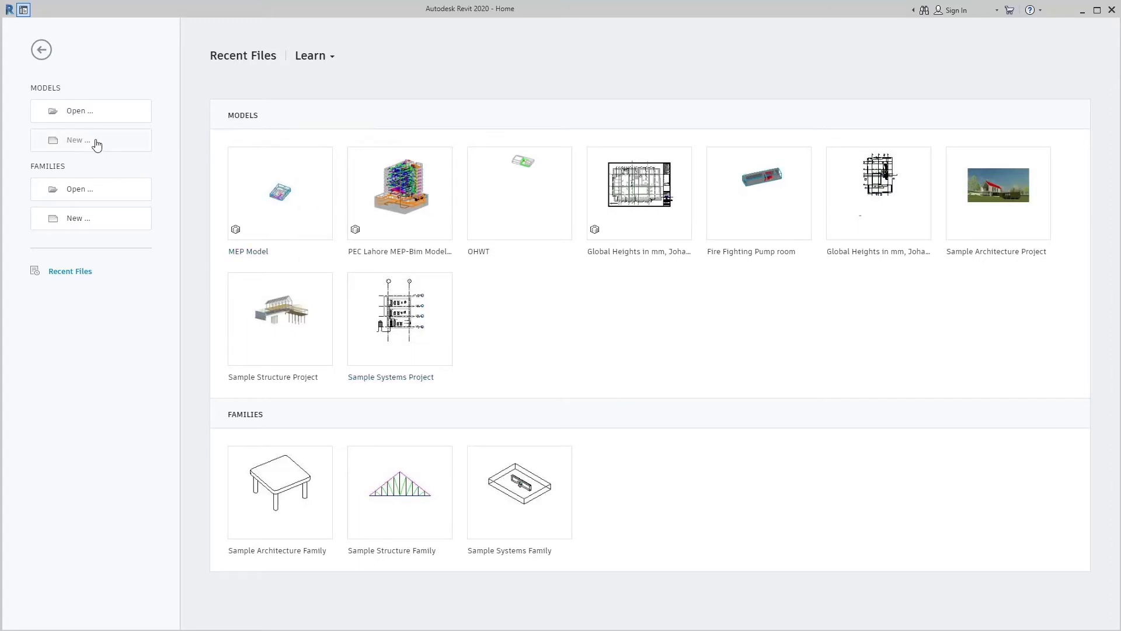
Start a new project and list the available template files in New Project.
click(79, 139)
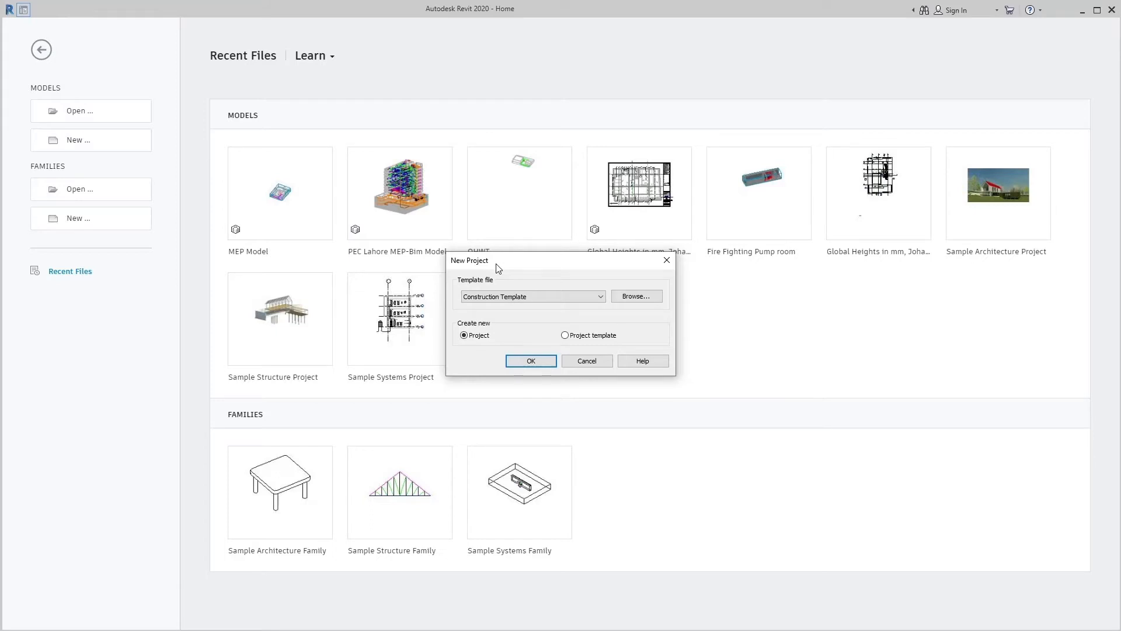
mouse_move(501, 281)
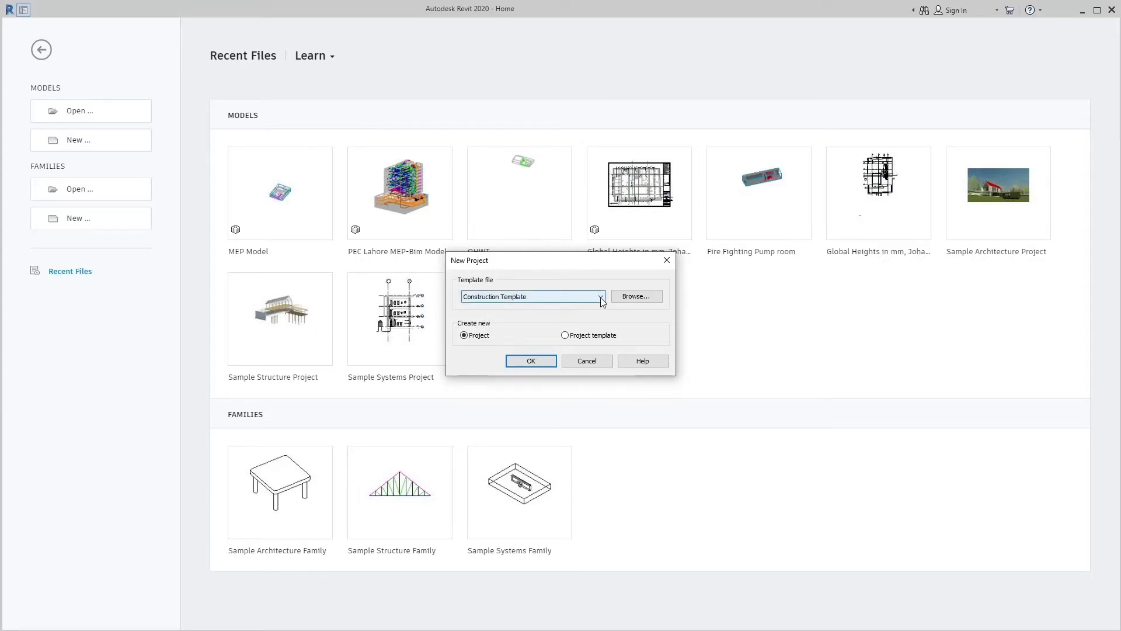
click(600, 296)
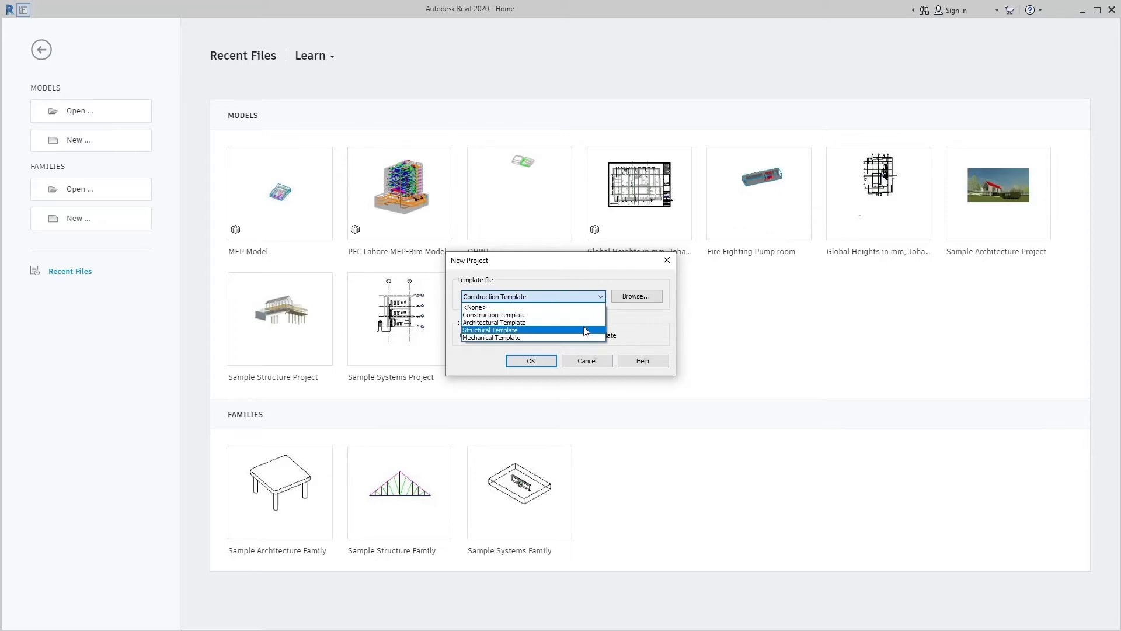
mouse_move(585, 338)
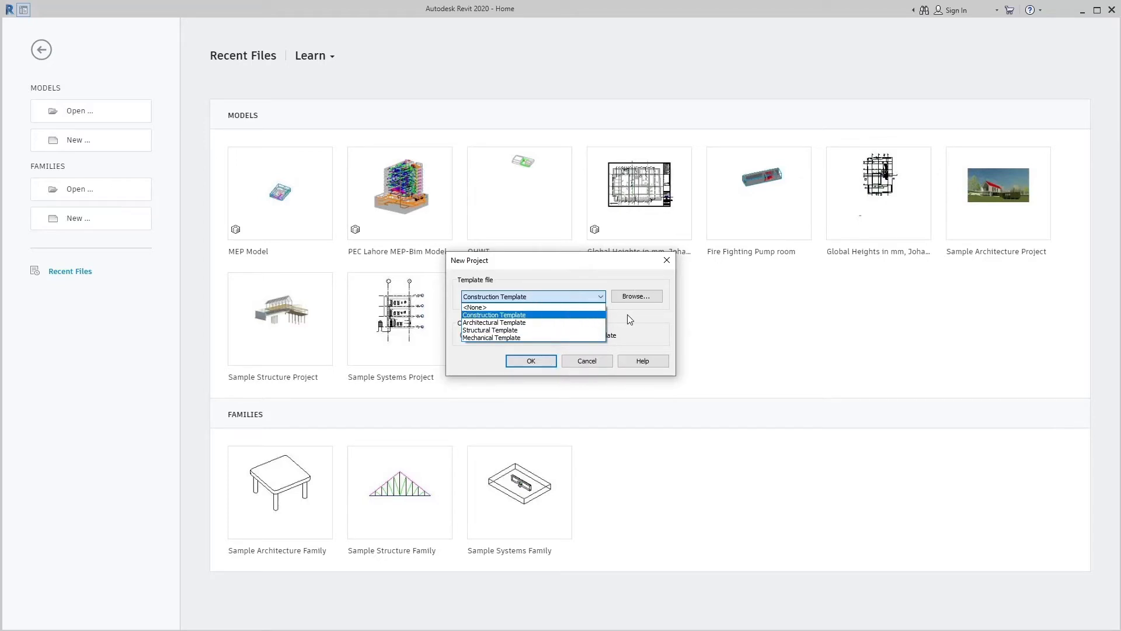
click(493, 315)
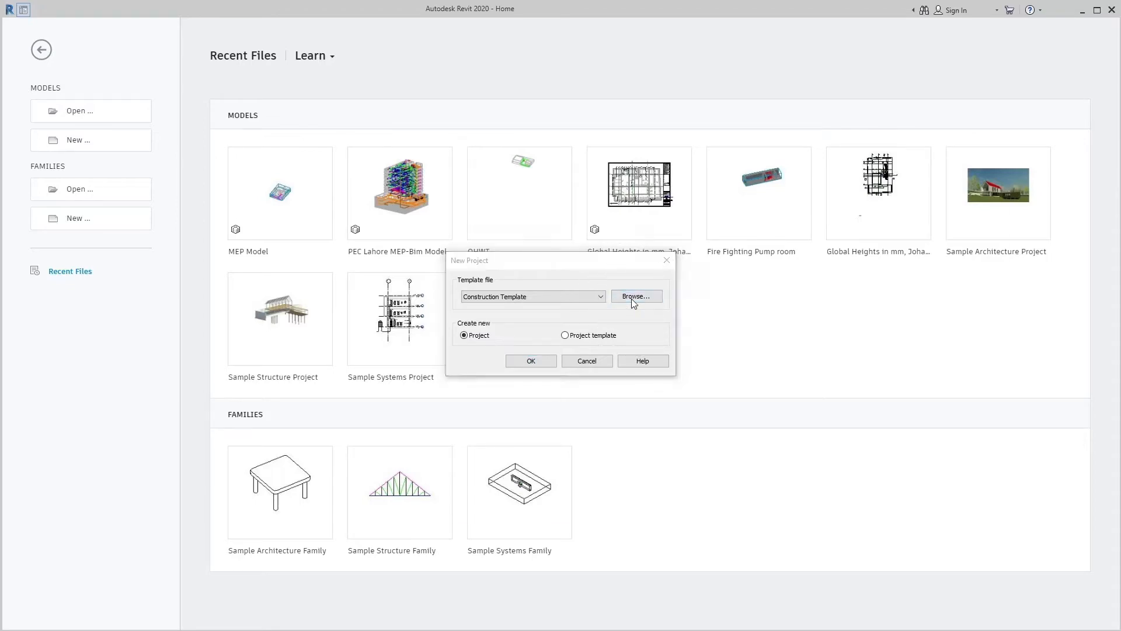
click(635, 296)
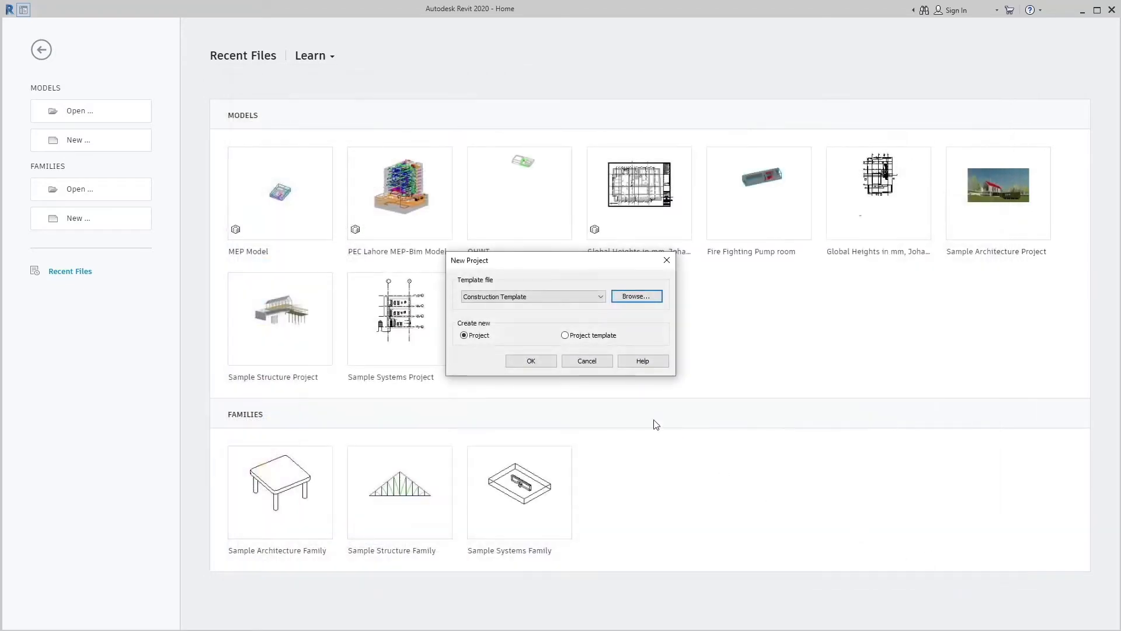
mouse_move(491, 326)
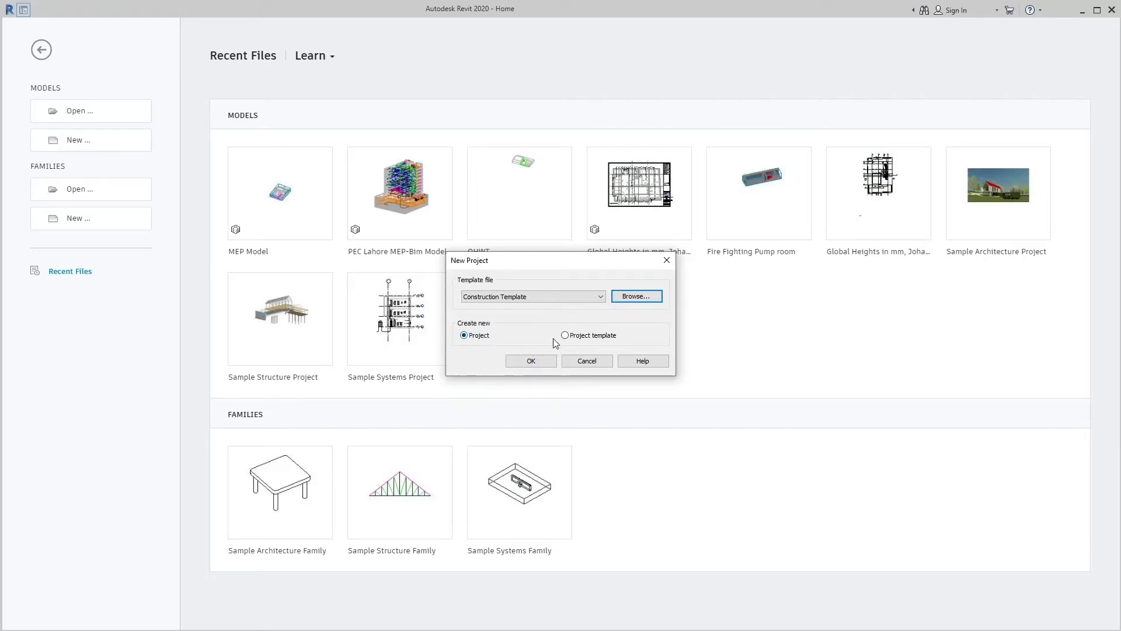
click(565, 335)
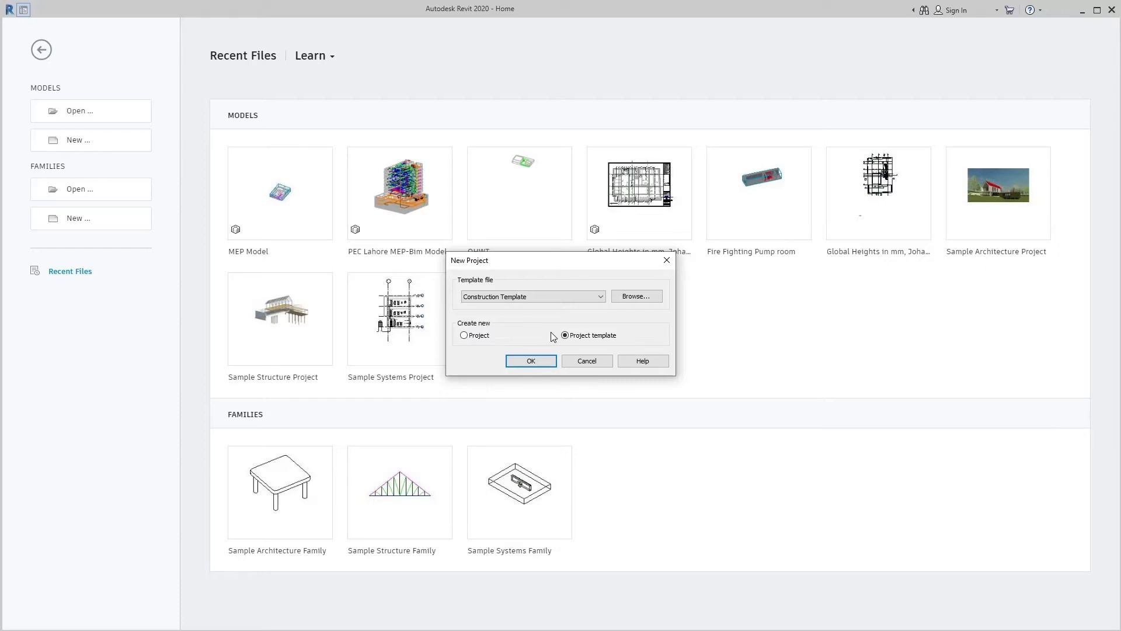
mouse_move(503, 338)
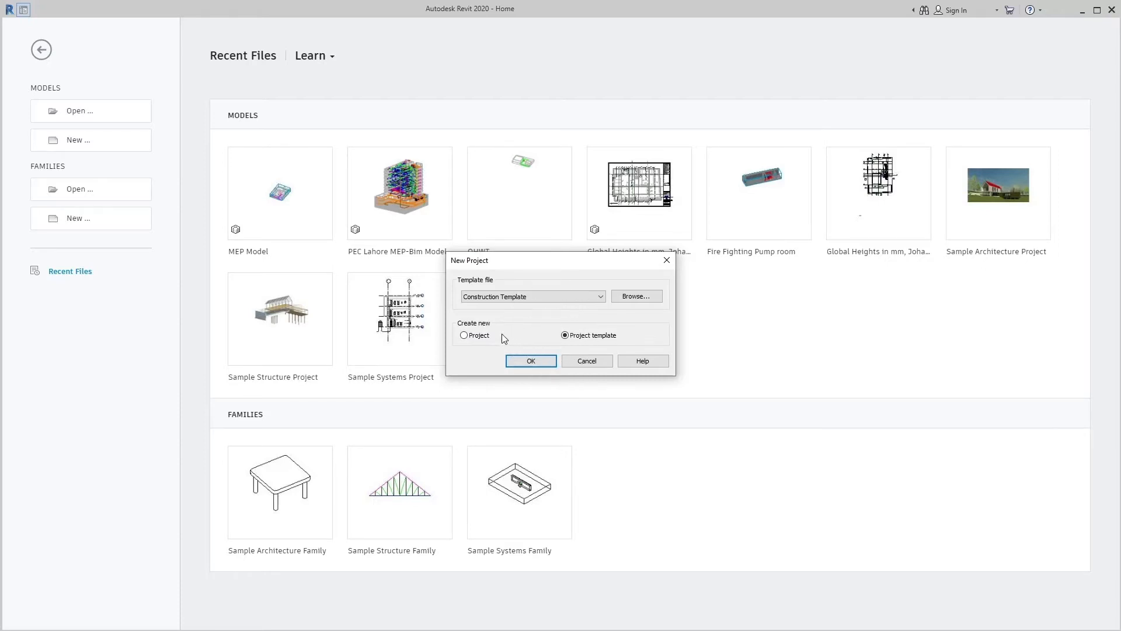
click(465, 335)
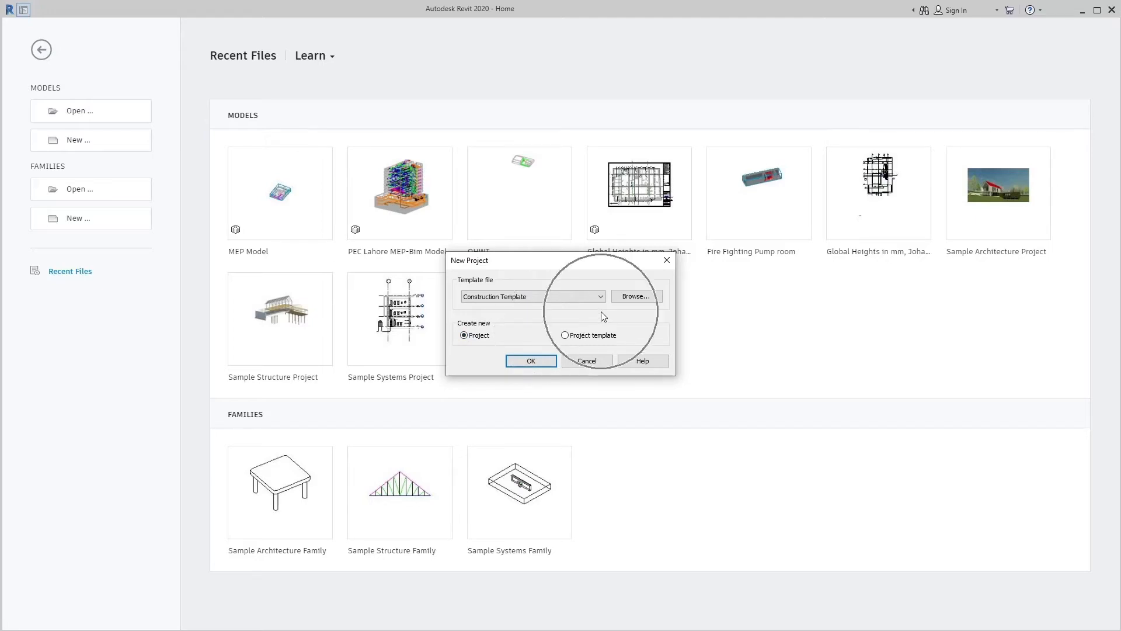
Browse for a template file and navigate into RVT 2020's Templates folder.
click(634, 296)
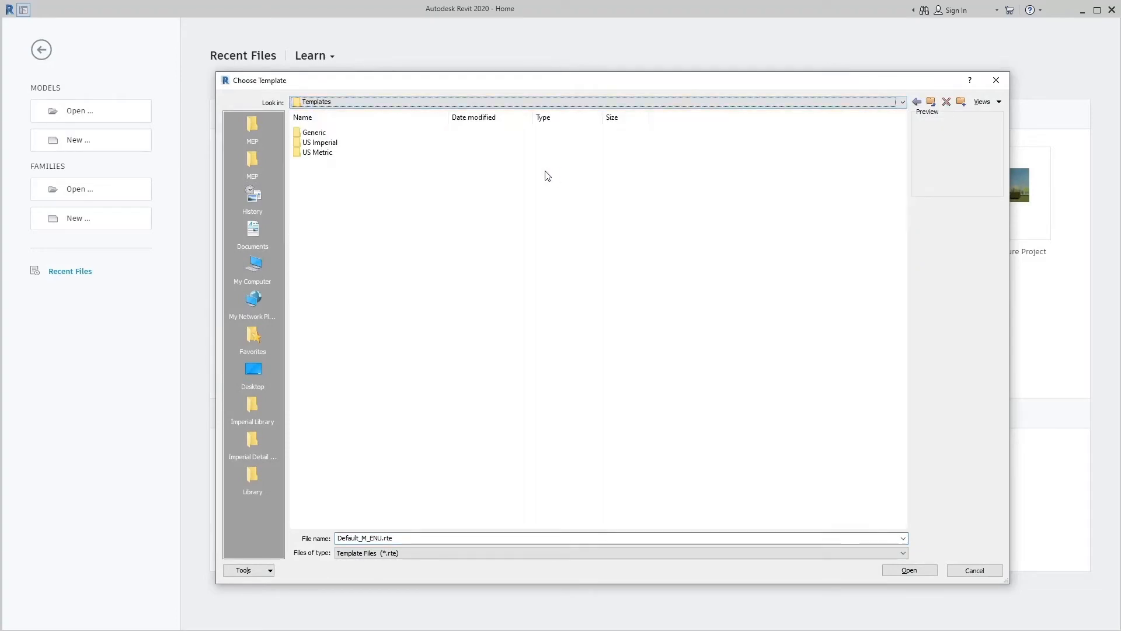
click(902, 101)
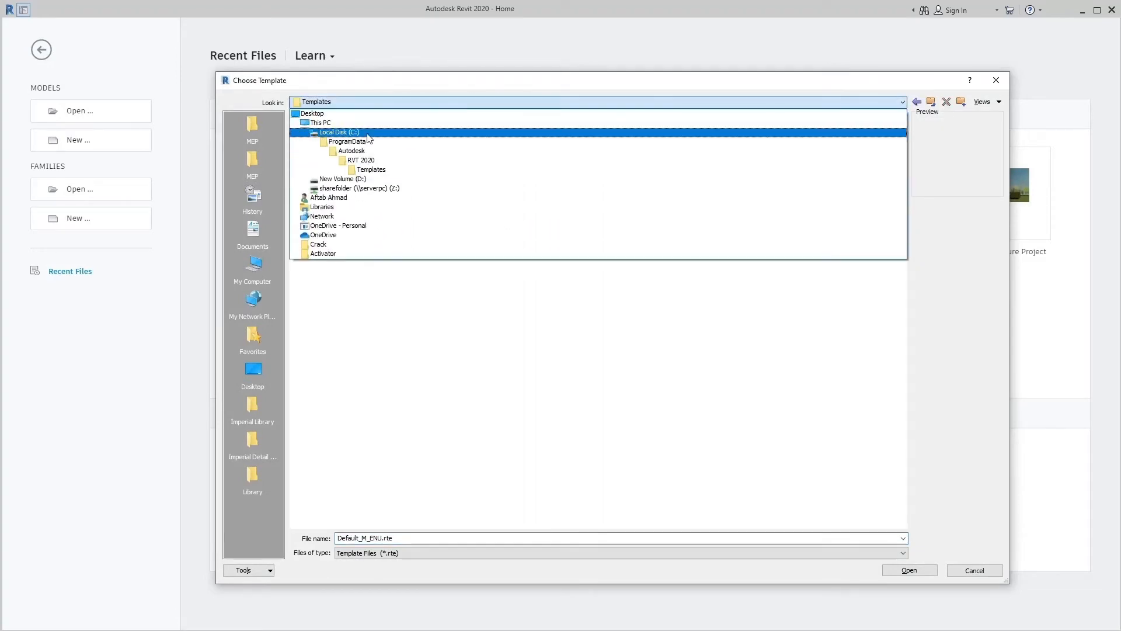
click(351, 141)
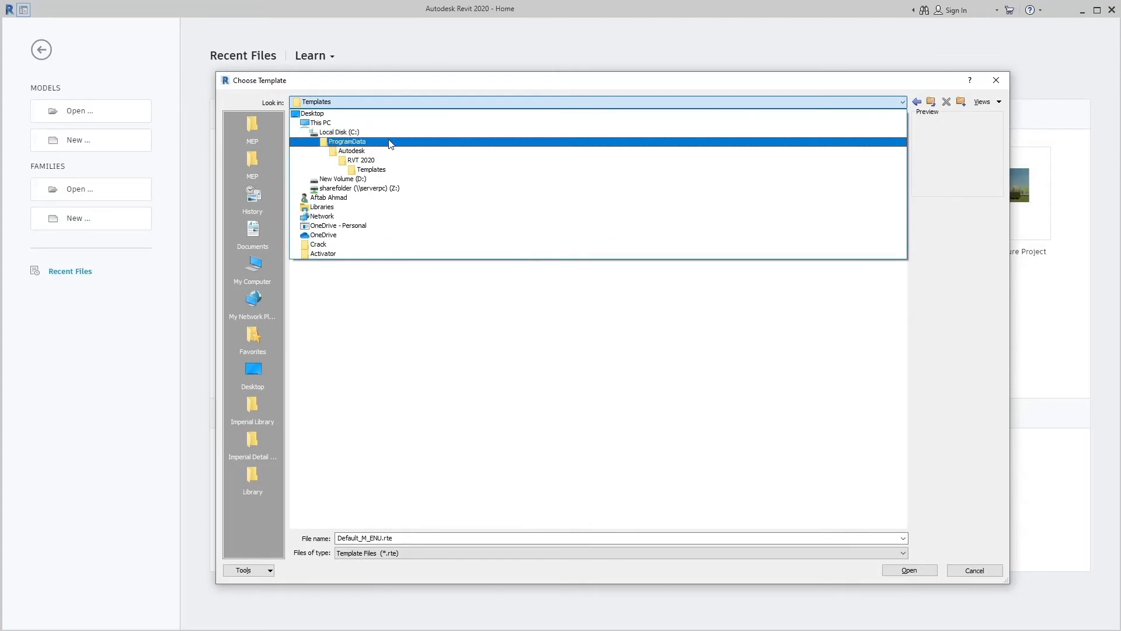
click(350, 150)
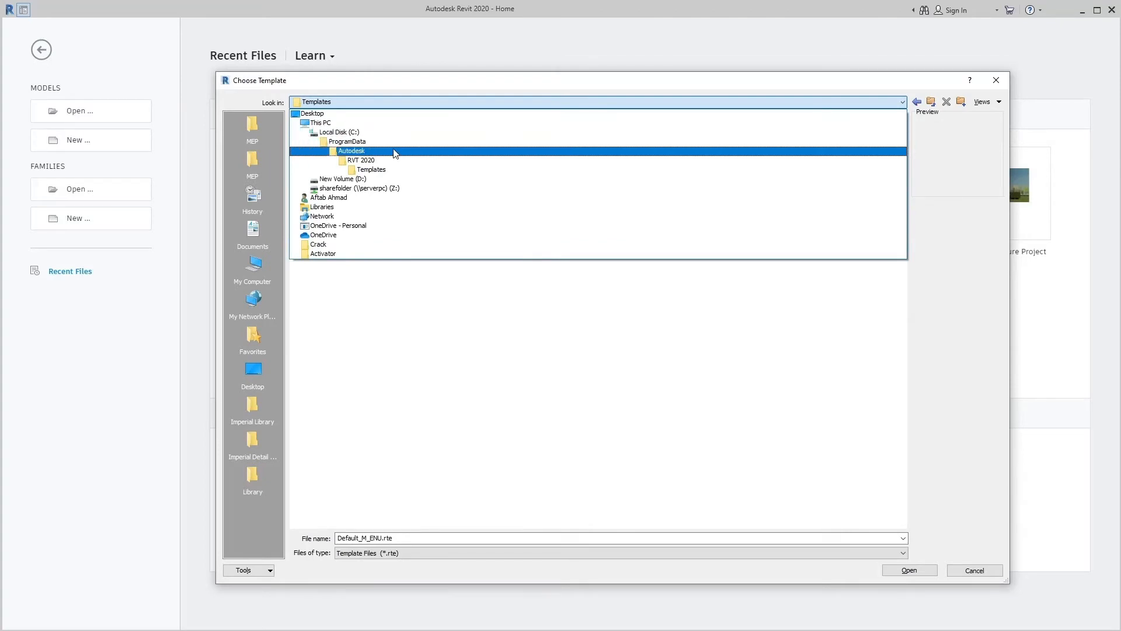
click(361, 160)
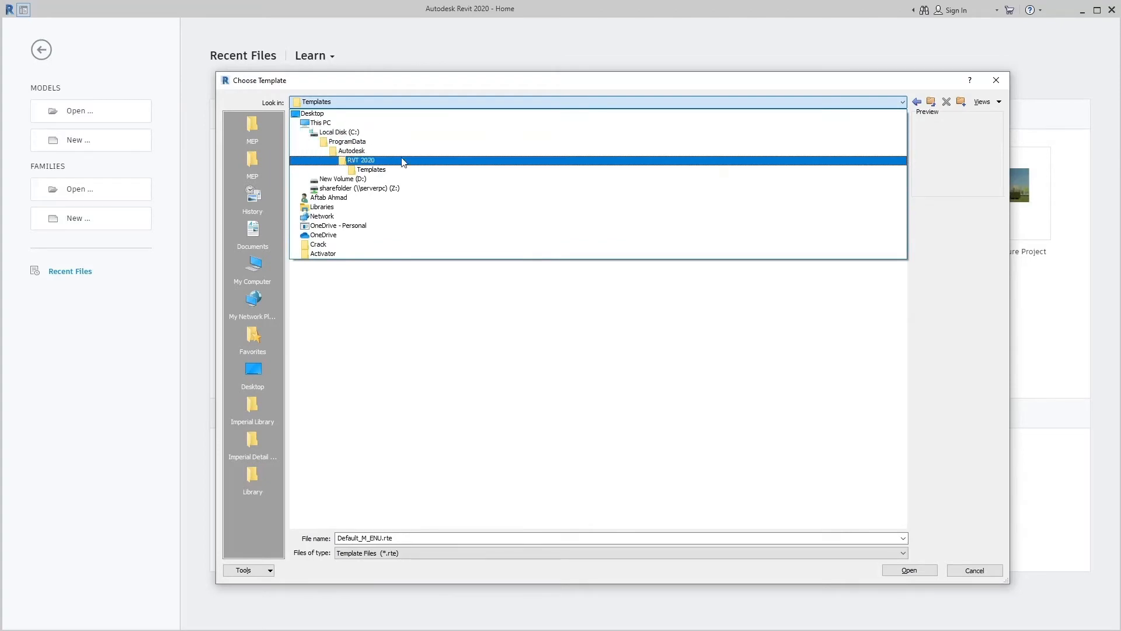
double_click(363, 160)
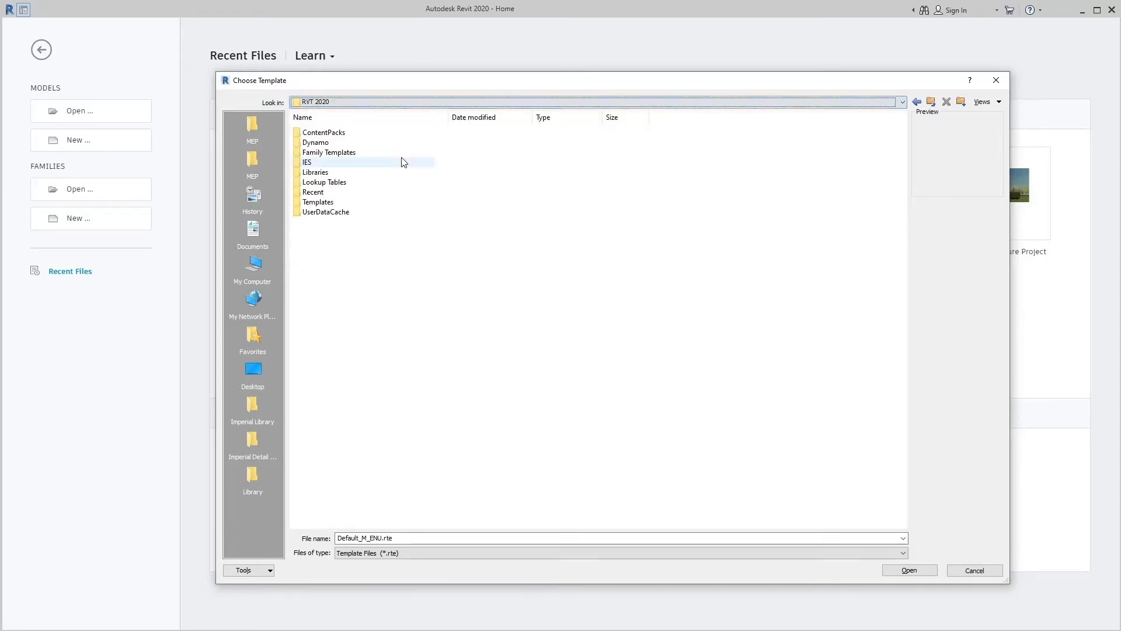
mouse_move(384, 146)
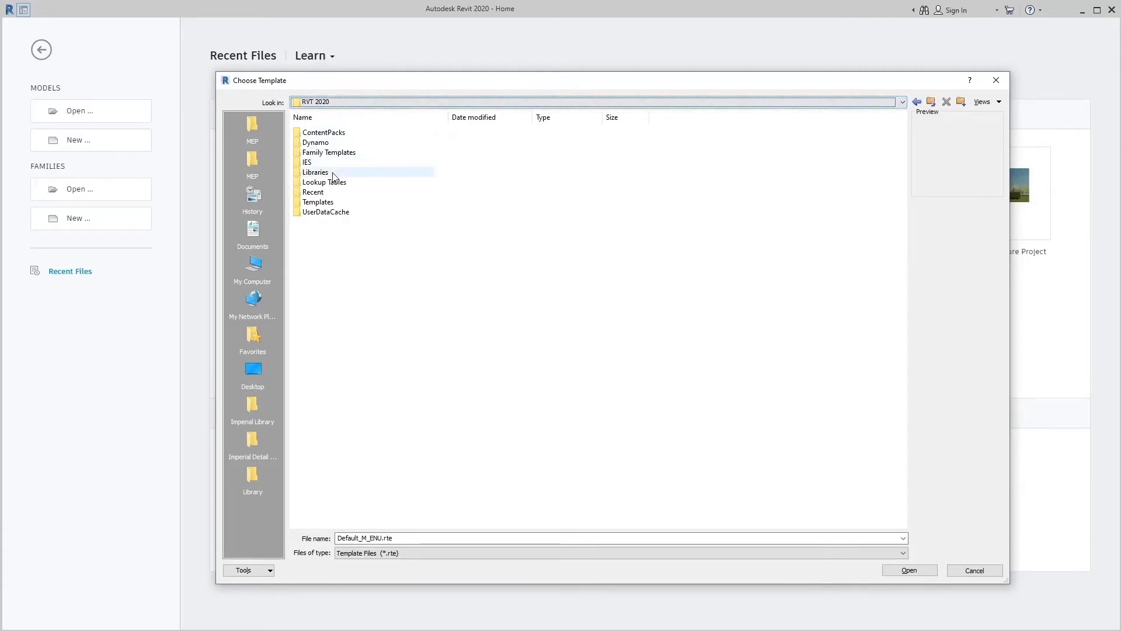
double_click(318, 201)
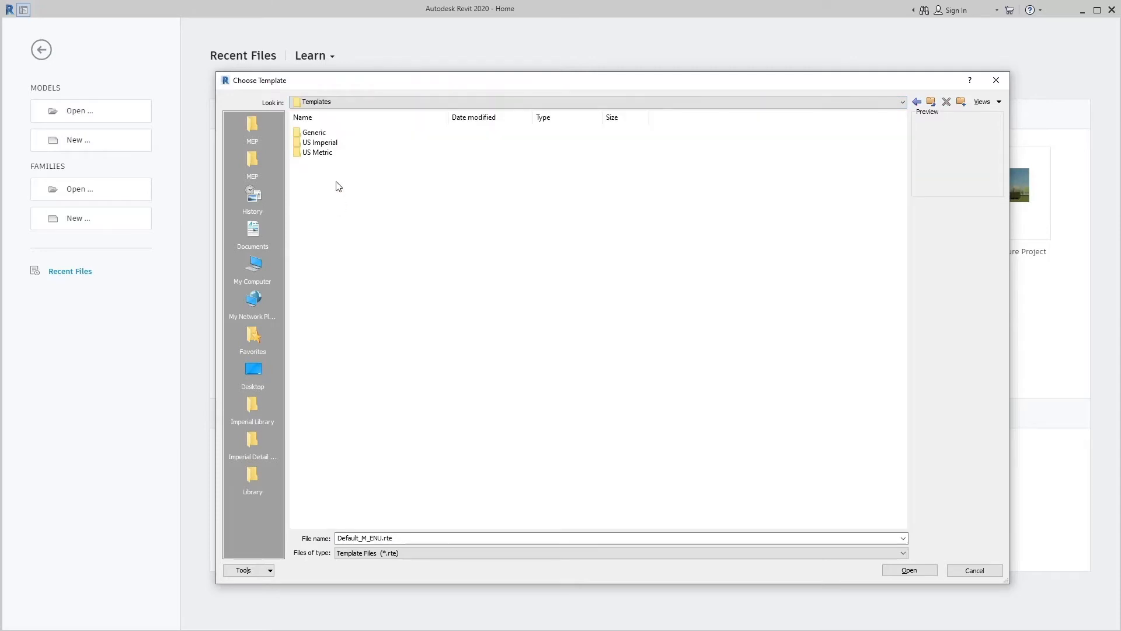
Pick Plumbing-Default_Metric.rte from the US Metric templates folder.
click(313, 132)
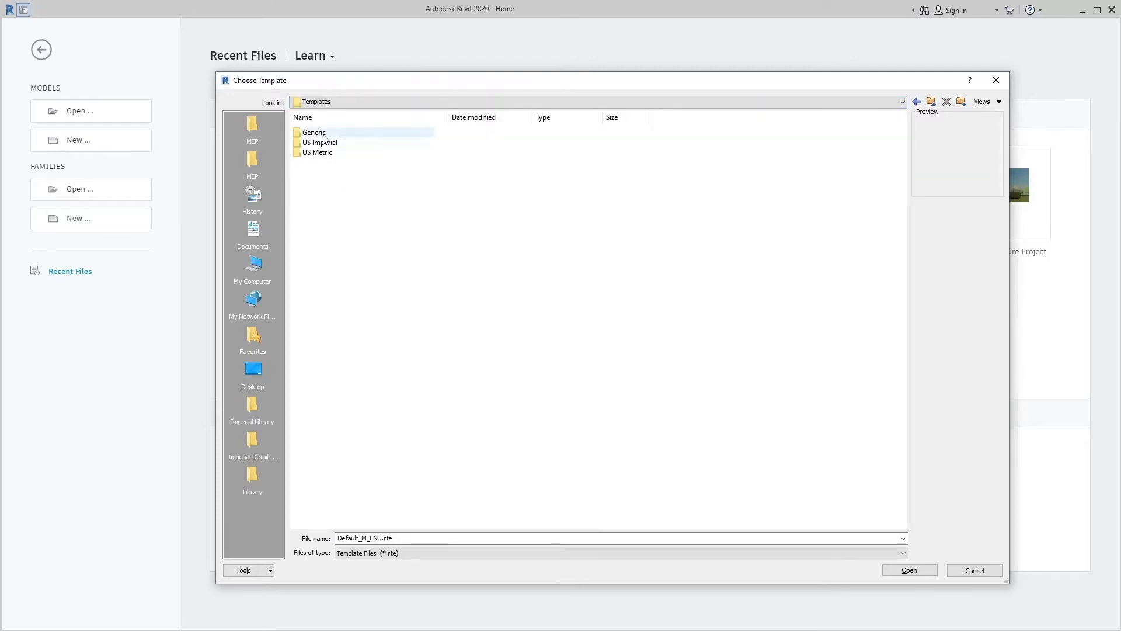
double_click(313, 132)
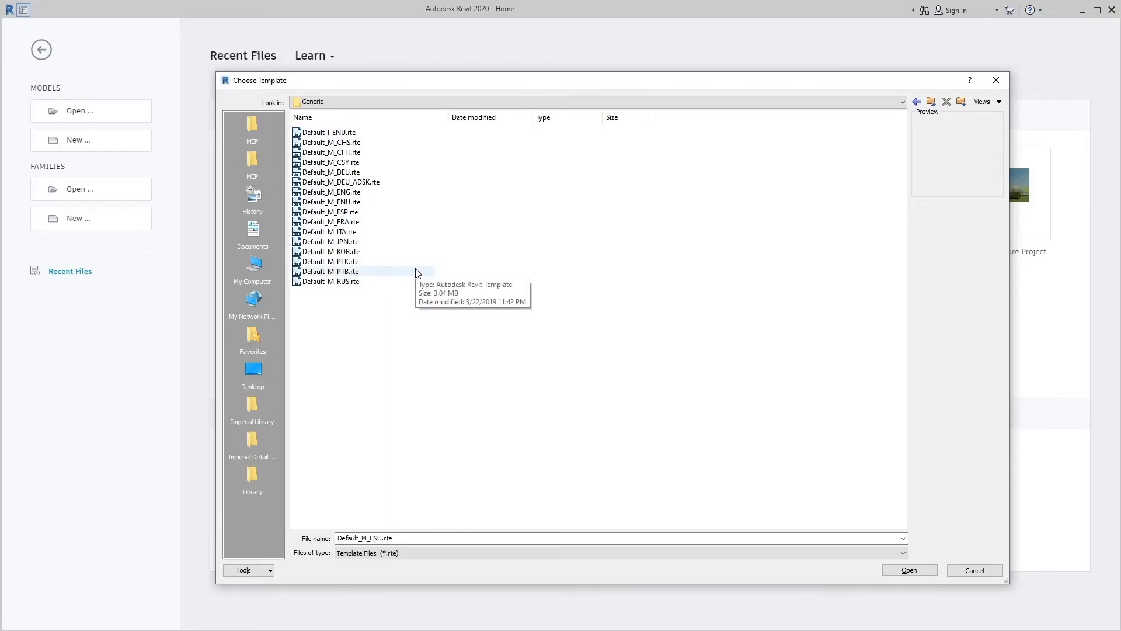
mouse_move(433, 290)
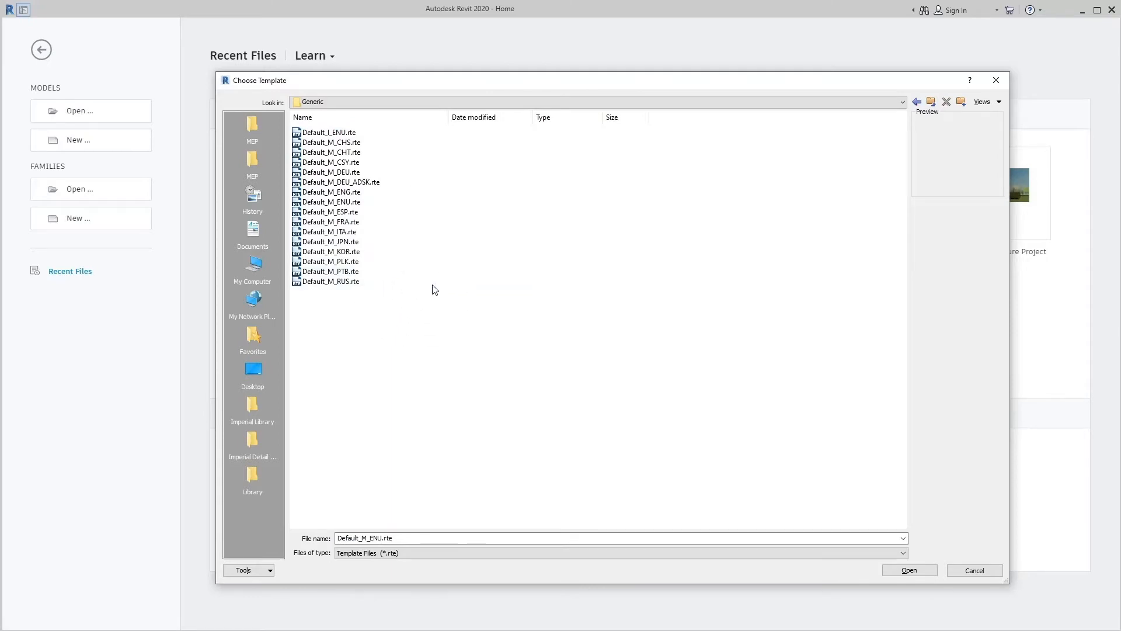
mouse_move(471, 284)
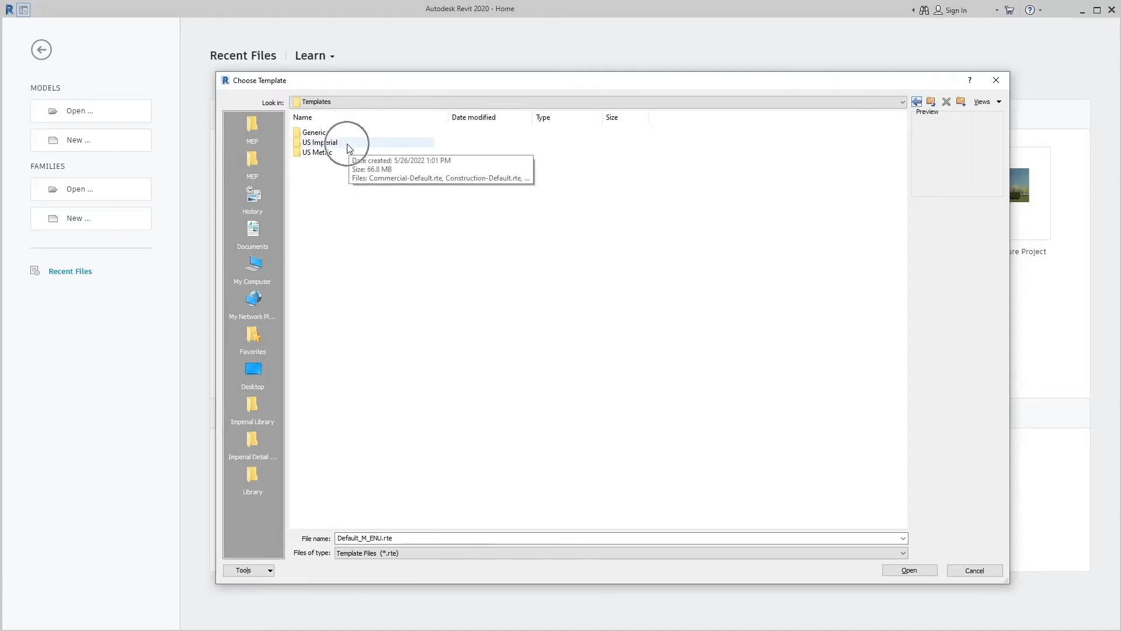
double_click(320, 142)
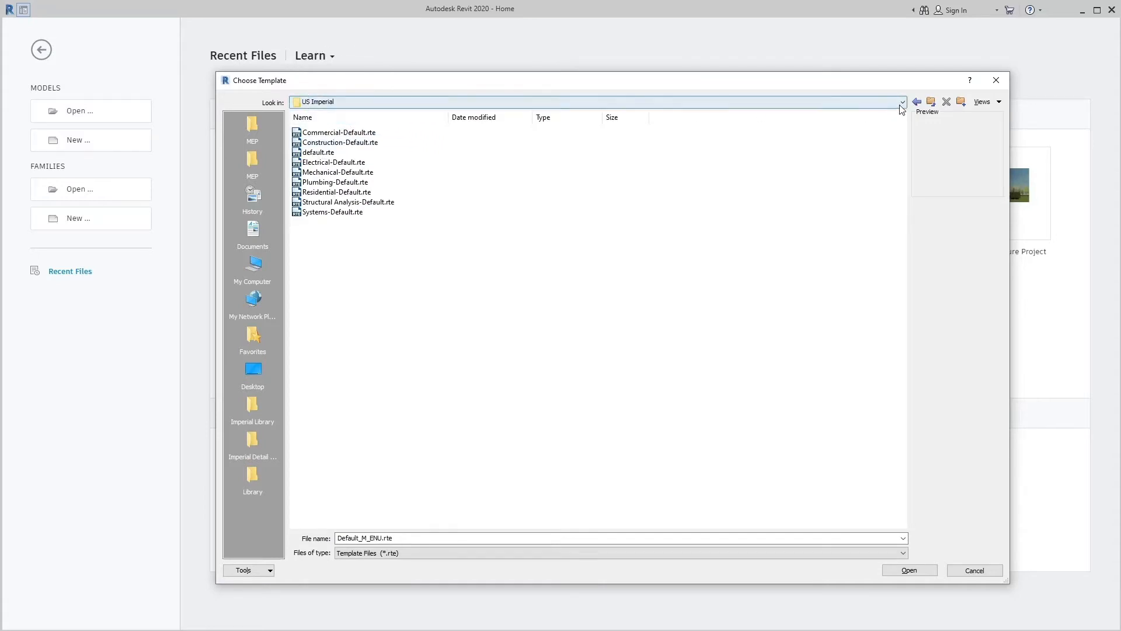
click(902, 101)
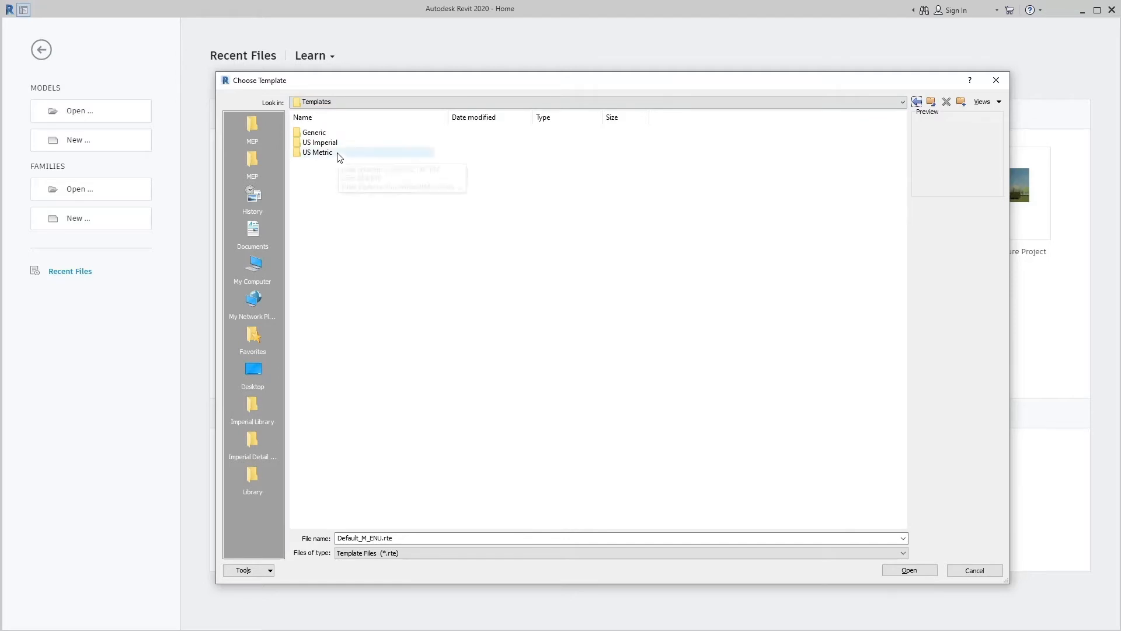
double_click(315, 152)
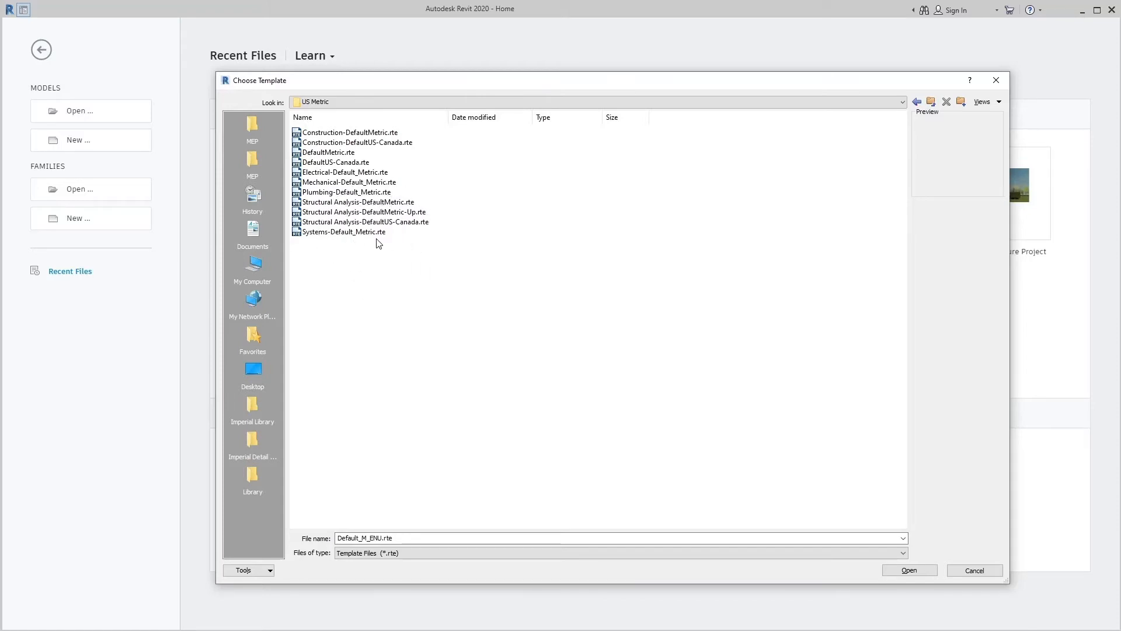
click(347, 191)
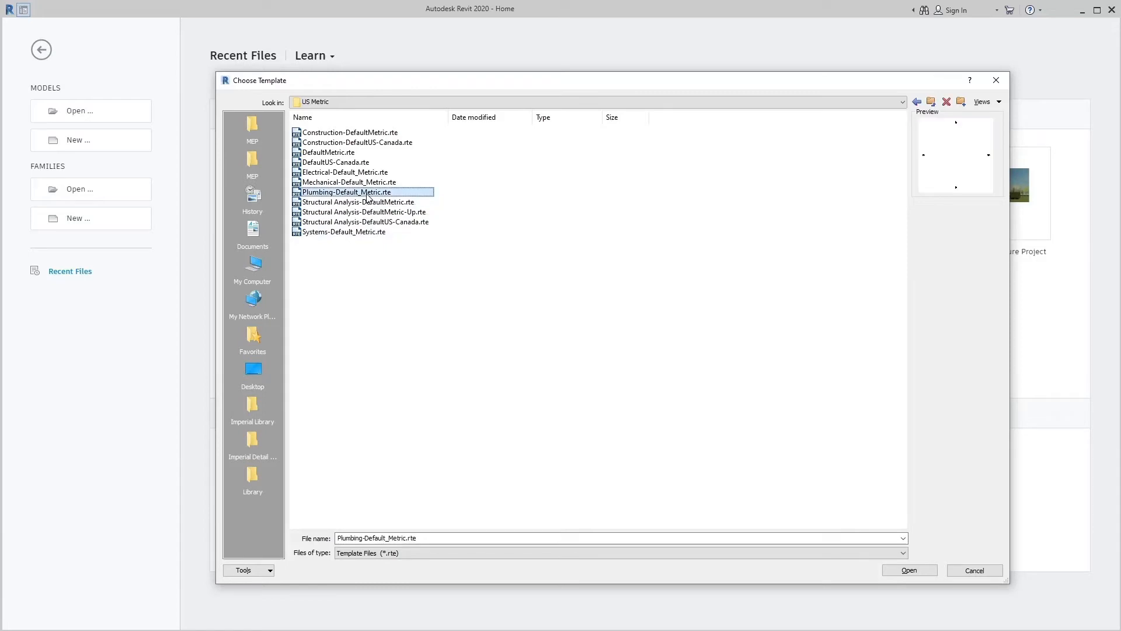
mouse_move(364, 192)
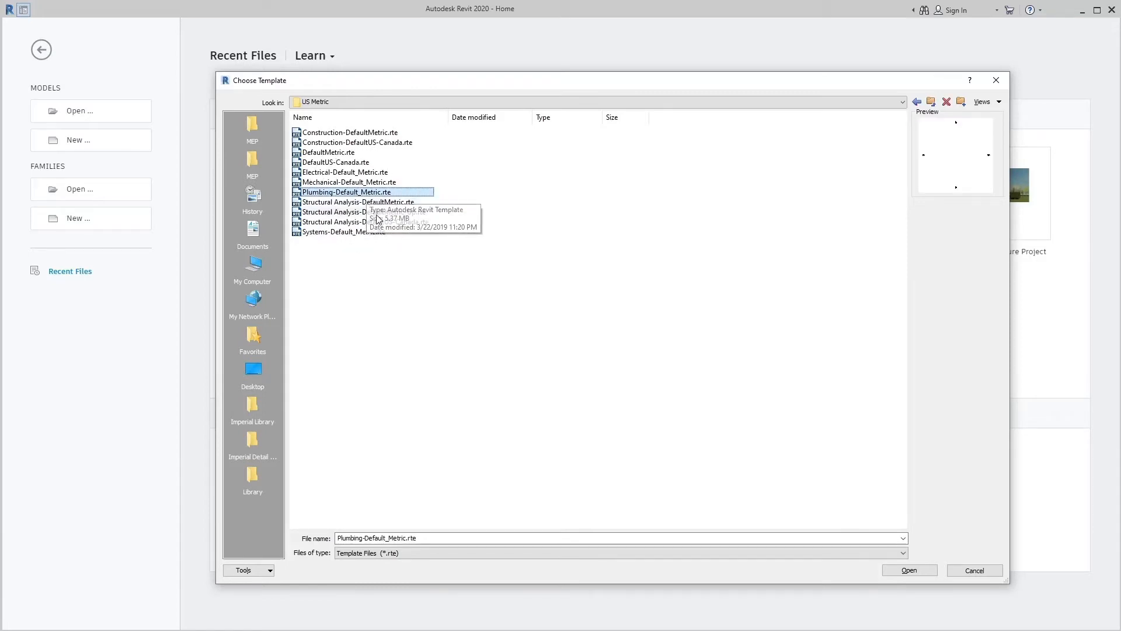
click(909, 570)
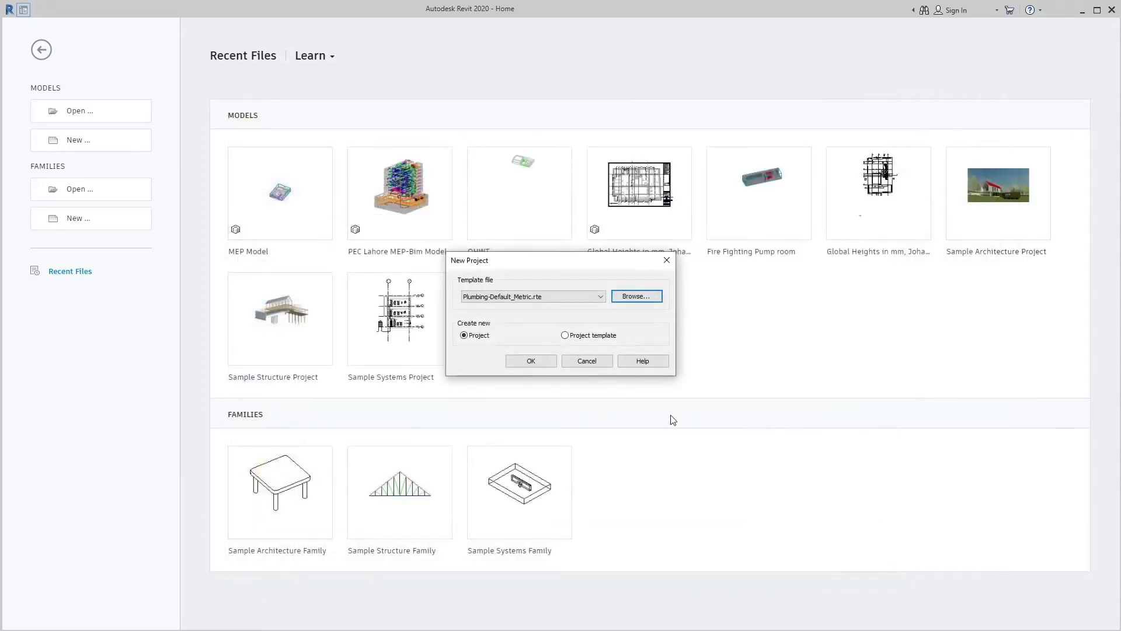
Create the plumbing project and save it as 'Drainage System' in D:\Revit Lectures.
click(530, 361)
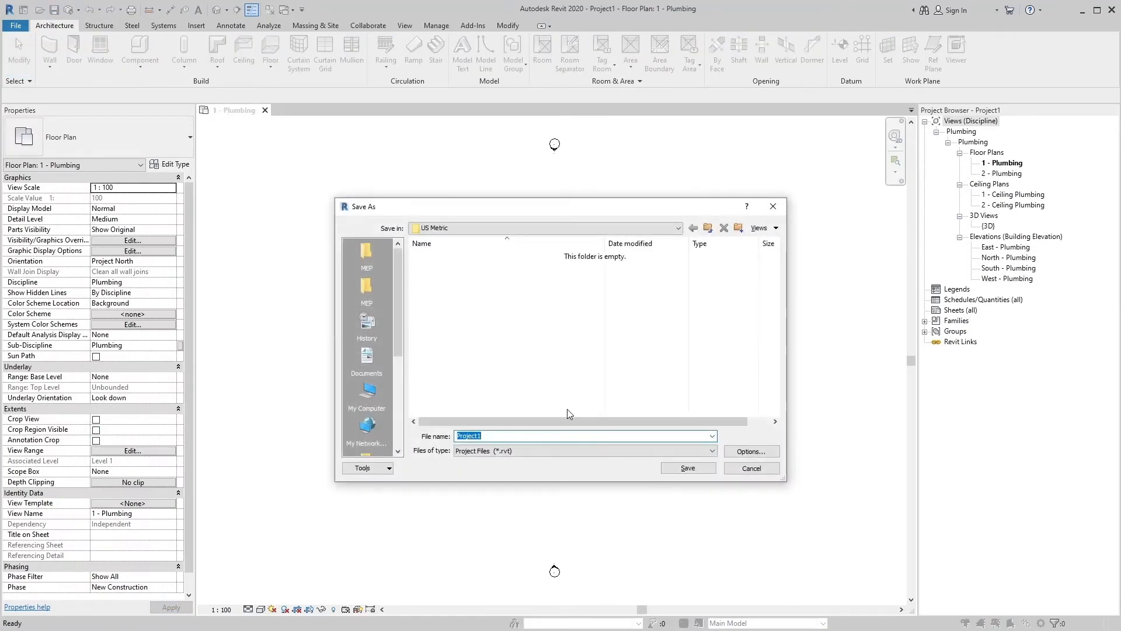
text(Dr)
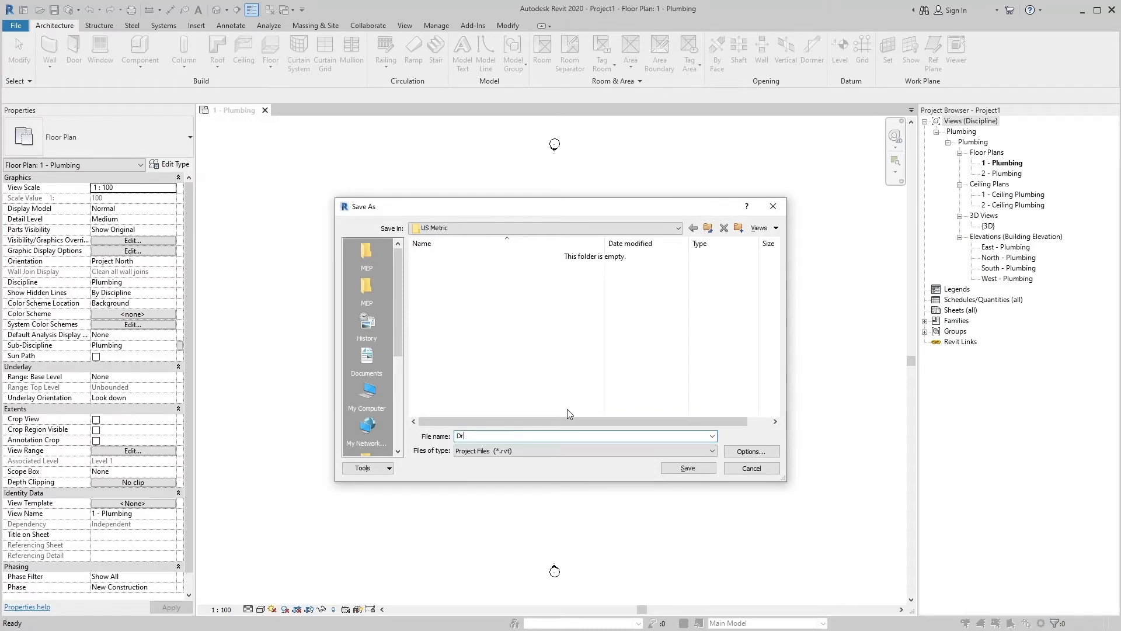
text(ainage)
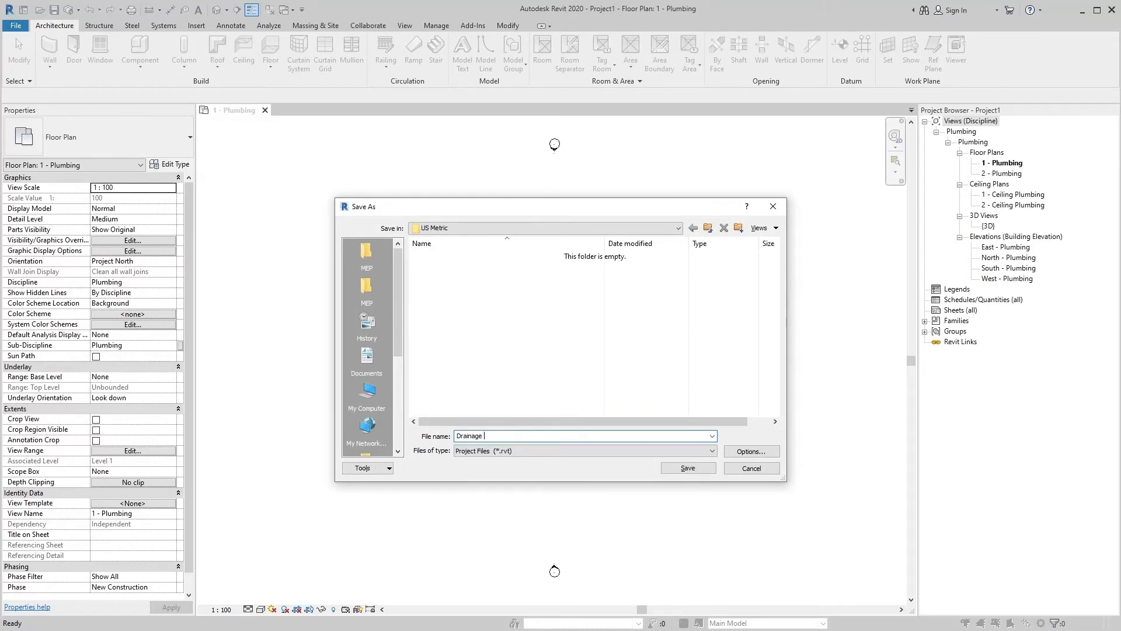
text(System)
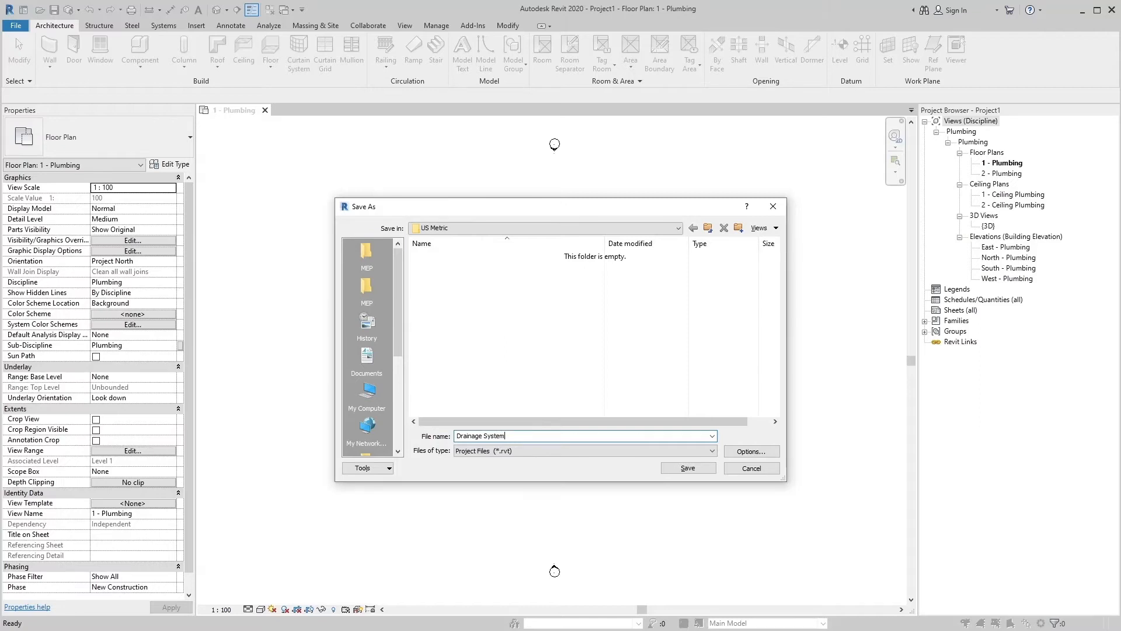
click(544, 227)
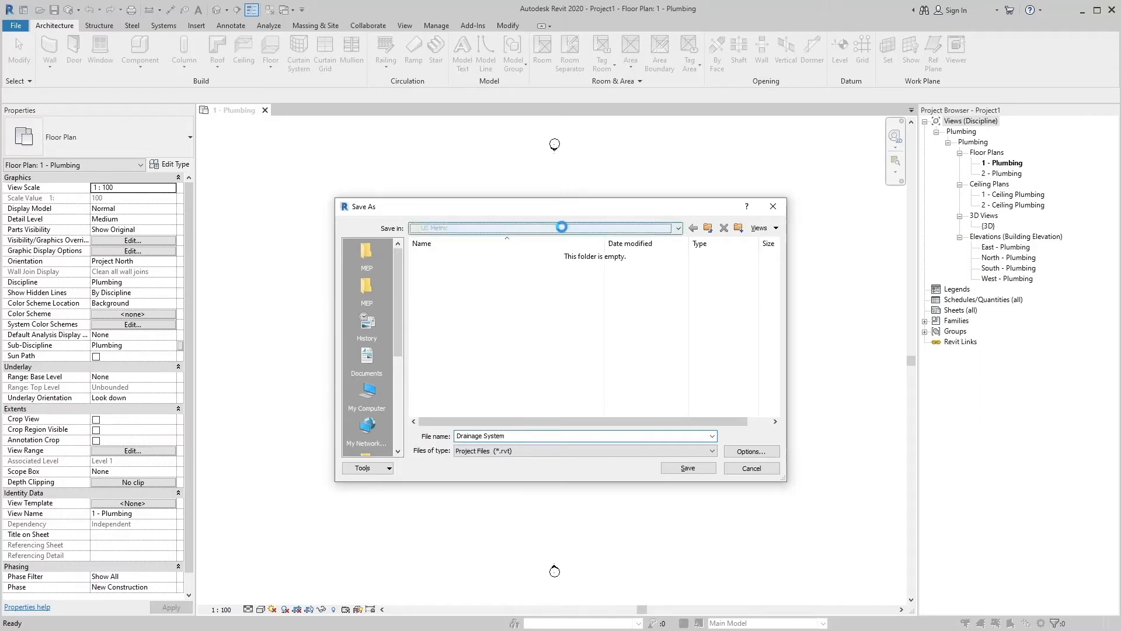
click(676, 227)
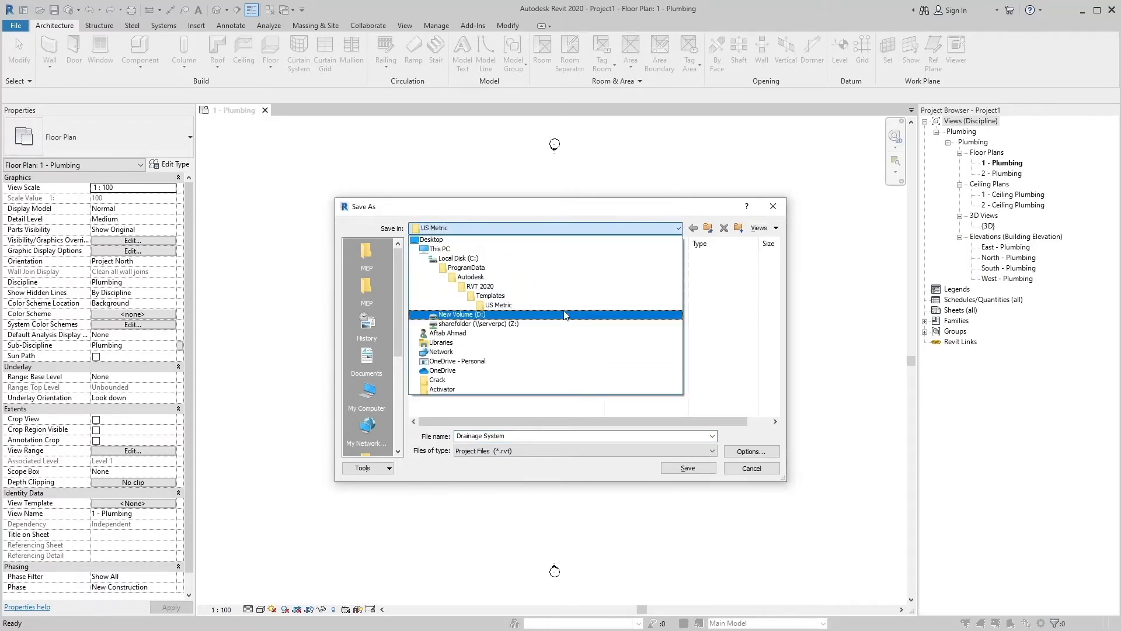
double_click(461, 314)
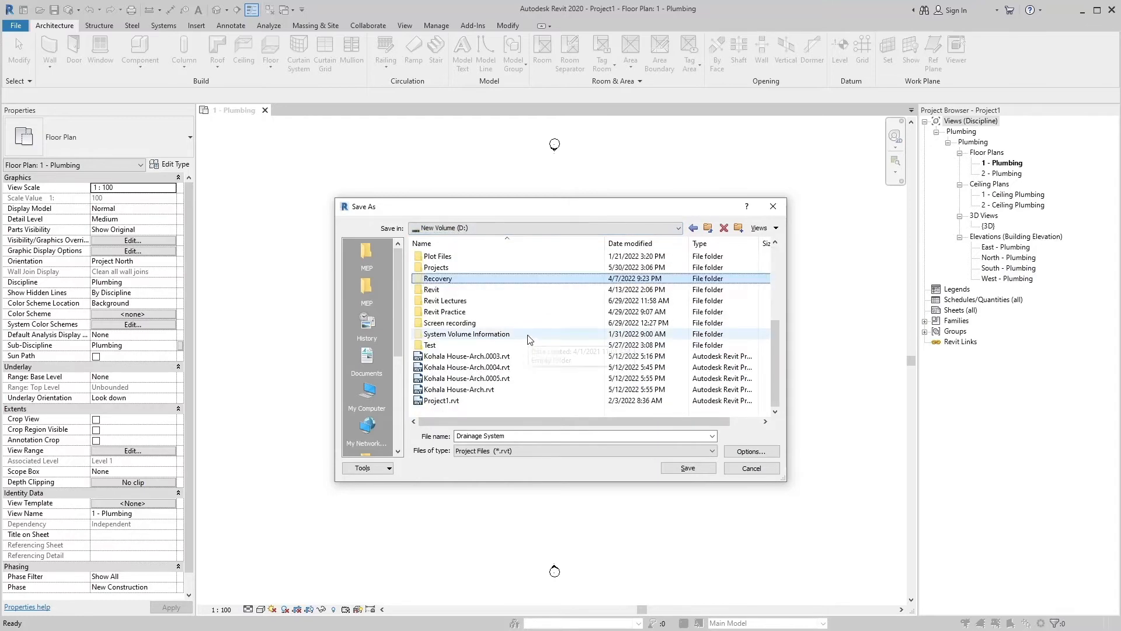
double_click(446, 300)
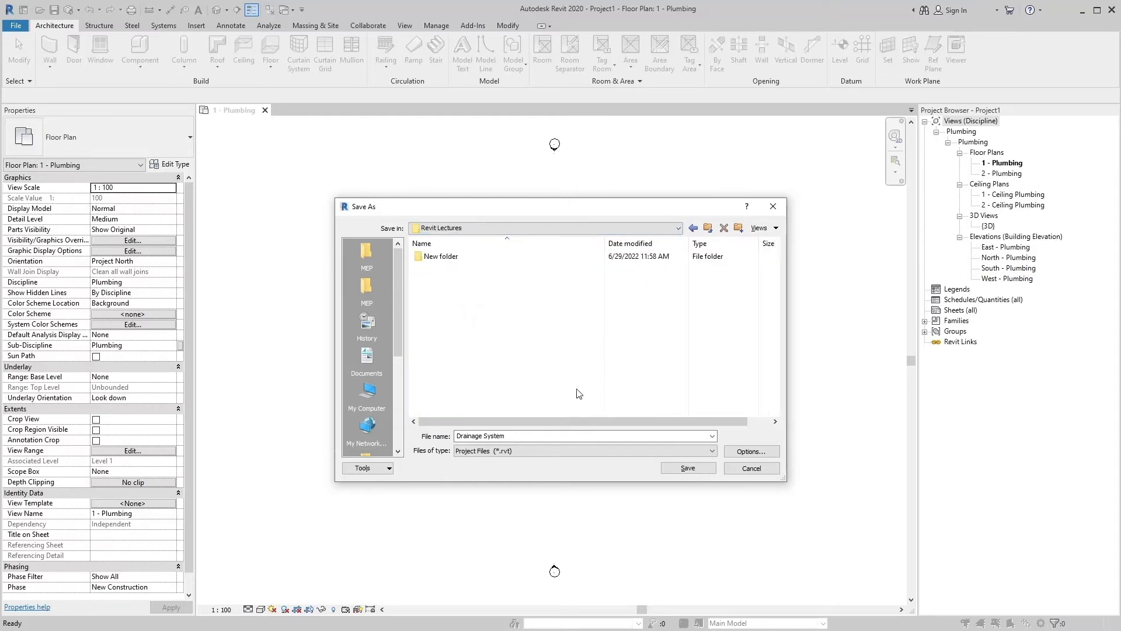
click(685, 468)
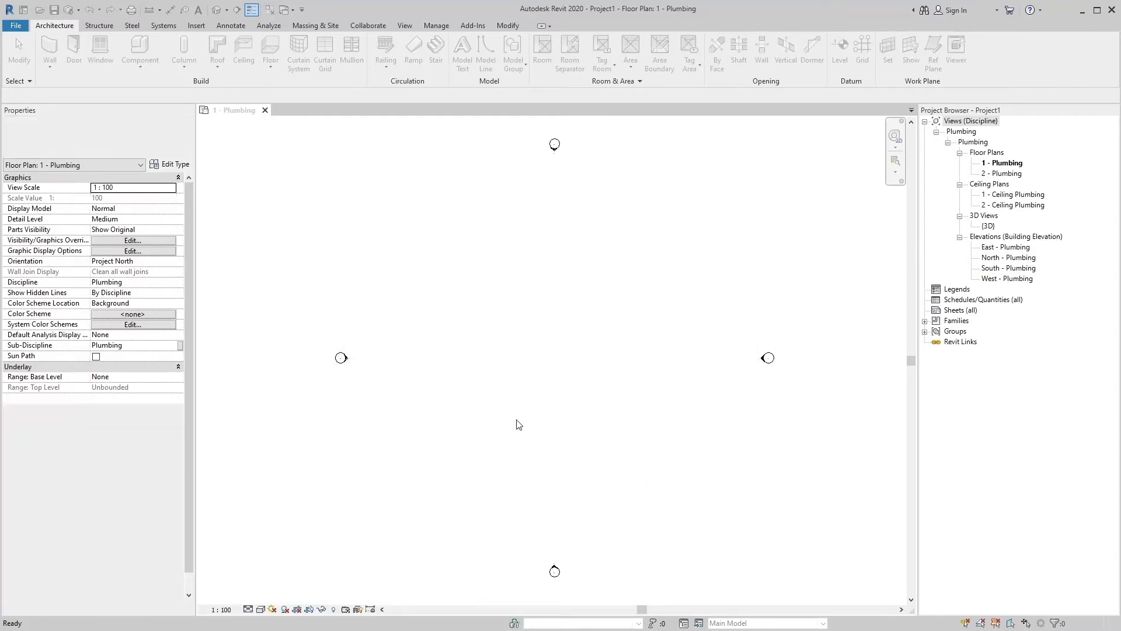
click(540, 351)
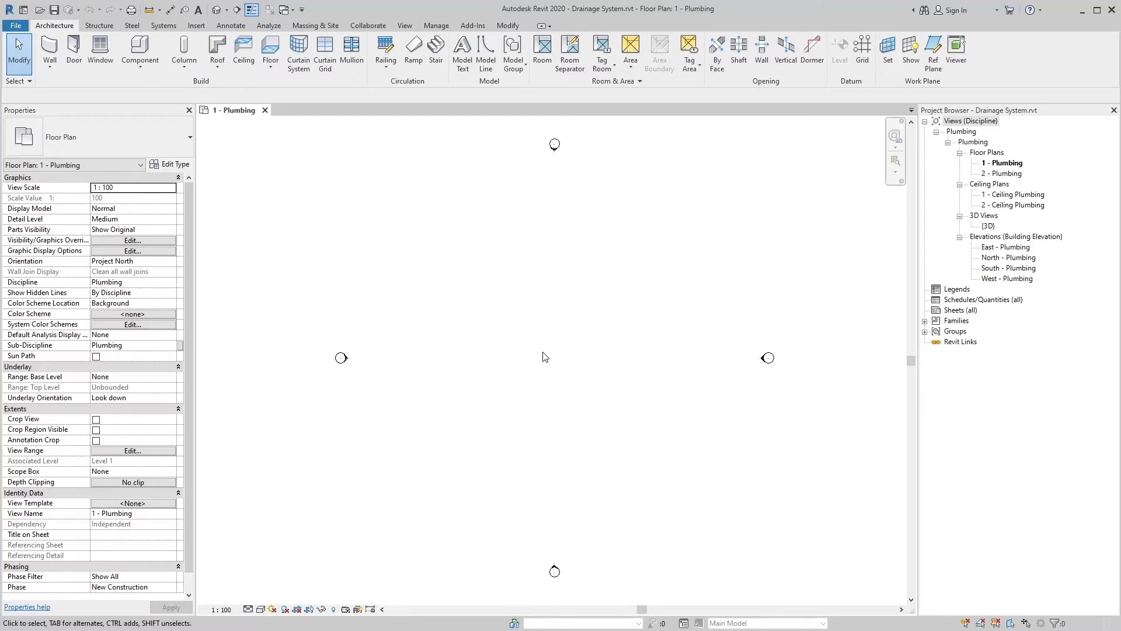
mouse_move(978, 336)
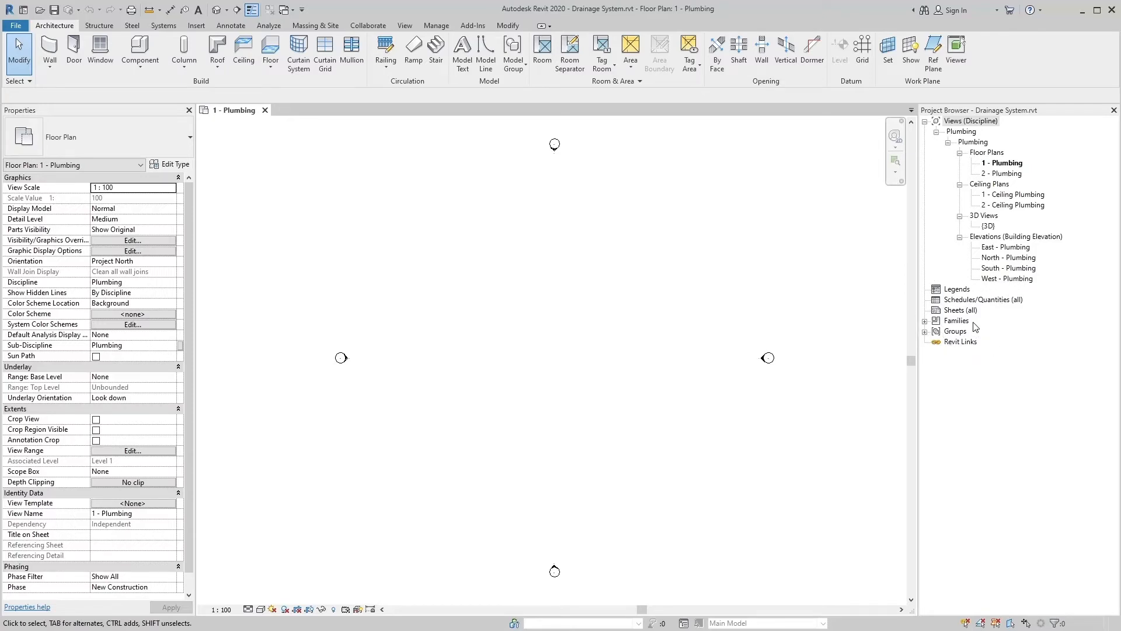
mouse_move(928, 327)
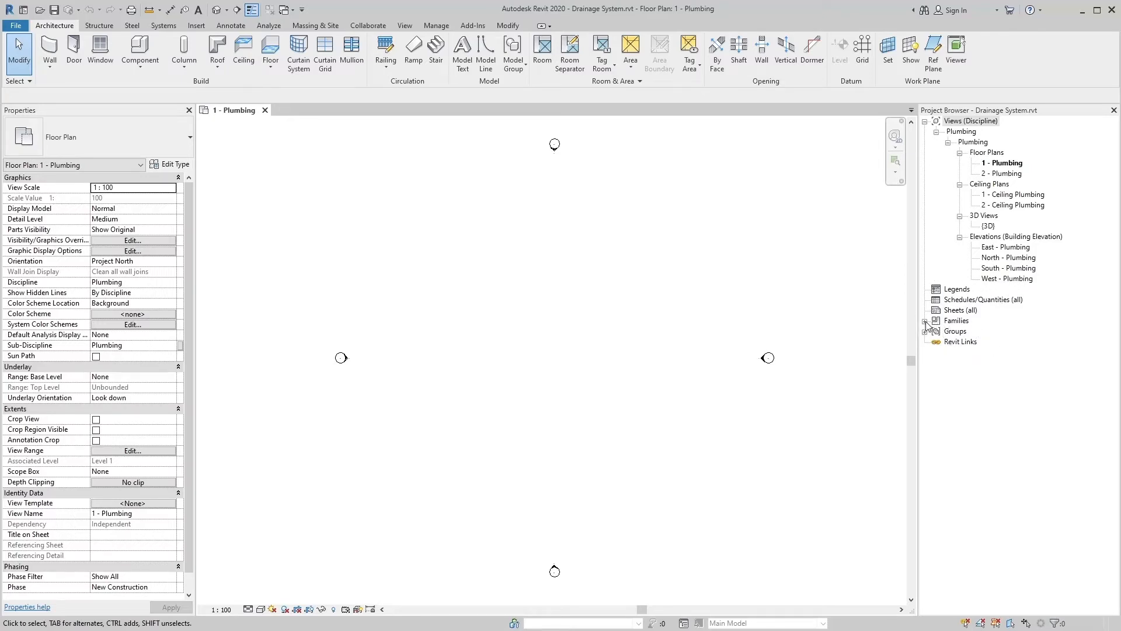
click(926, 321)
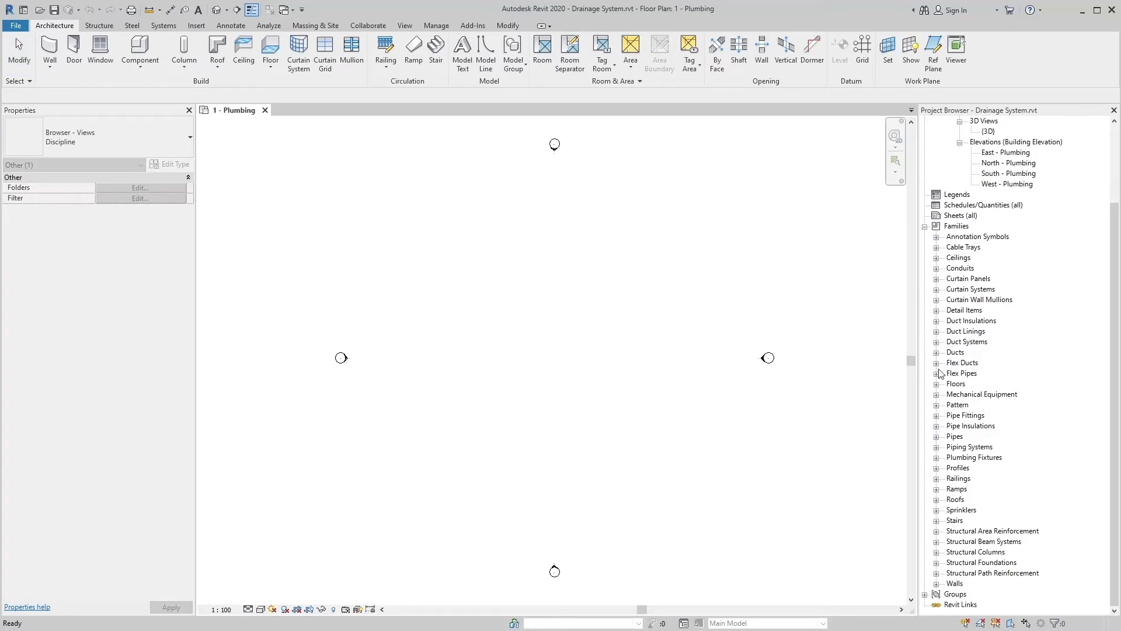
click(936, 437)
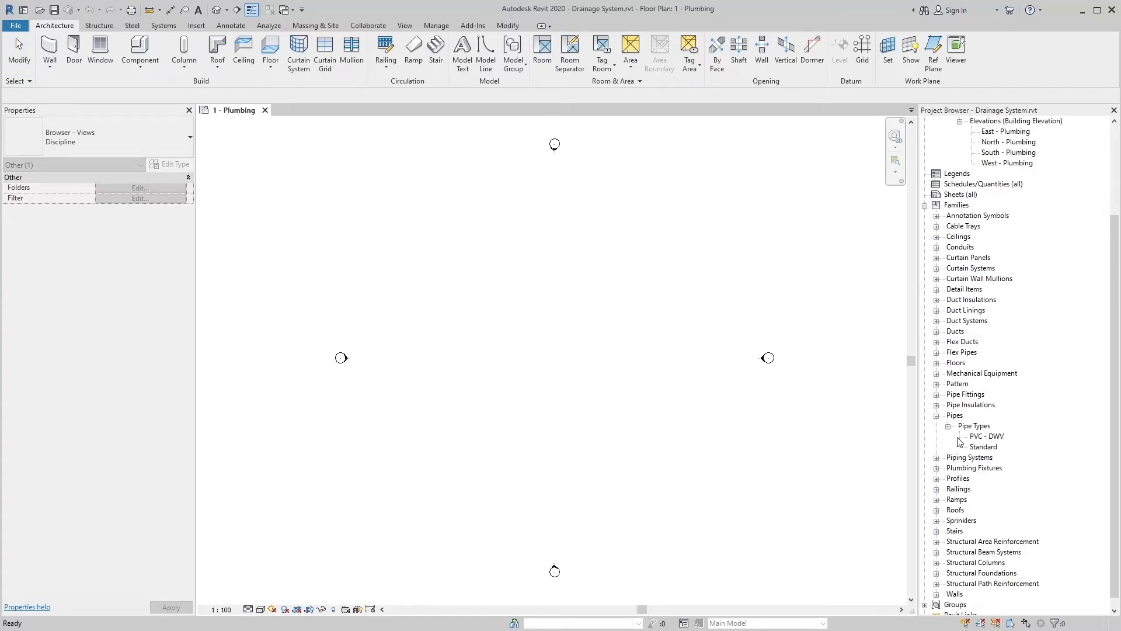
mouse_move(952, 452)
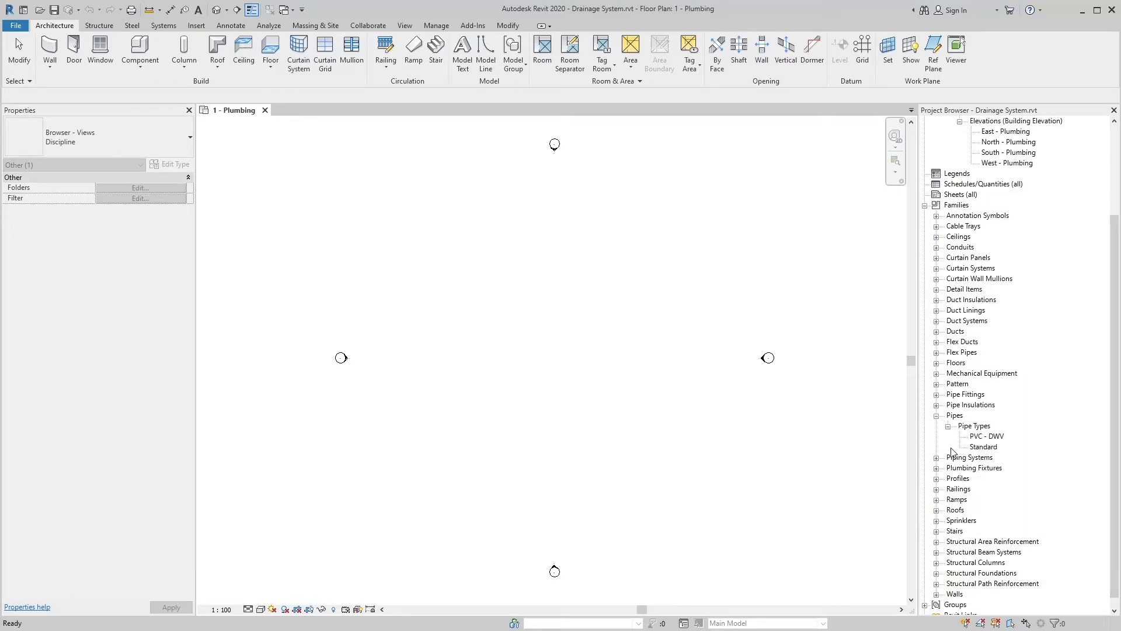
click(937, 457)
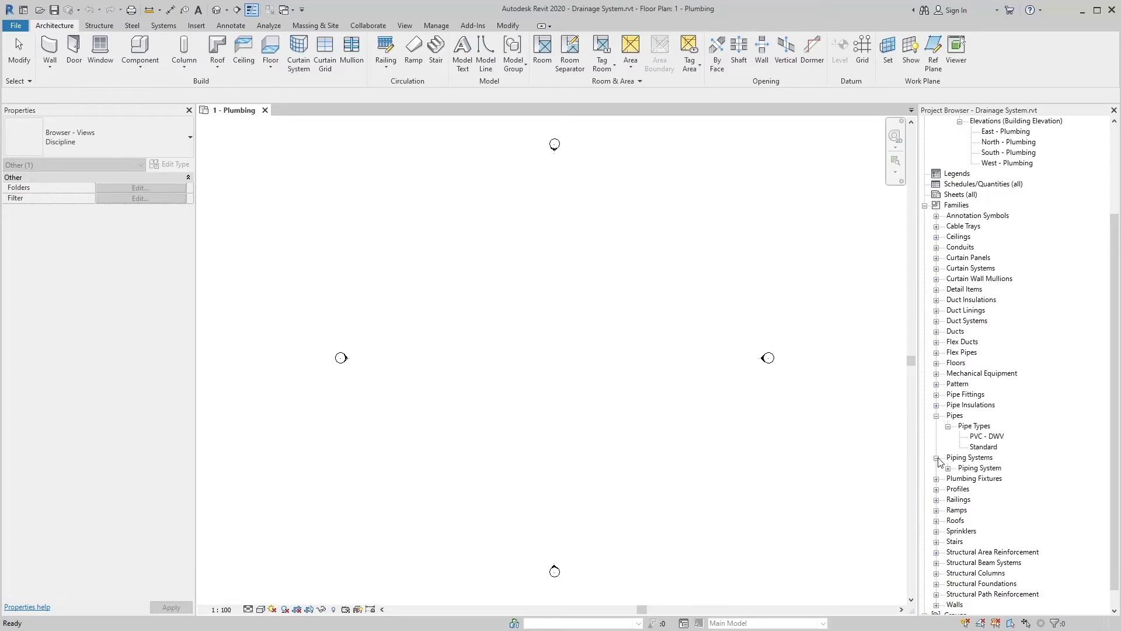
click(947, 468)
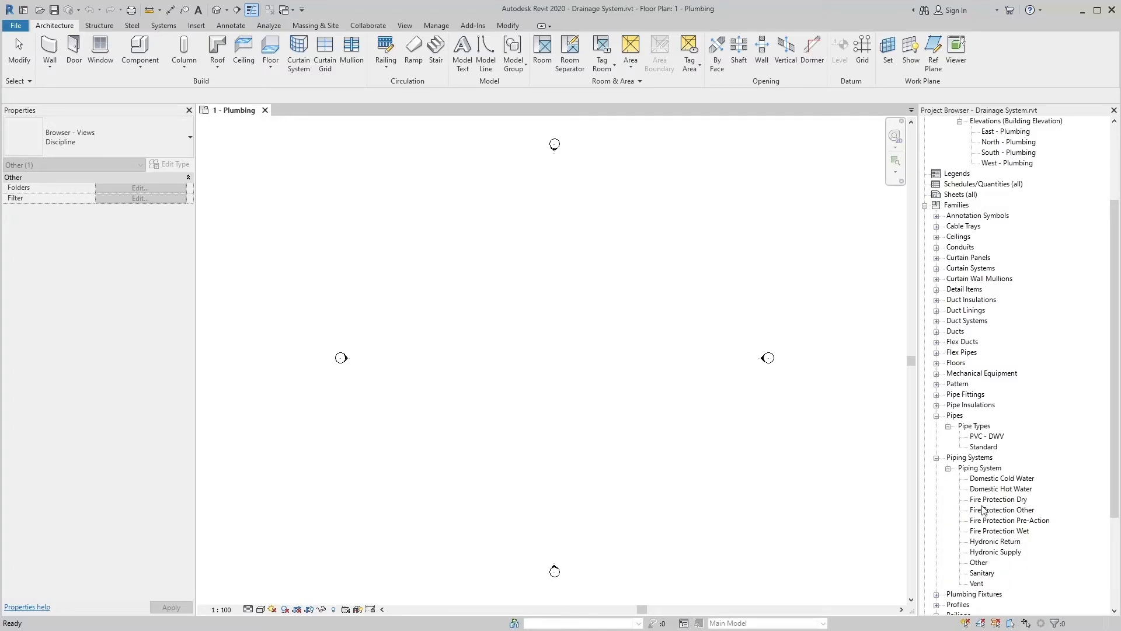
scroll(down, 3)
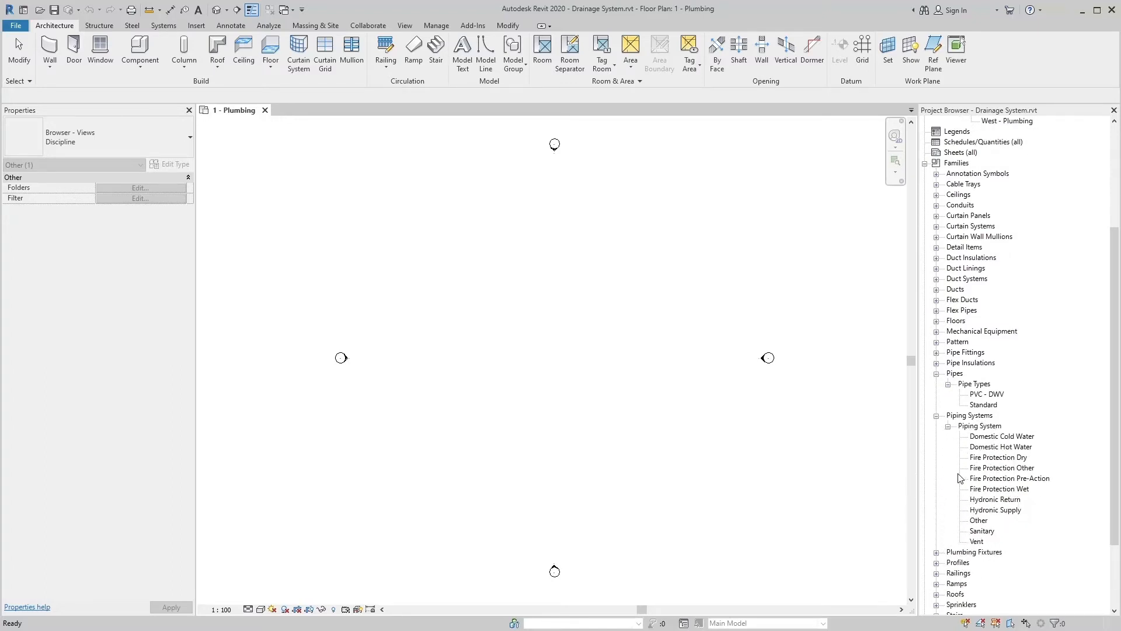
mouse_move(952, 474)
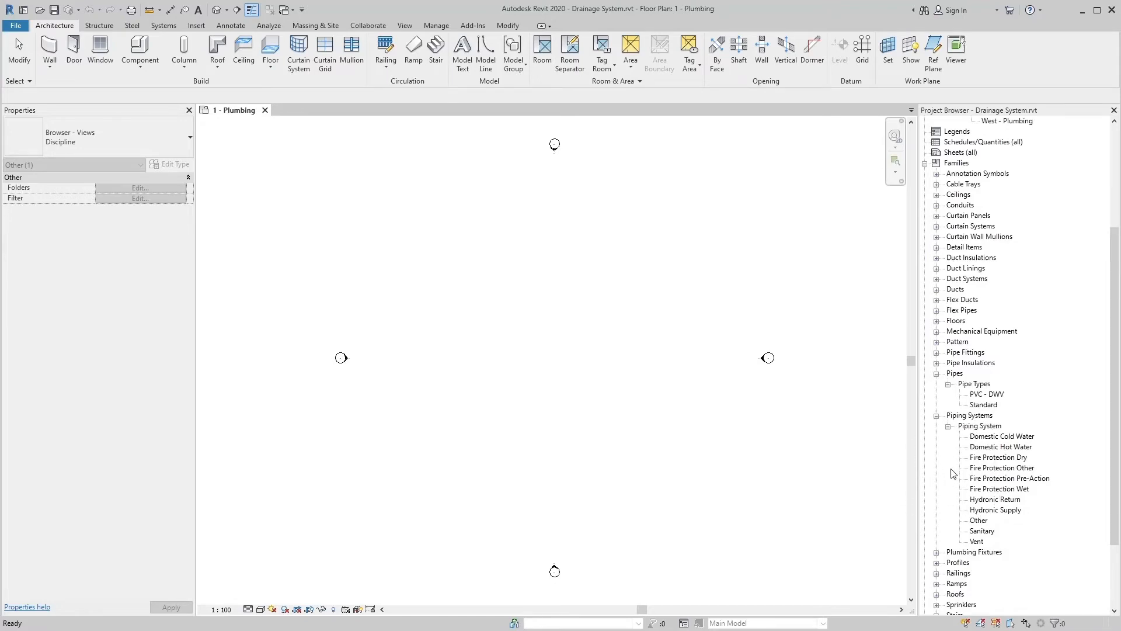
mouse_move(607, 343)
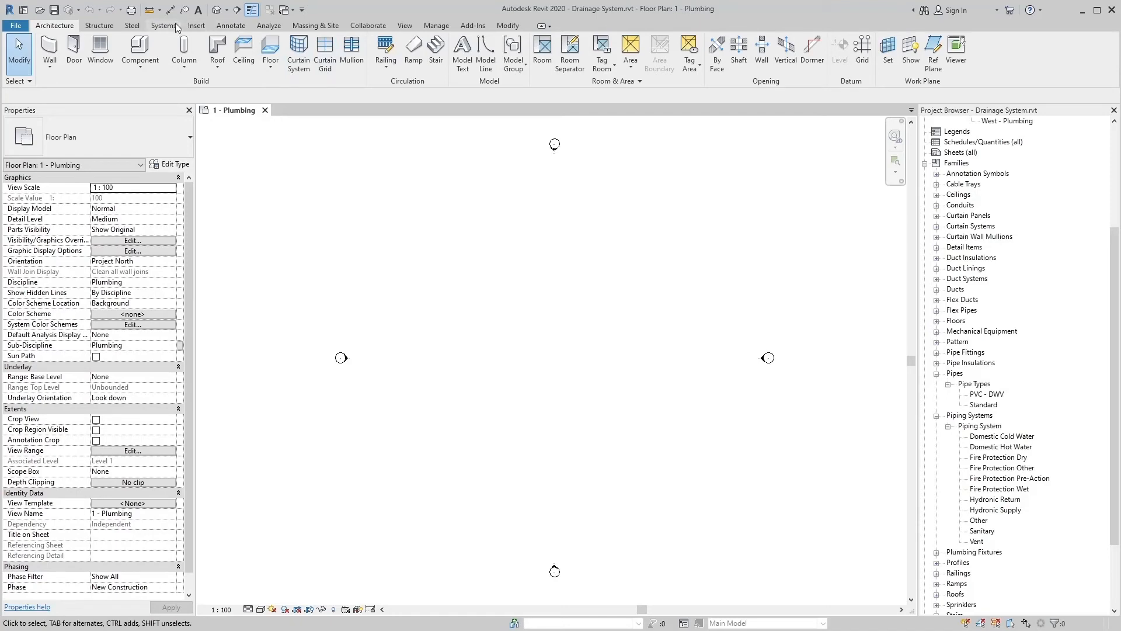
Activate the Pipe tool from the Systems tools.
click(163, 25)
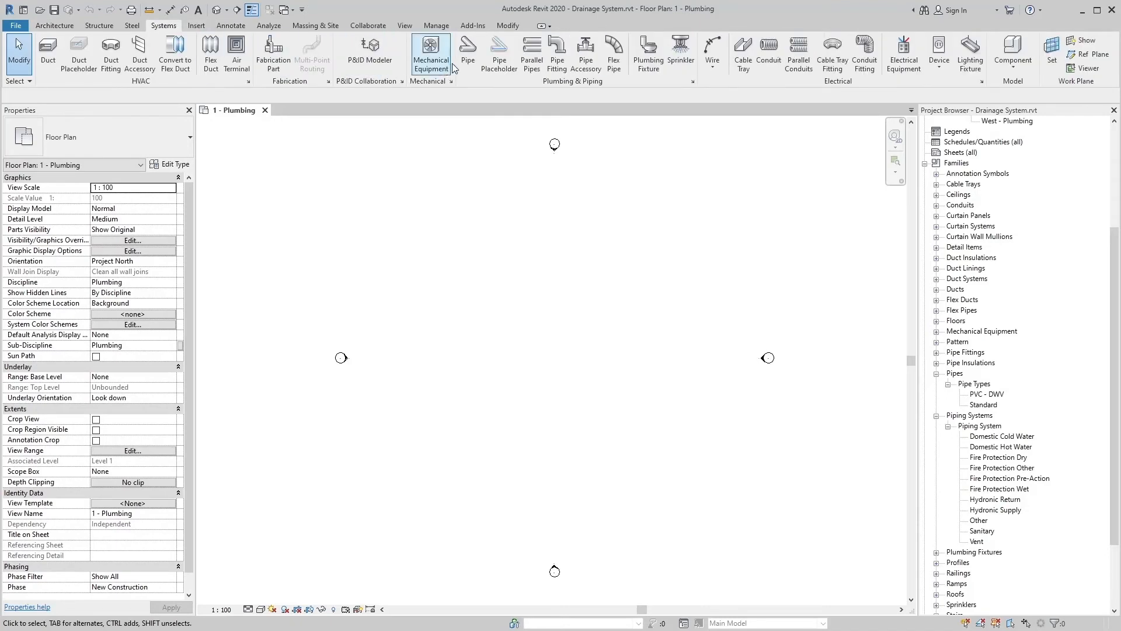
mouse_move(468, 54)
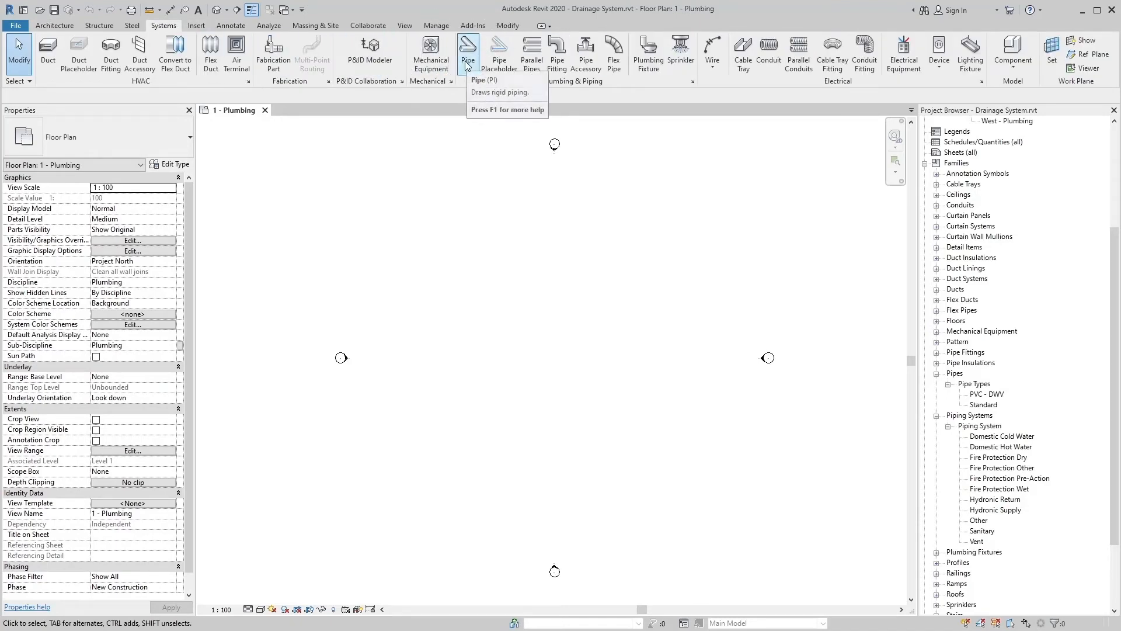
mouse_move(468, 50)
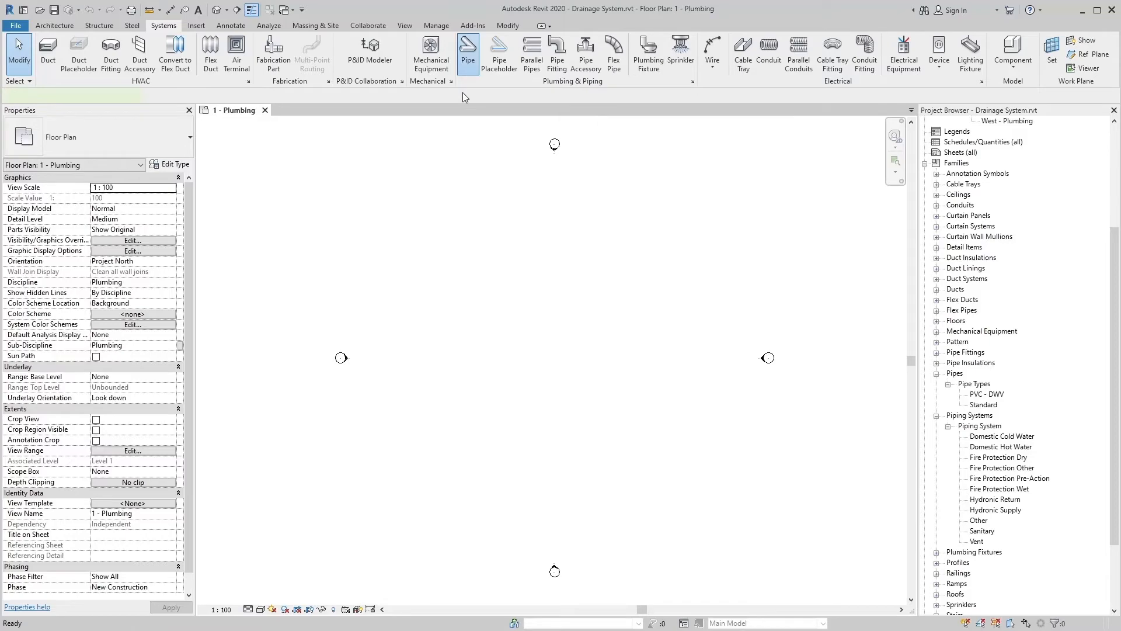
click(468, 48)
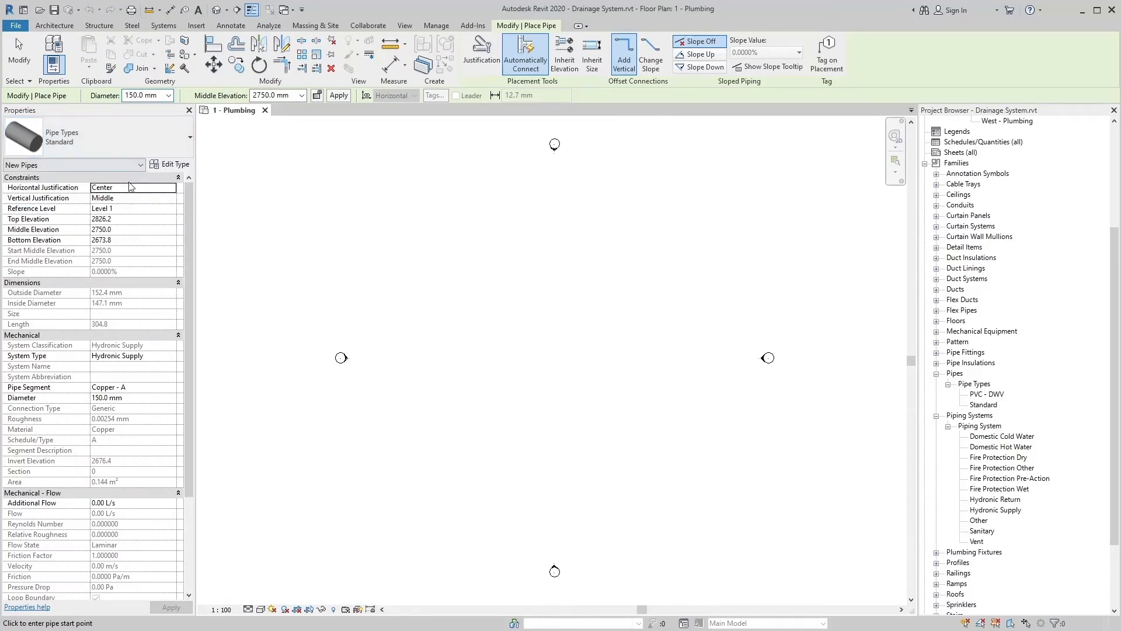
mouse_move(65, 361)
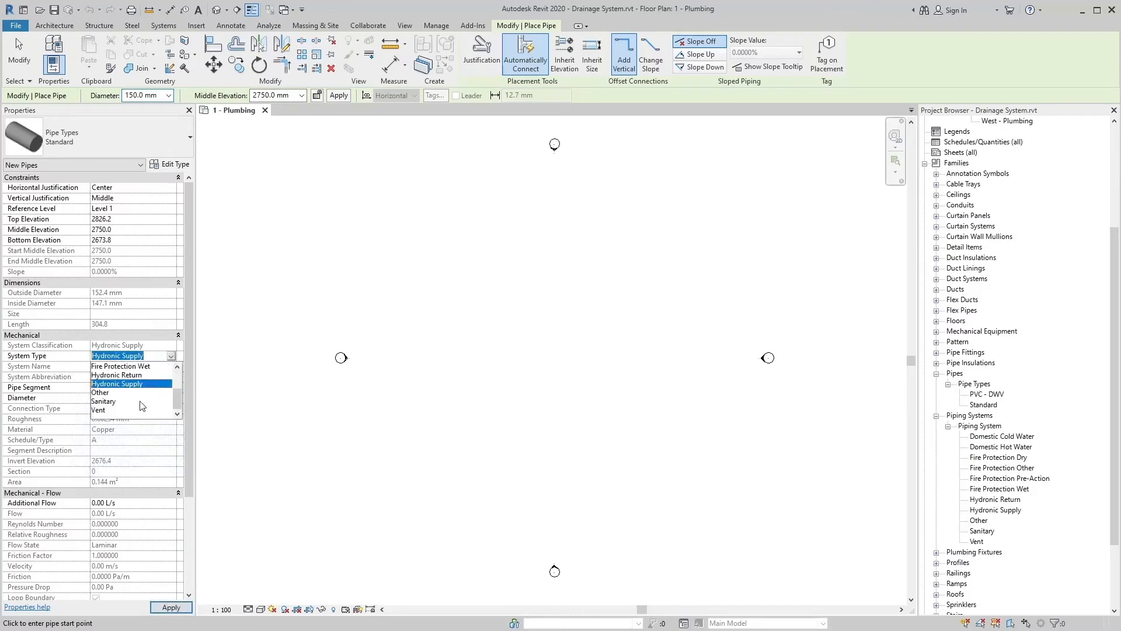
mouse_move(143, 390)
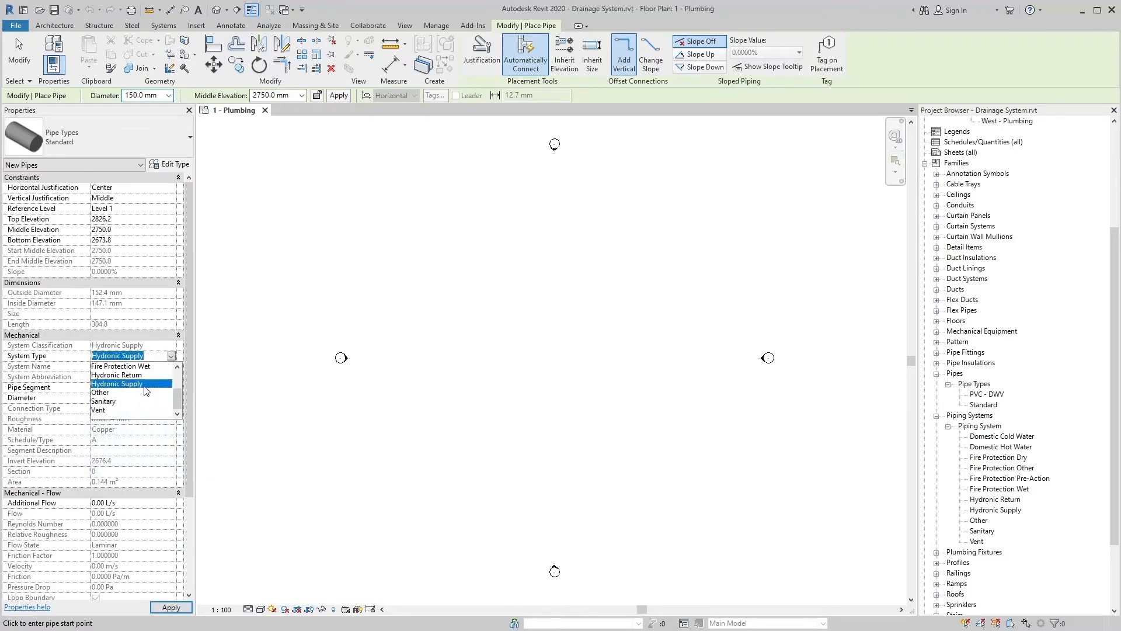
click(118, 384)
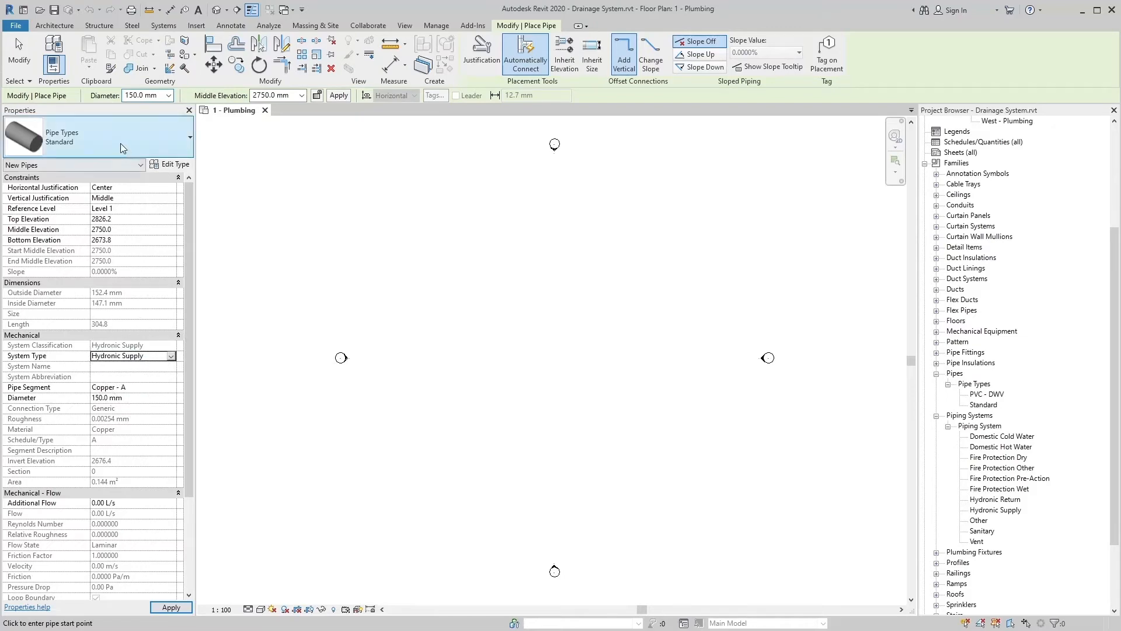
mouse_move(131, 110)
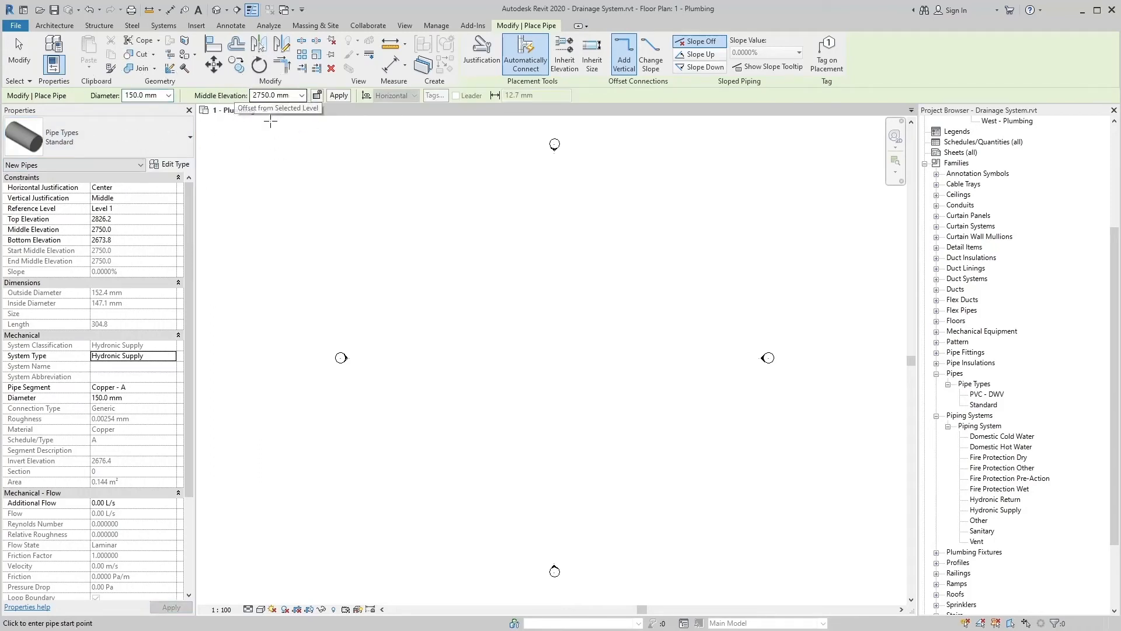
mouse_move(447, 299)
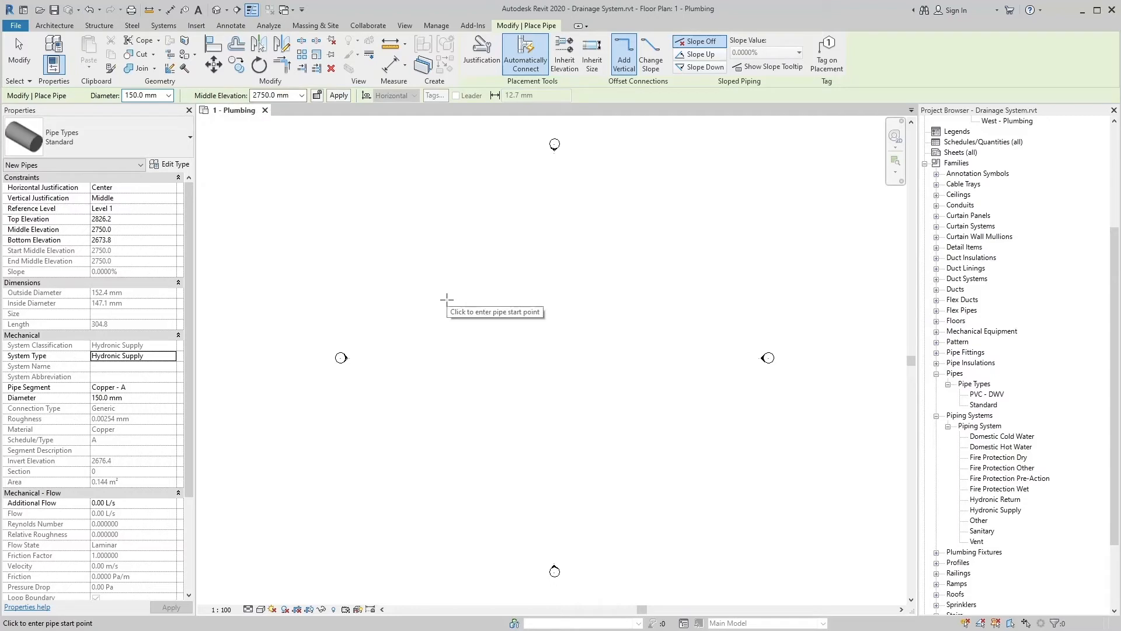
mouse_move(446, 300)
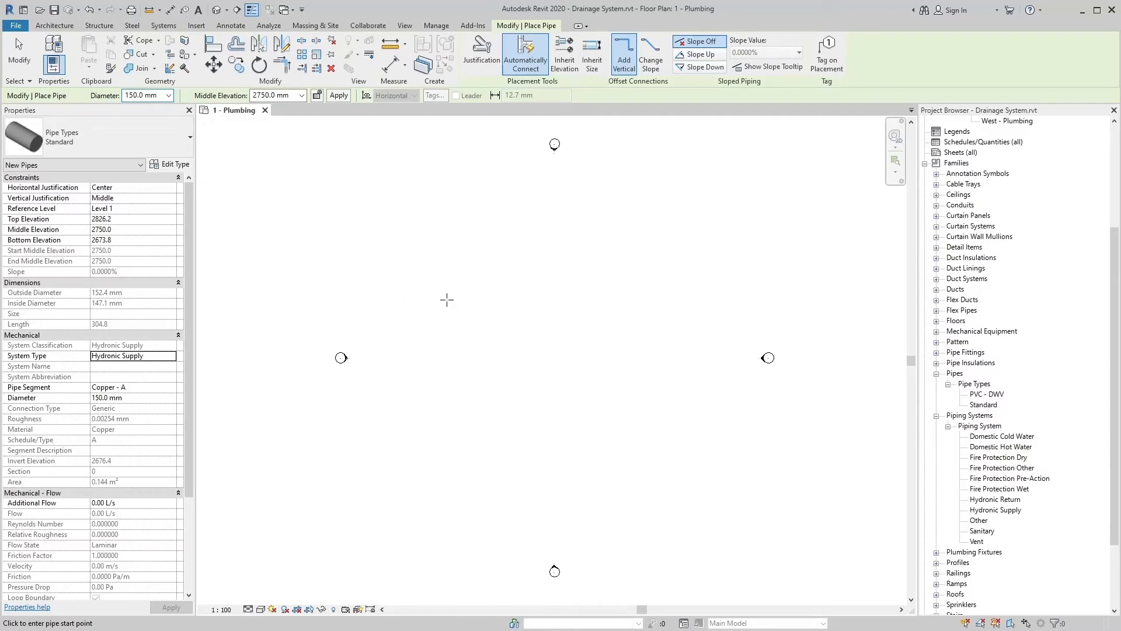
mouse_move(483, 337)
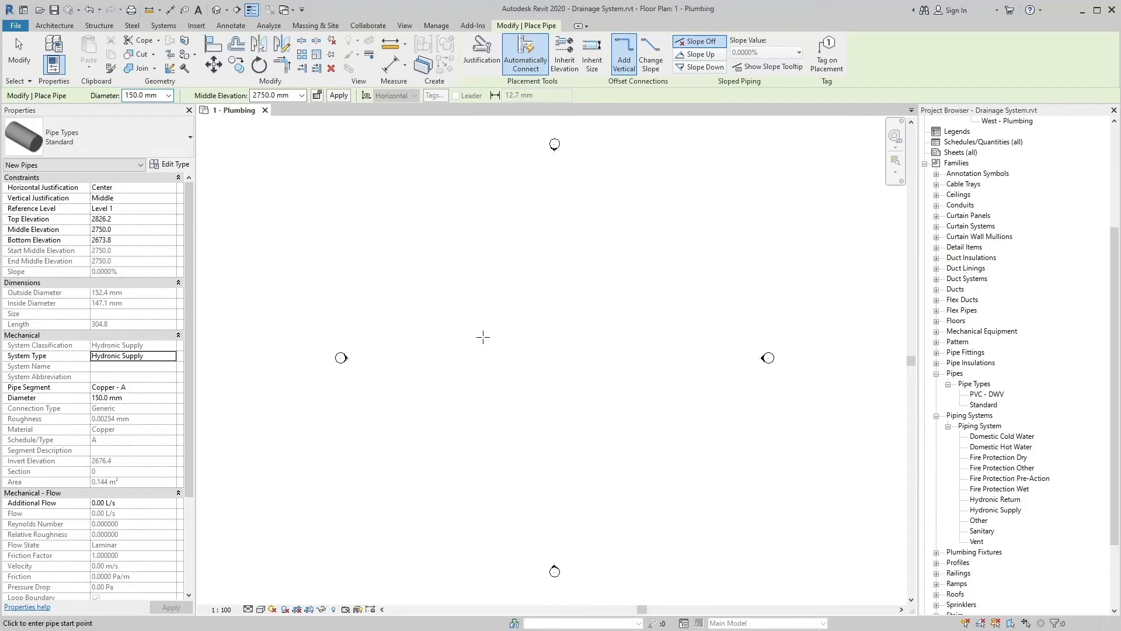
mouse_move(952, 494)
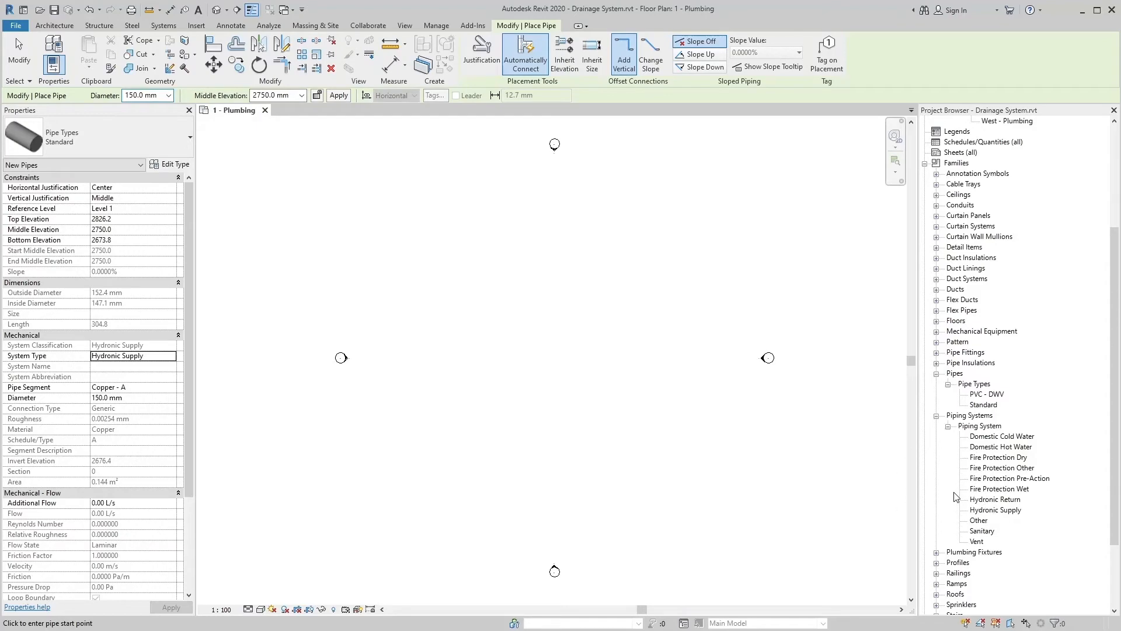
mouse_move(962, 536)
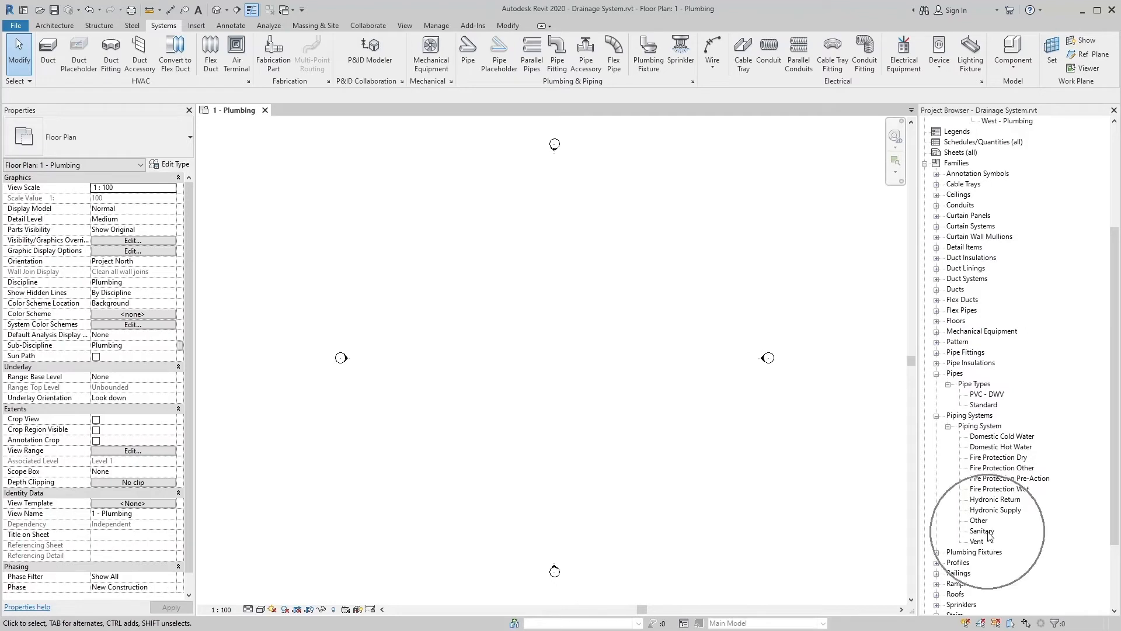
Exit pipe placement and rename the Sanitary piping system in the Project Browser to 'Soil'.
right_click(981, 531)
text(Soil)
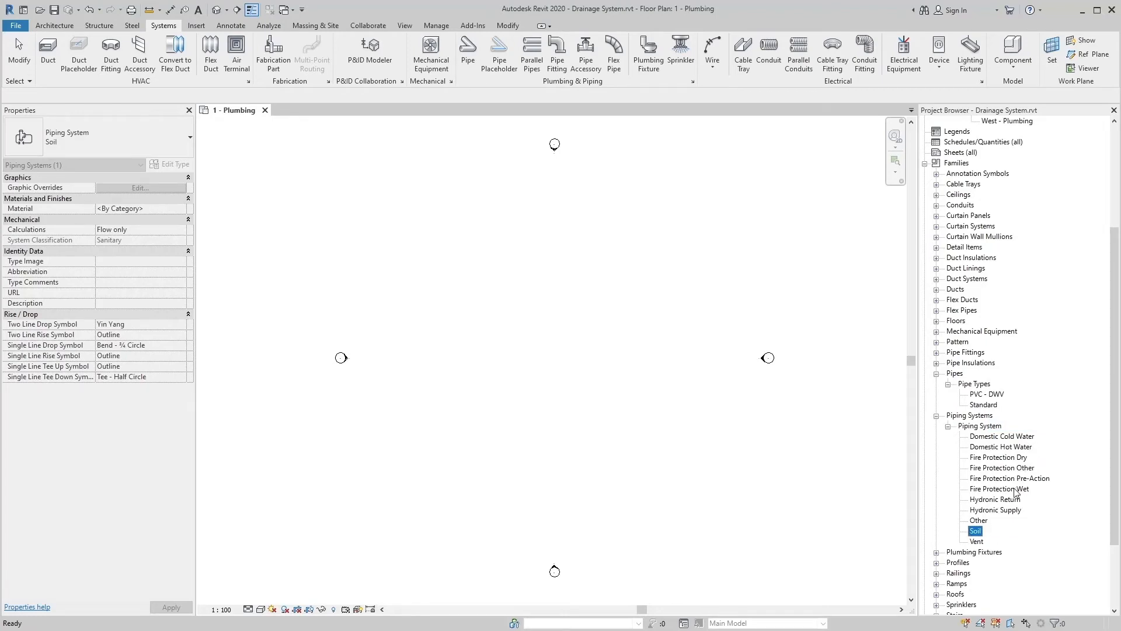
mouse_move(991, 535)
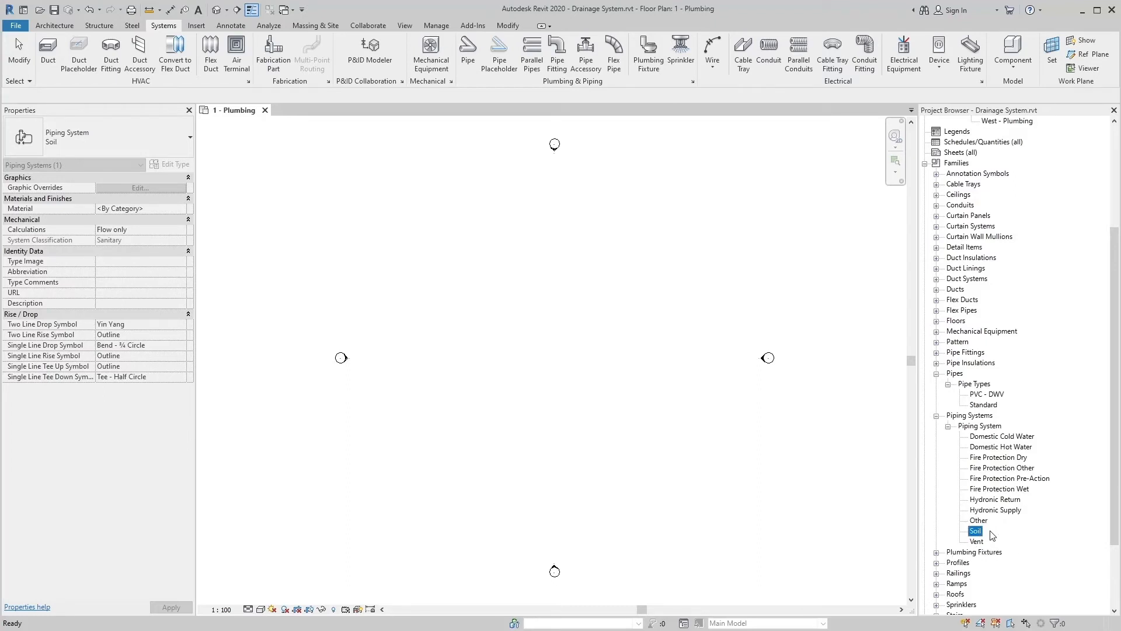
right_click(975, 531)
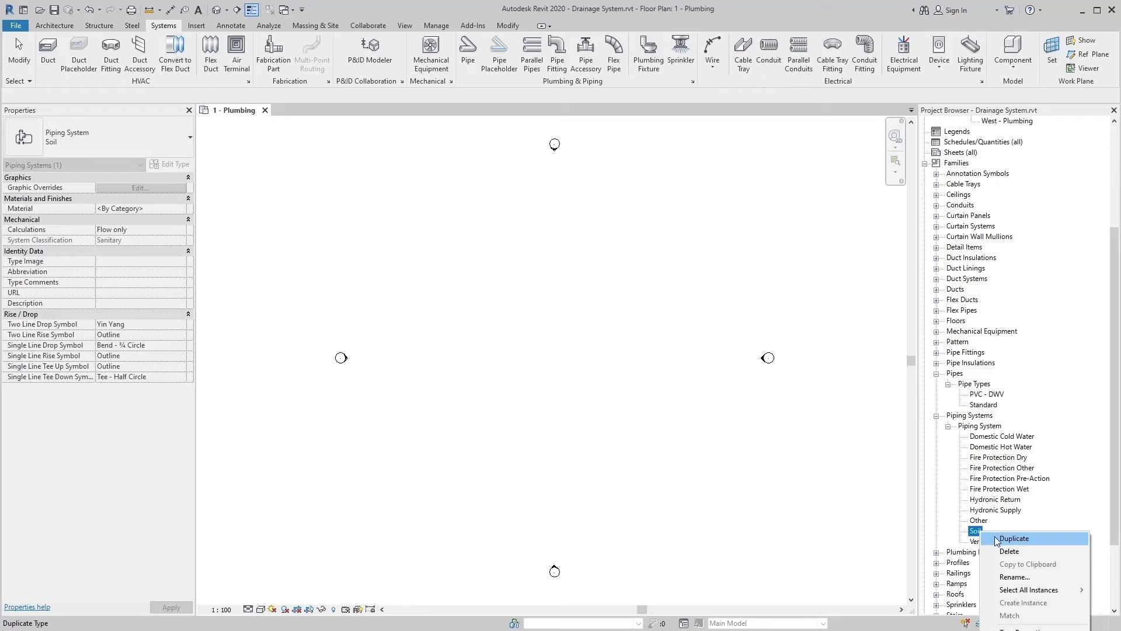
mouse_move(1013, 577)
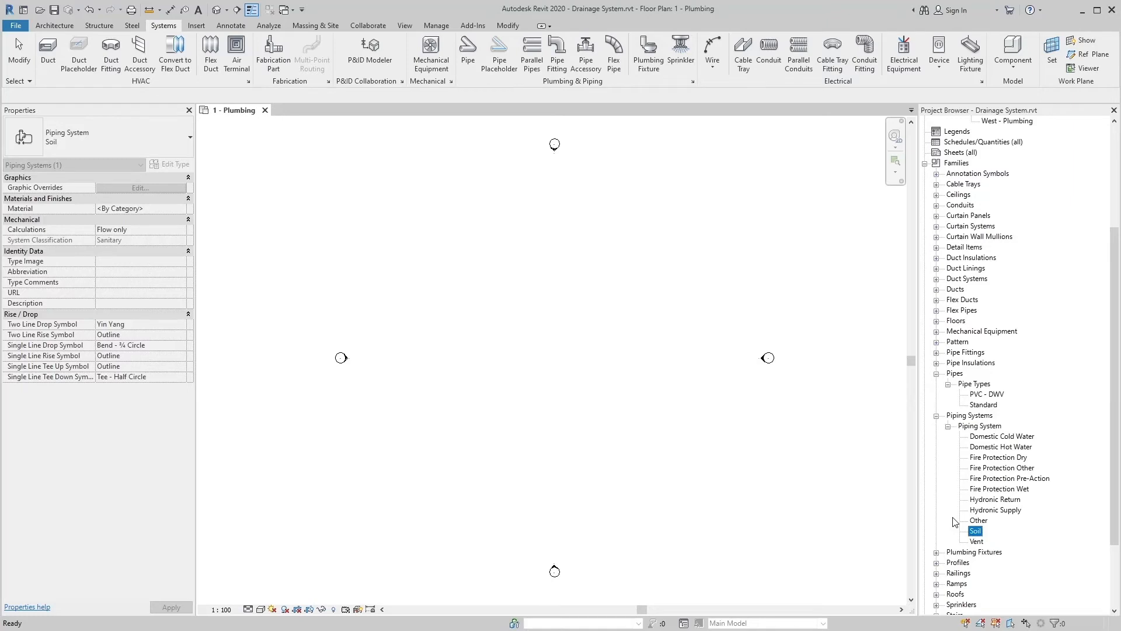
mouse_move(958, 399)
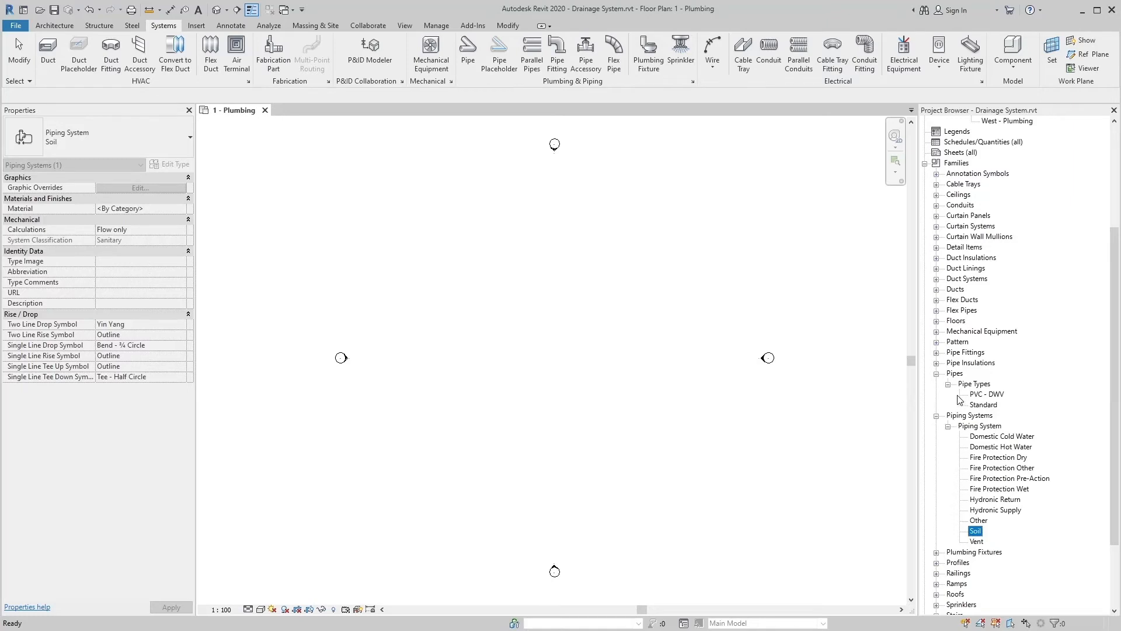
mouse_move(1000, 421)
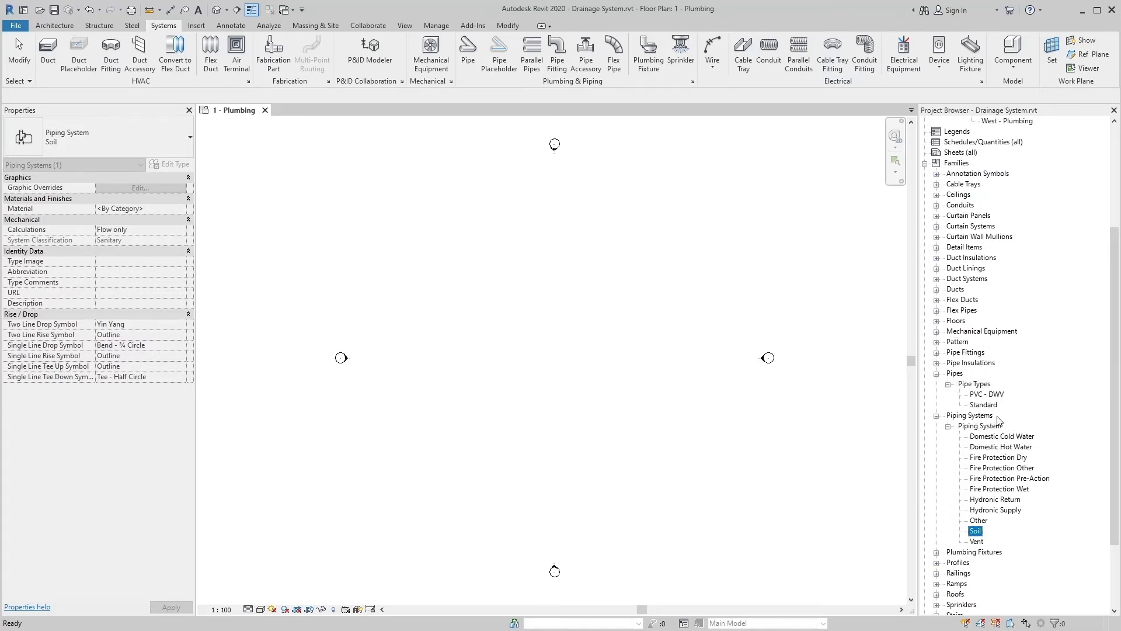
mouse_move(962, 466)
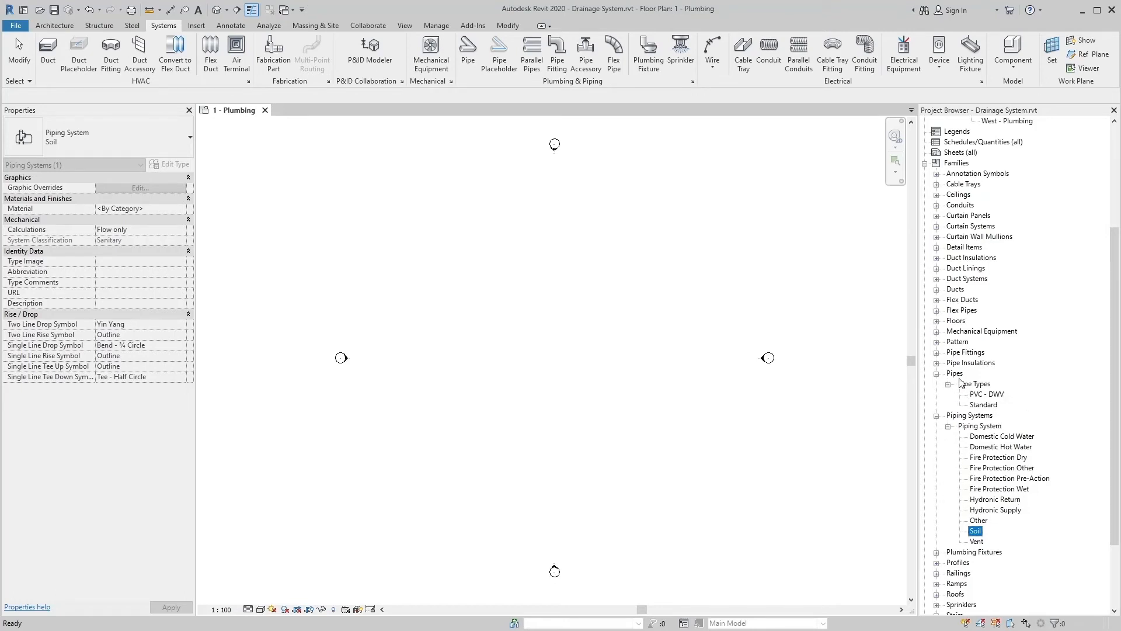
mouse_move(946, 497)
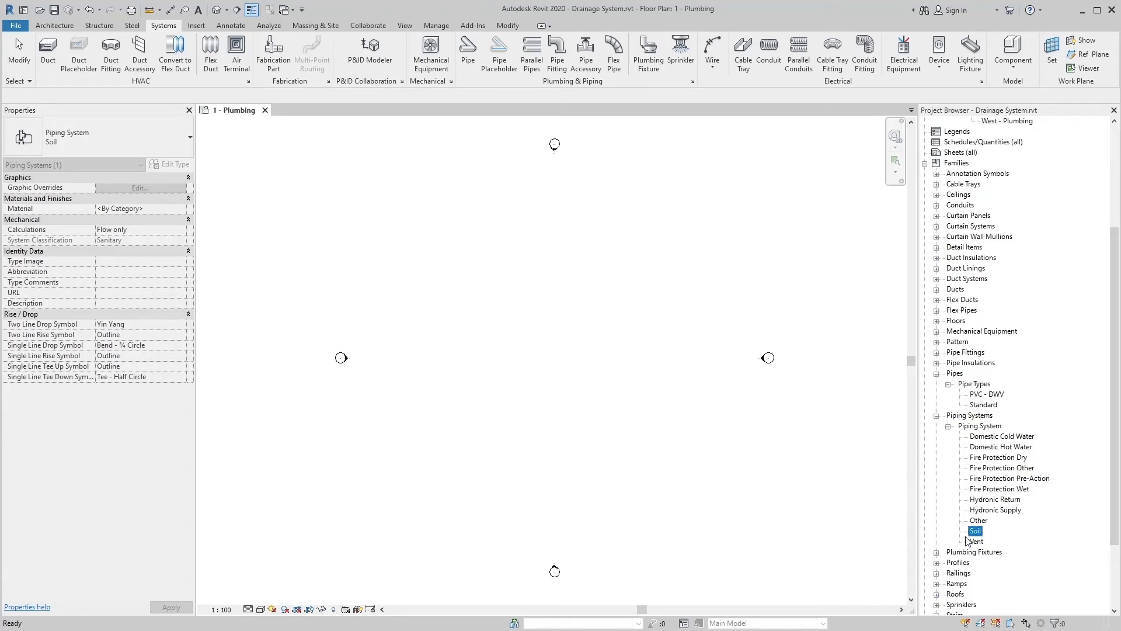
mouse_move(969, 475)
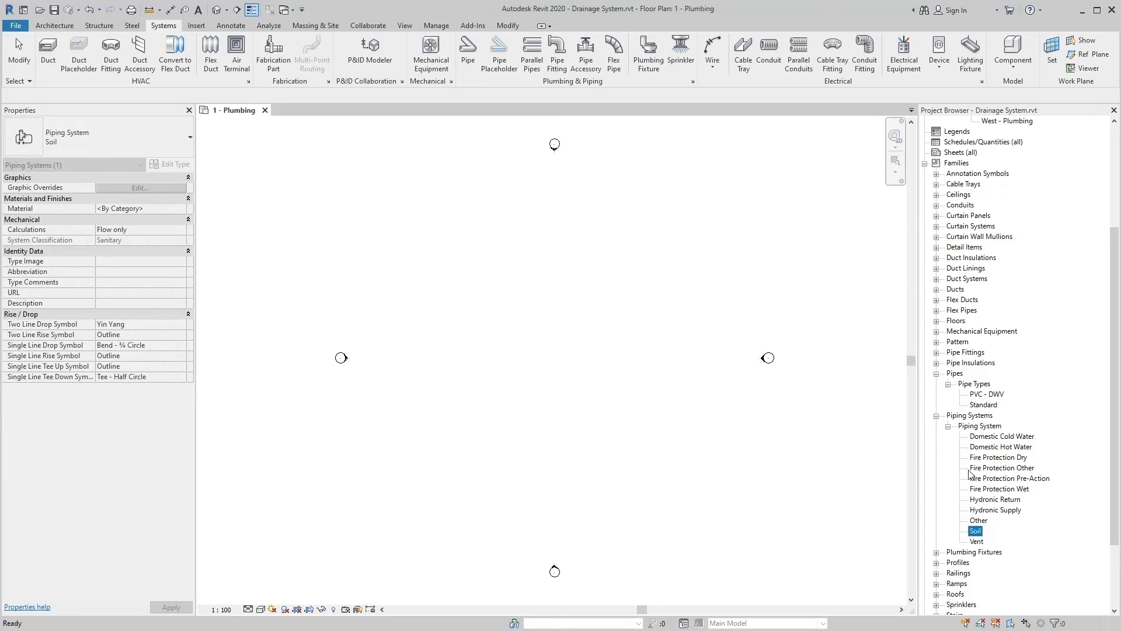
mouse_move(1009, 399)
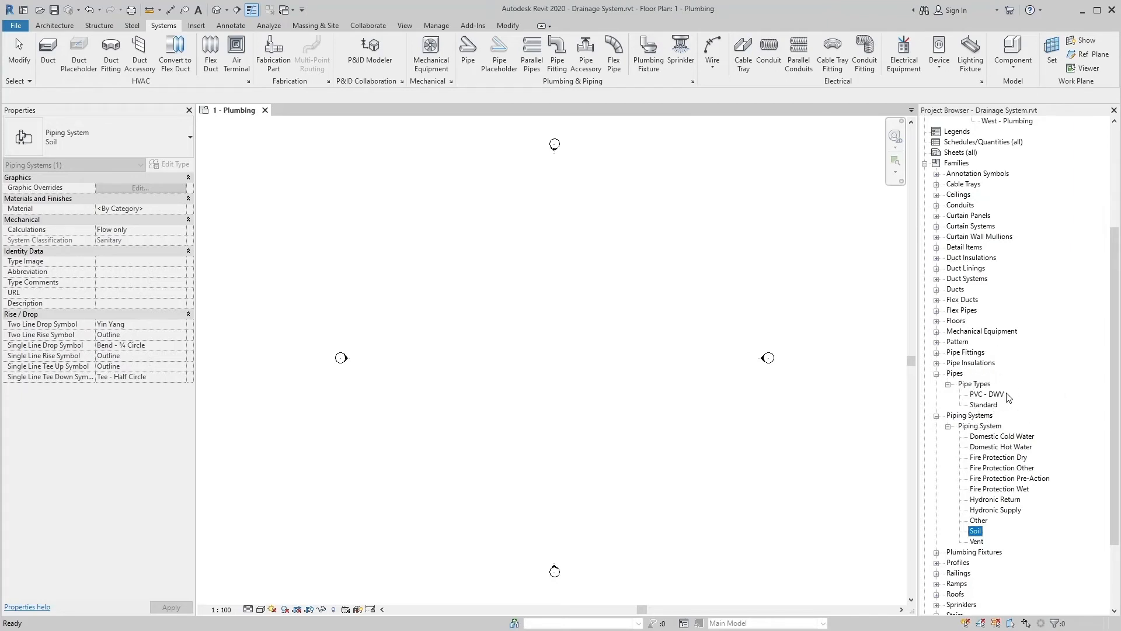
Duplicate the PVC - DWV pipe type in the Project Browser.
click(984, 394)
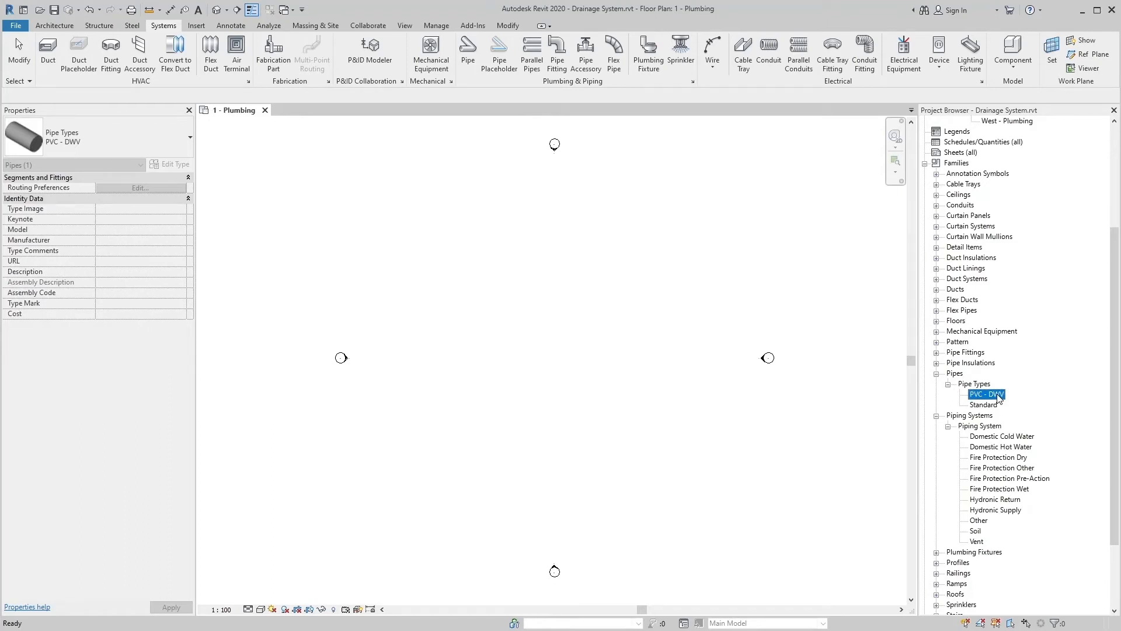
right_click(987, 395)
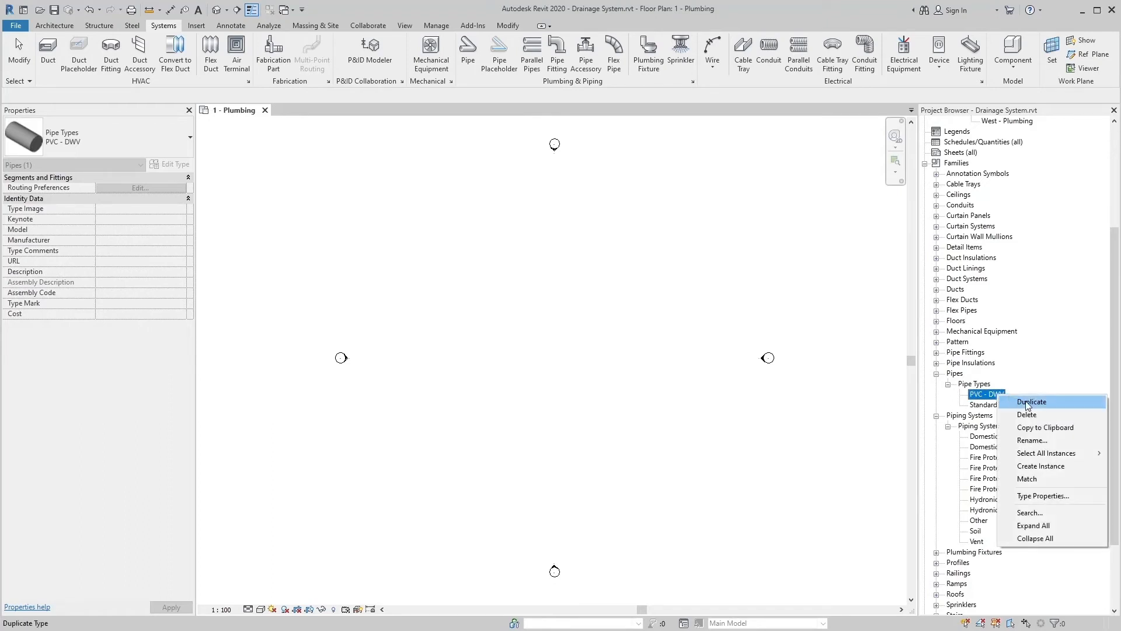
click(1031, 401)
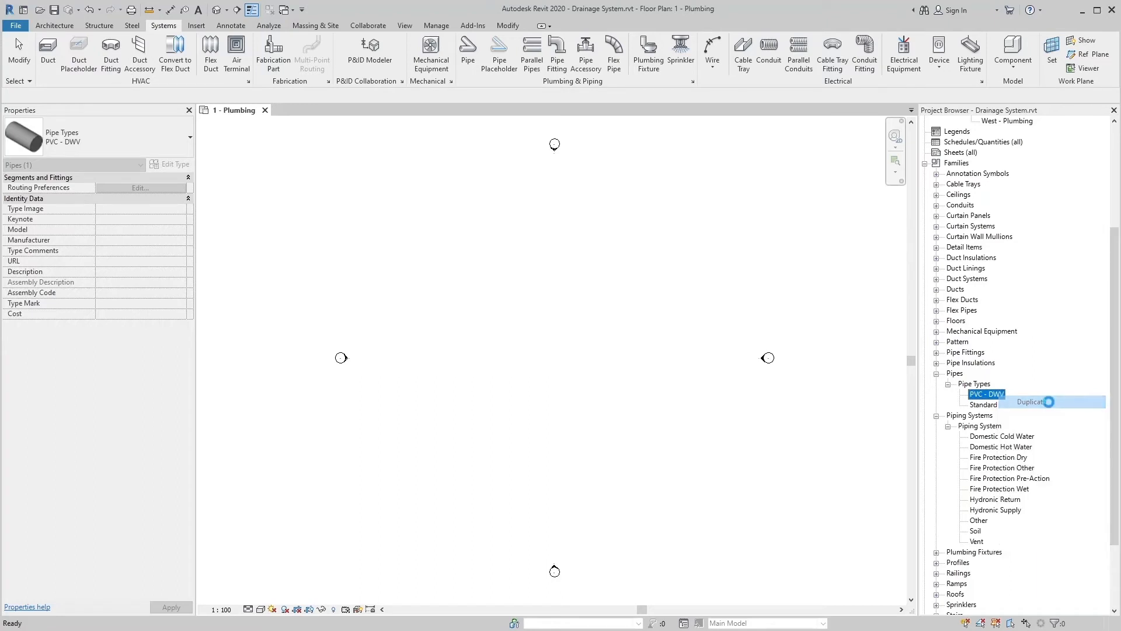
click(1034, 401)
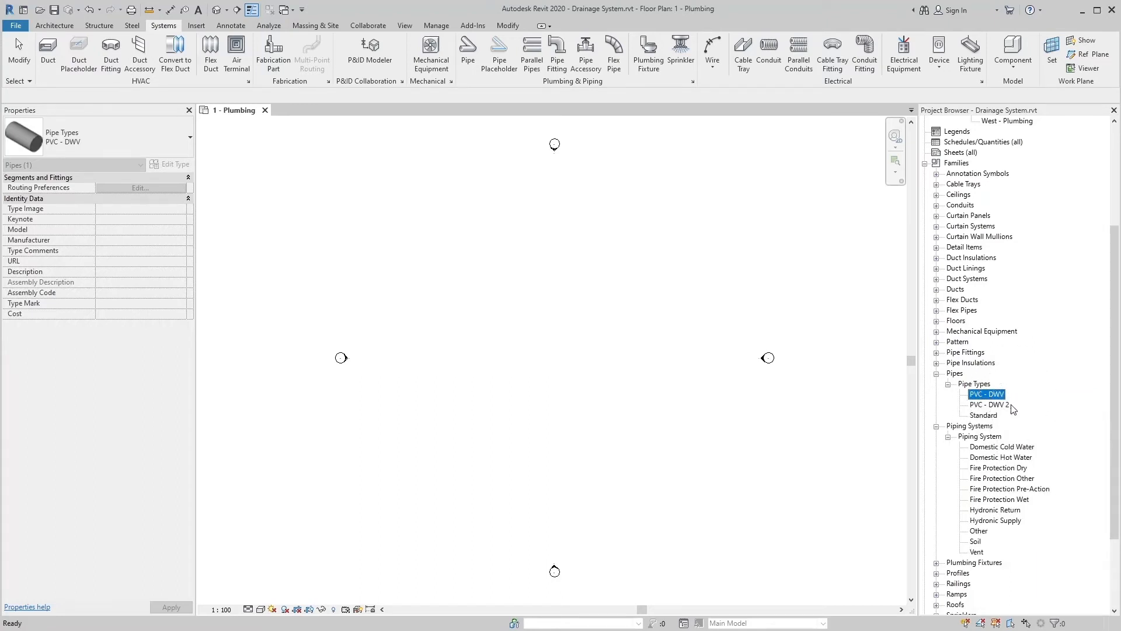
Rename the copied PVC - DWV 2 pipe type to 'Soil'.
right_click(987, 404)
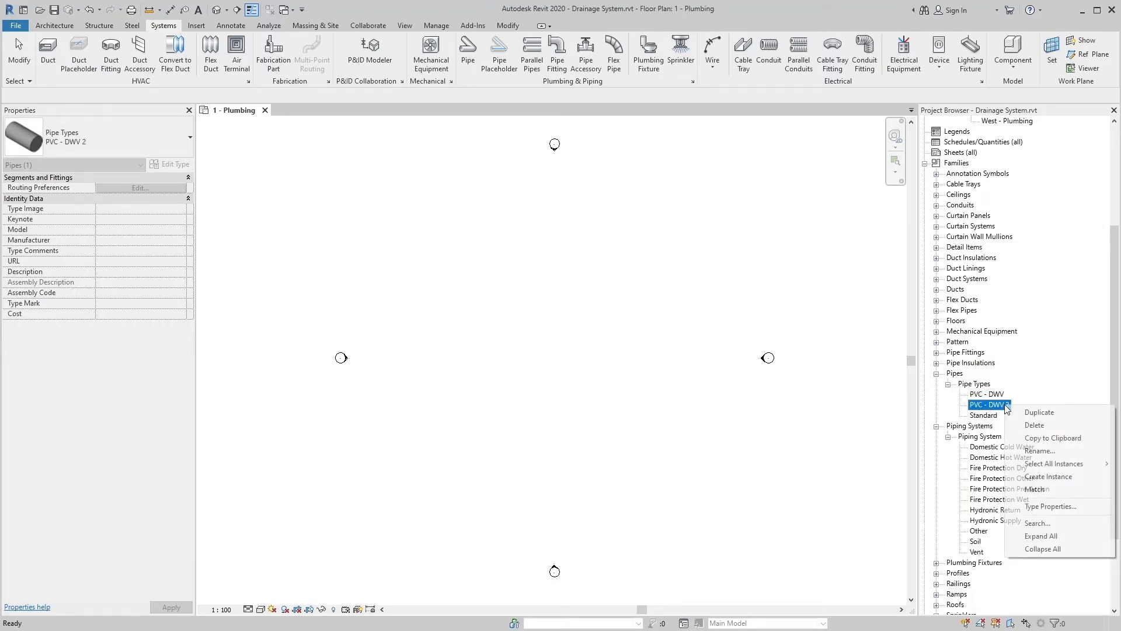
mouse_move(1041, 450)
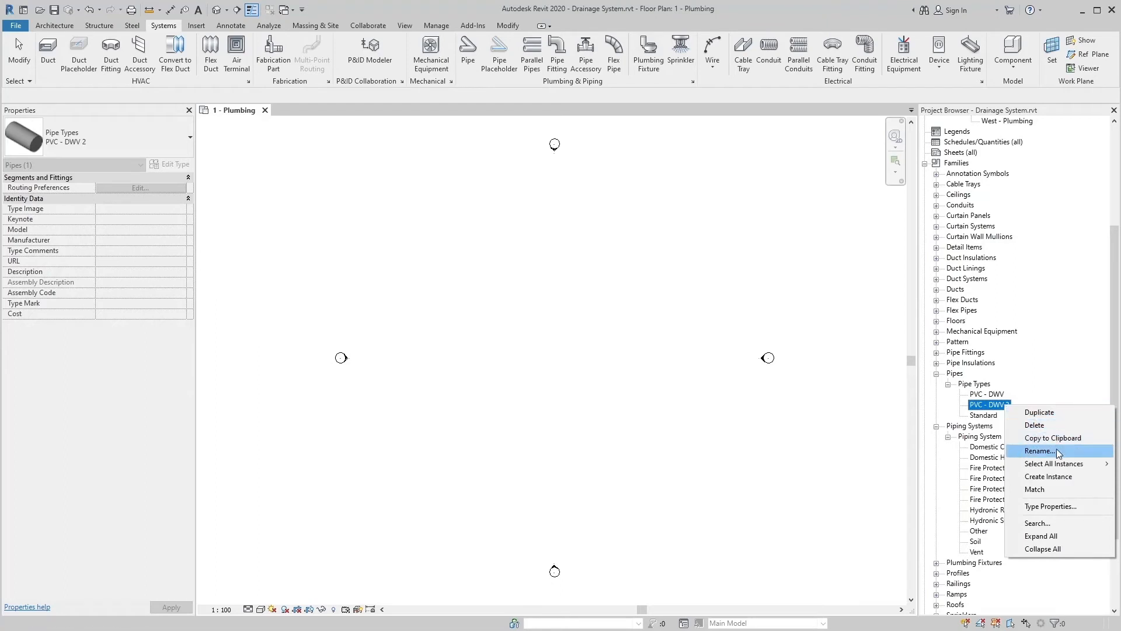
click(1039, 450)
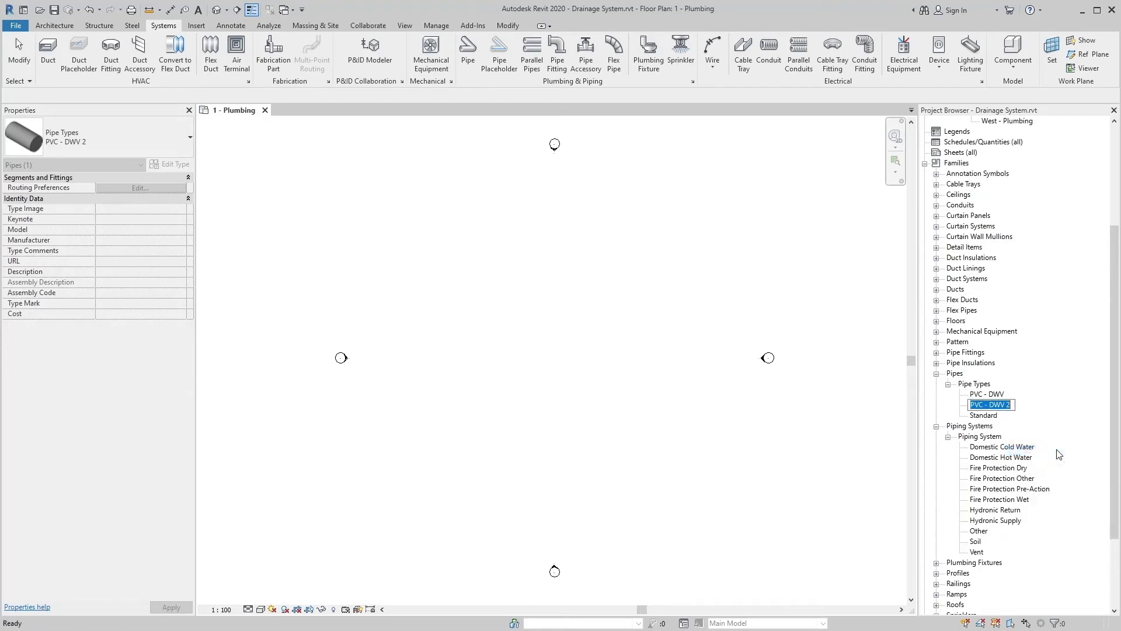
text(S)
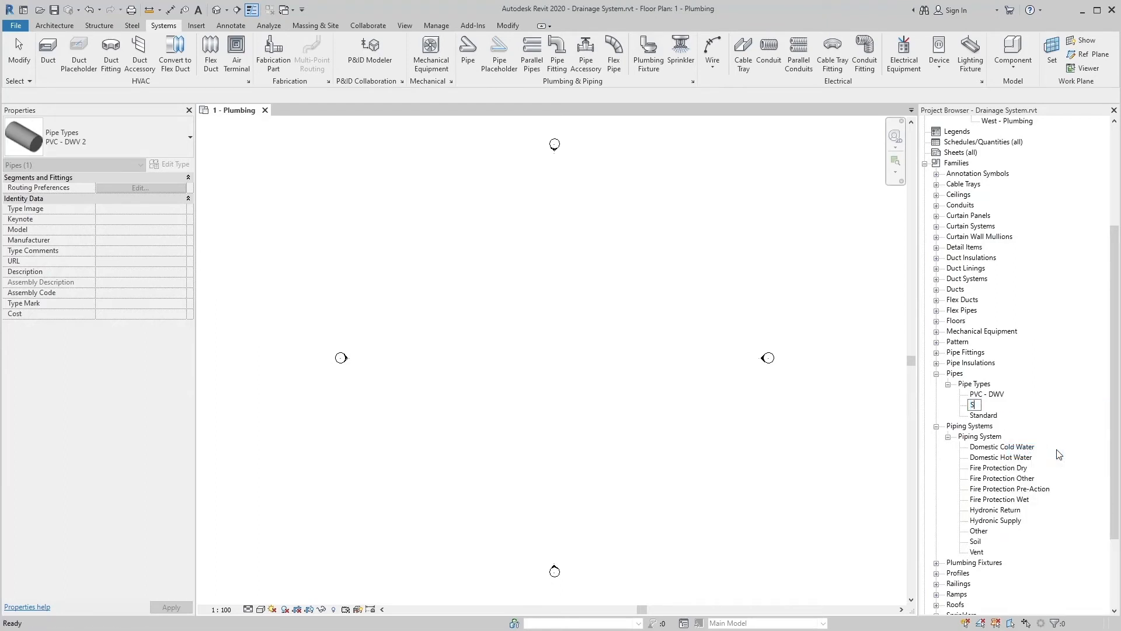
text(Soil)
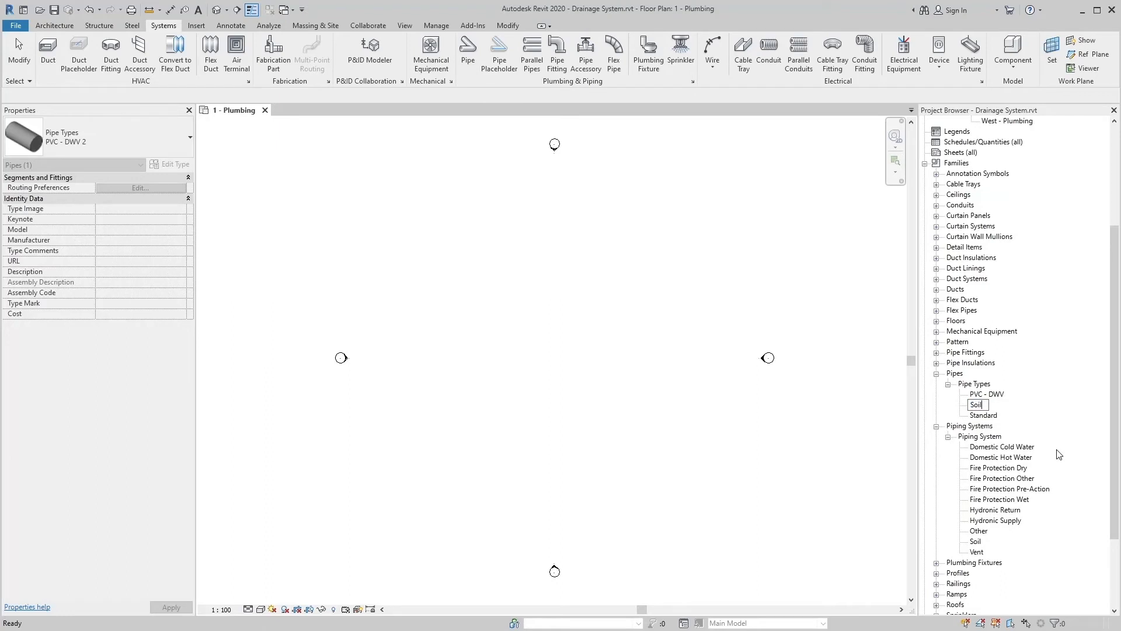
click(975, 405)
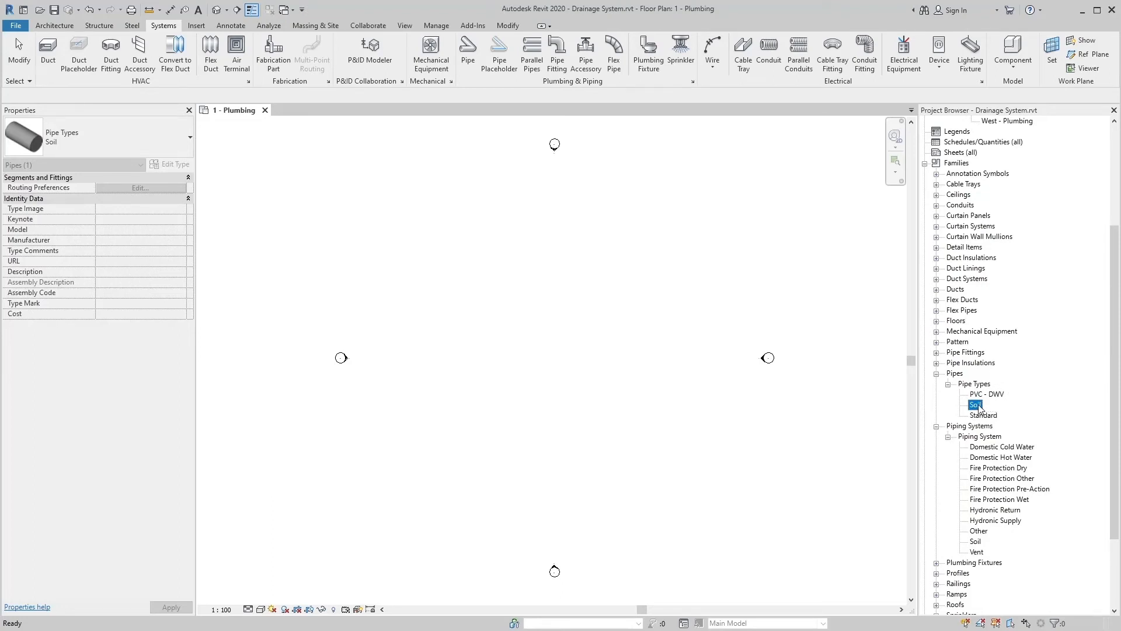
Duplicate the Soil pipe type as 'Vent', then select the Soil piping system.
right_click(975, 405)
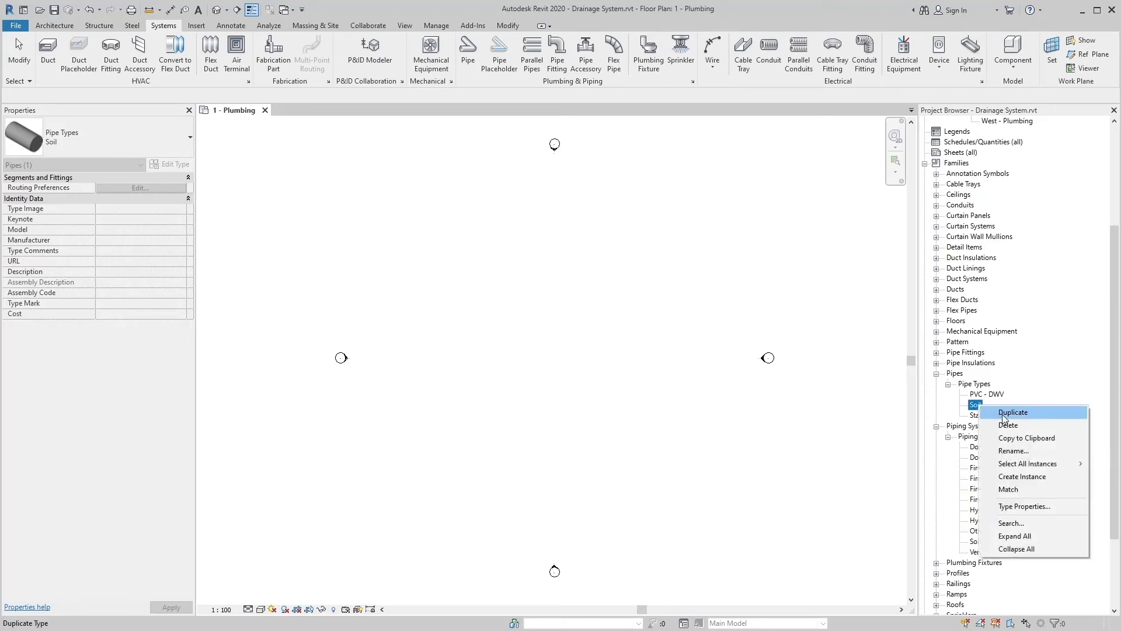
click(1012, 412)
text(Vent)
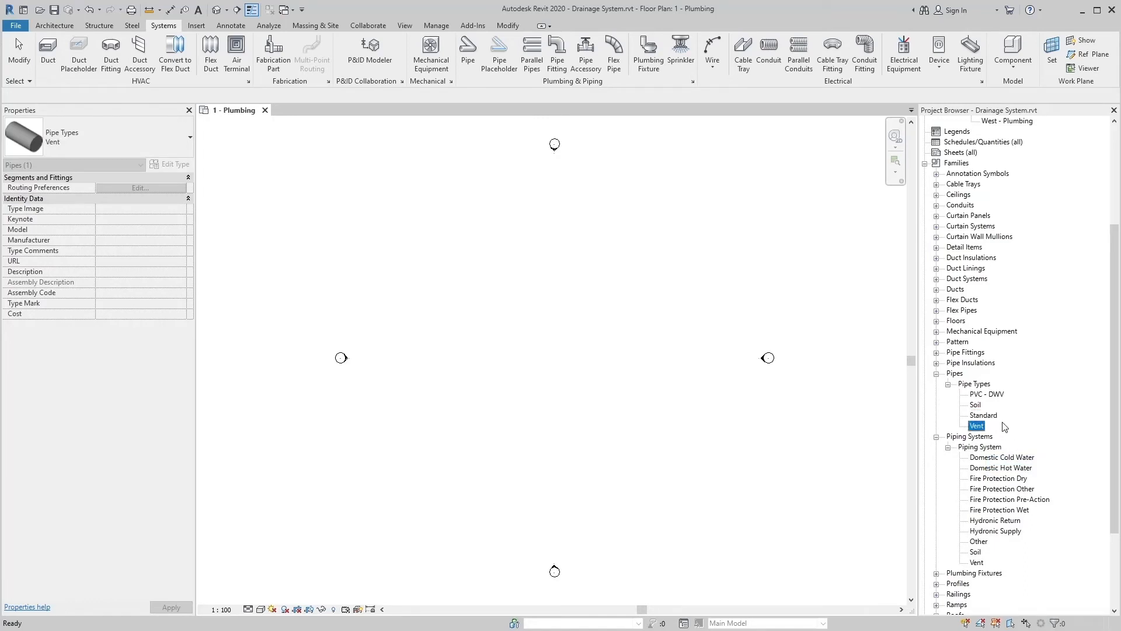
mouse_move(917, 422)
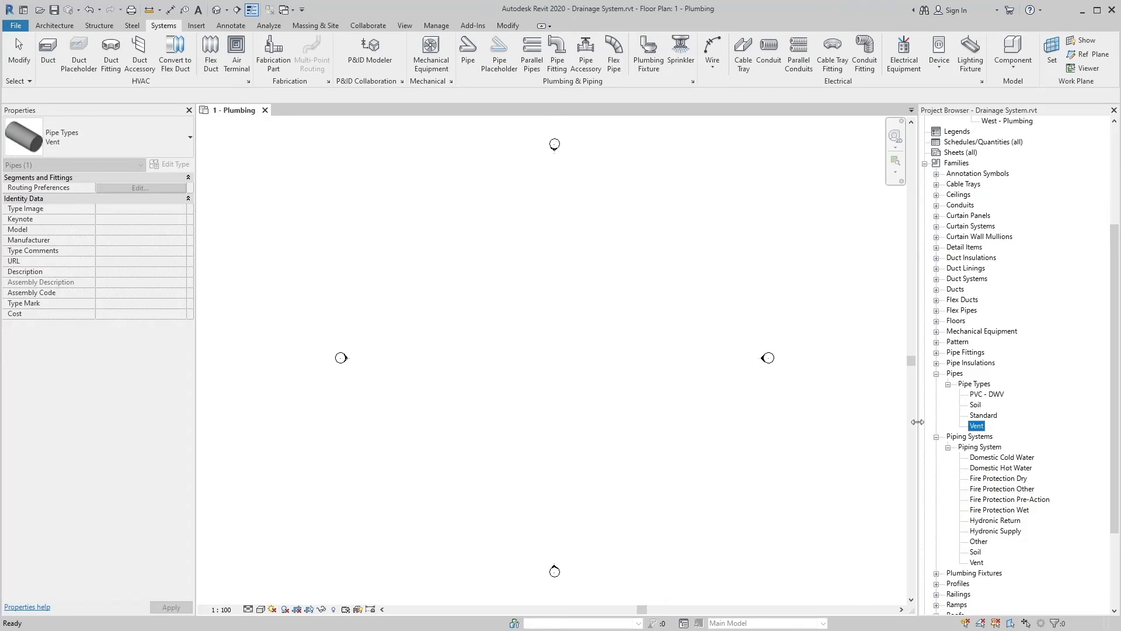
mouse_move(950, 528)
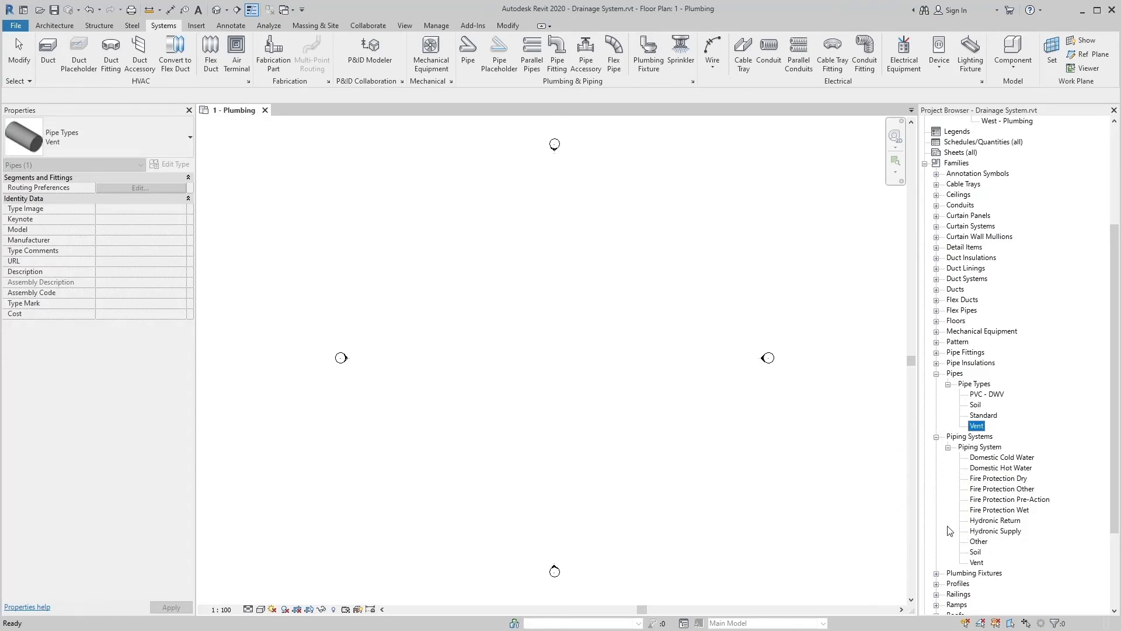
mouse_move(963, 557)
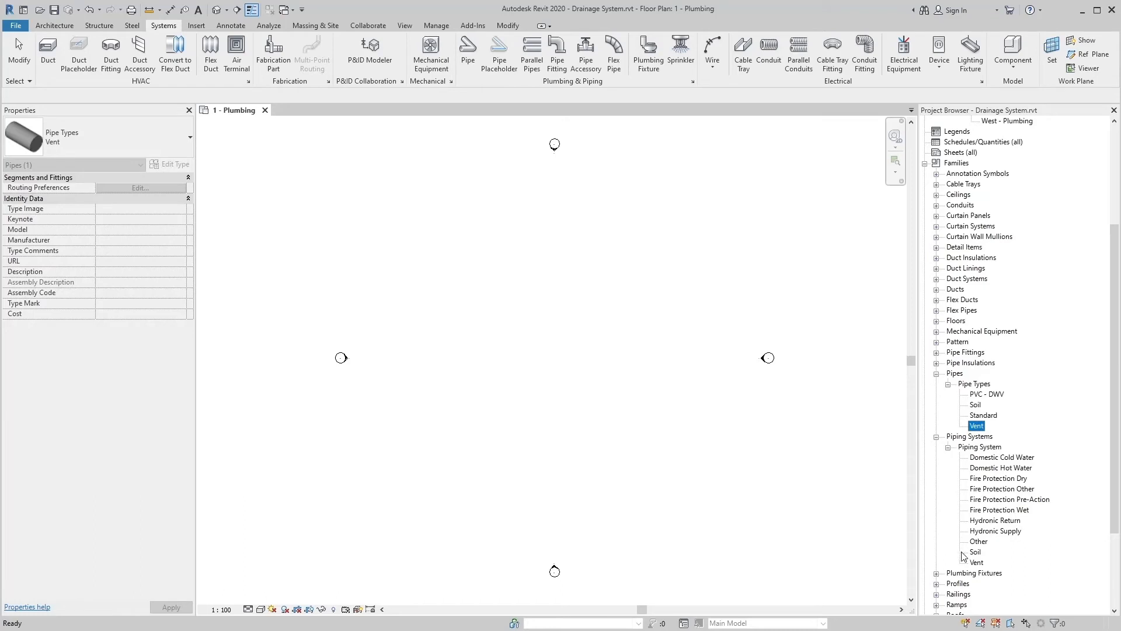
mouse_move(962, 557)
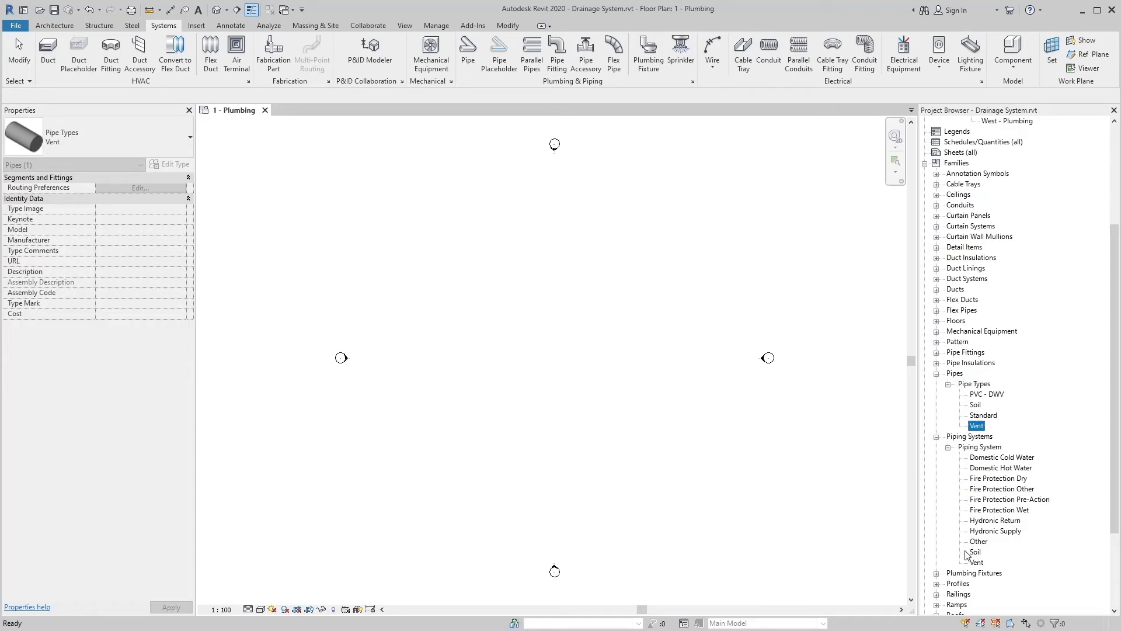
click(974, 551)
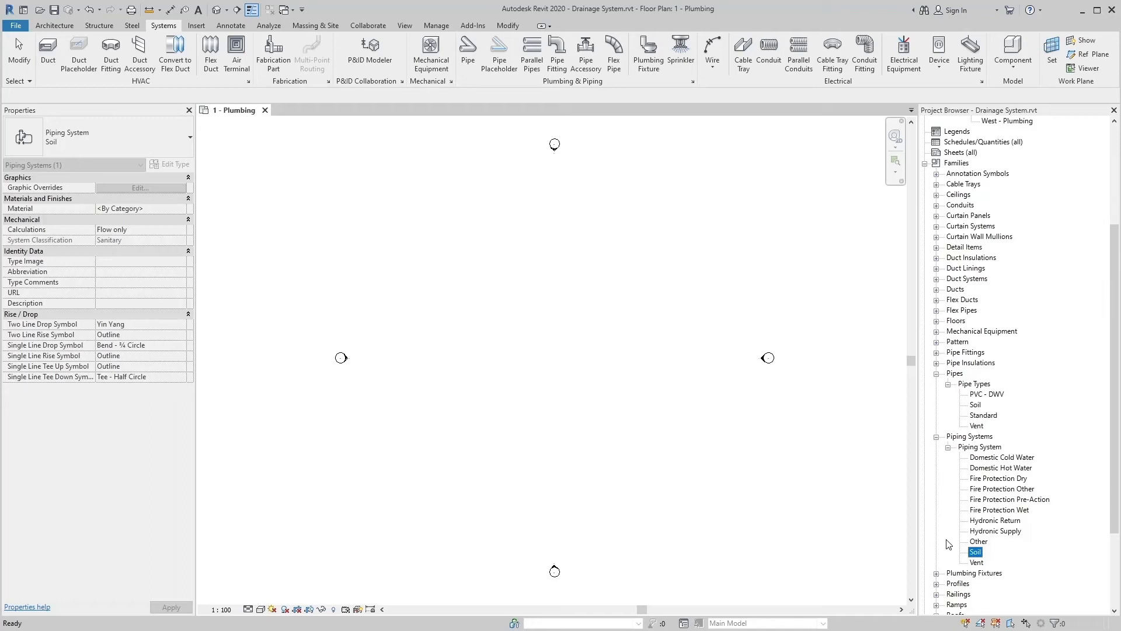
right_click(977, 554)
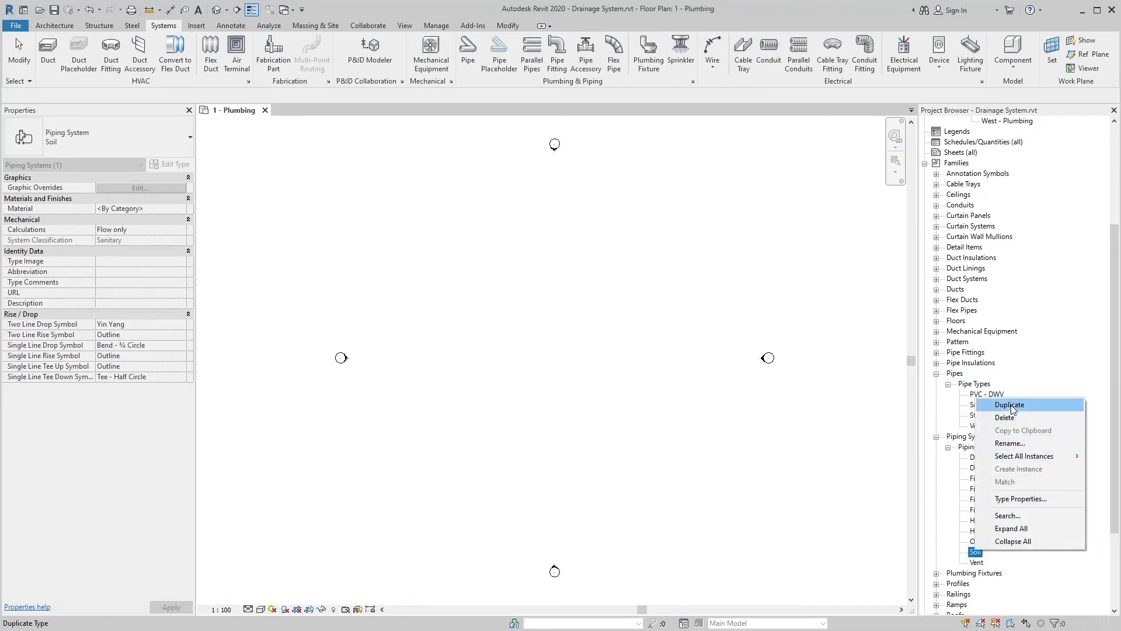
mouse_move(1015, 443)
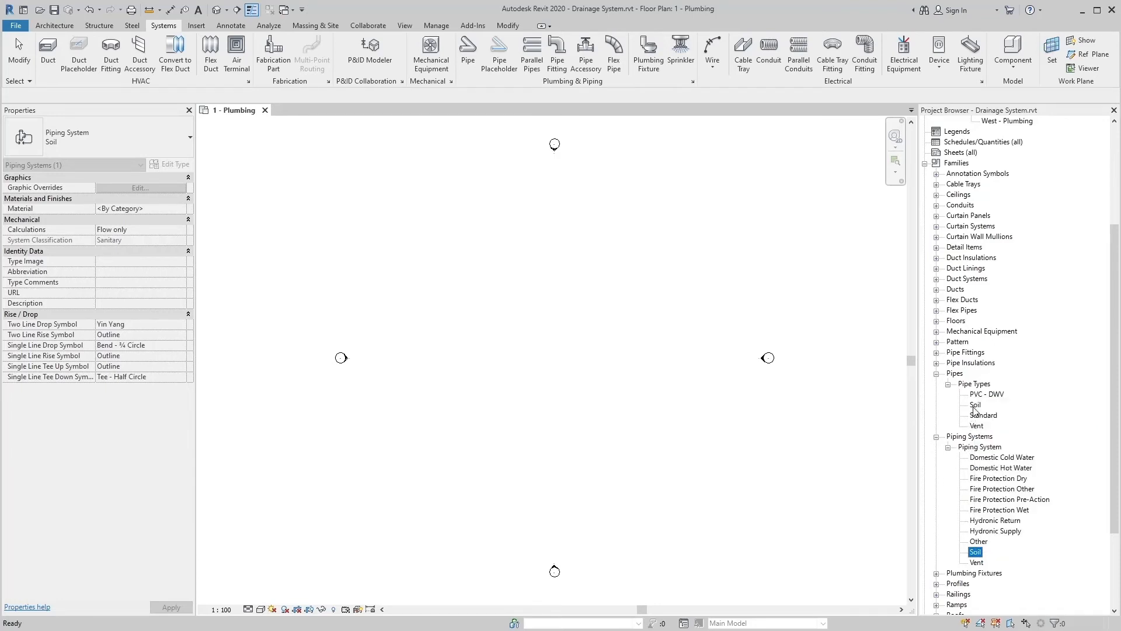
right_click(975, 404)
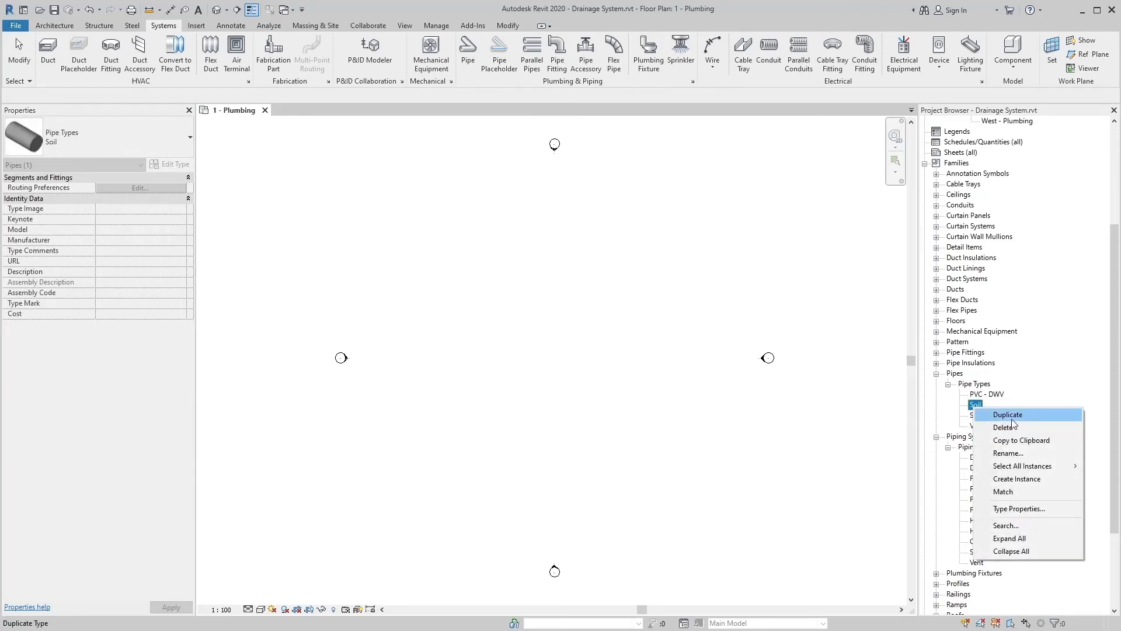
mouse_move(949, 483)
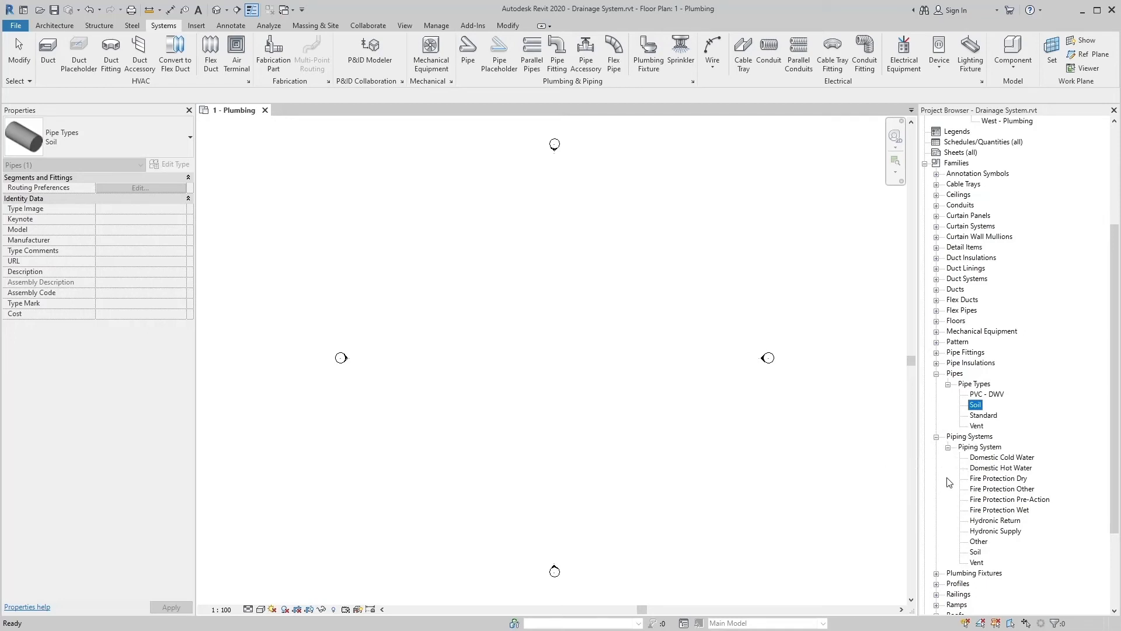
mouse_move(625, 326)
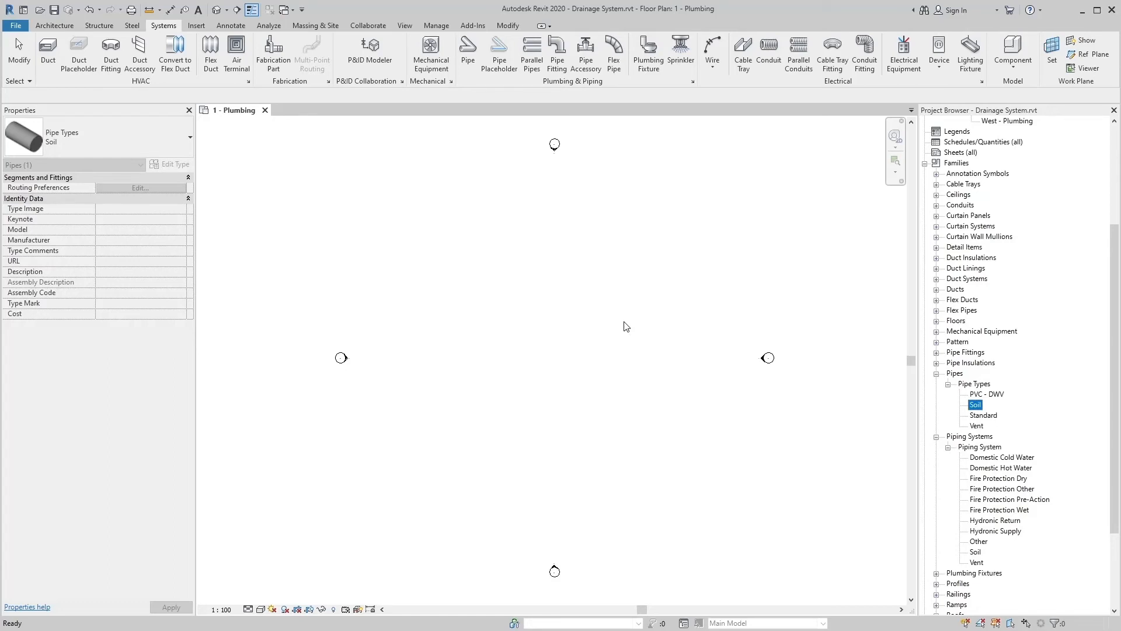
Clear the selection and switch the Plumbing plan's detail level from Medium to Fine.
click(557, 327)
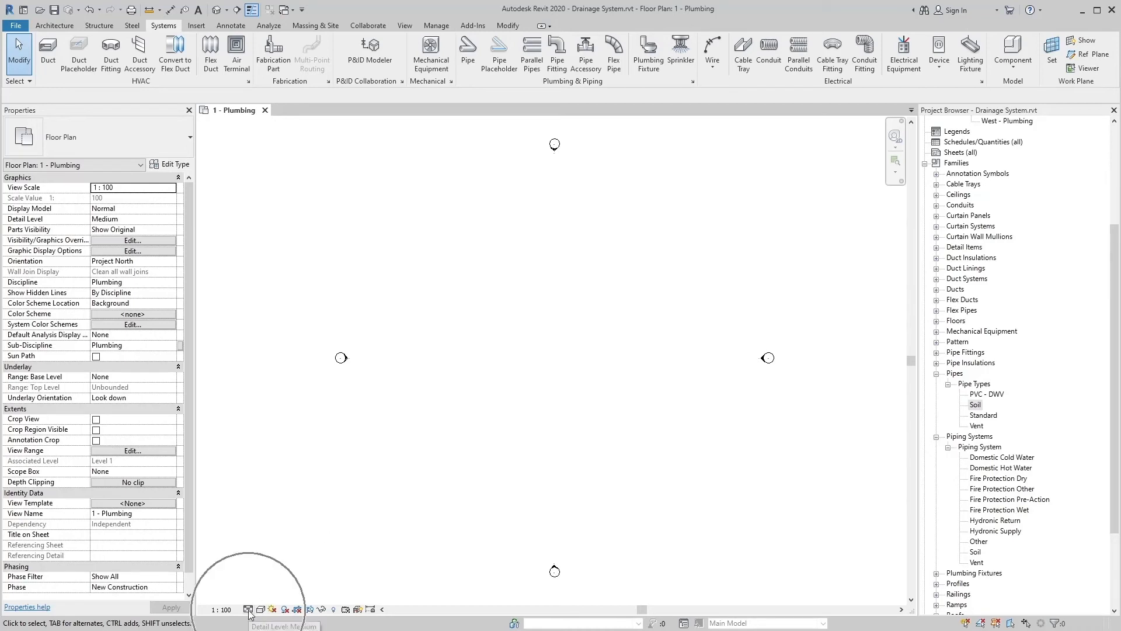
click(248, 609)
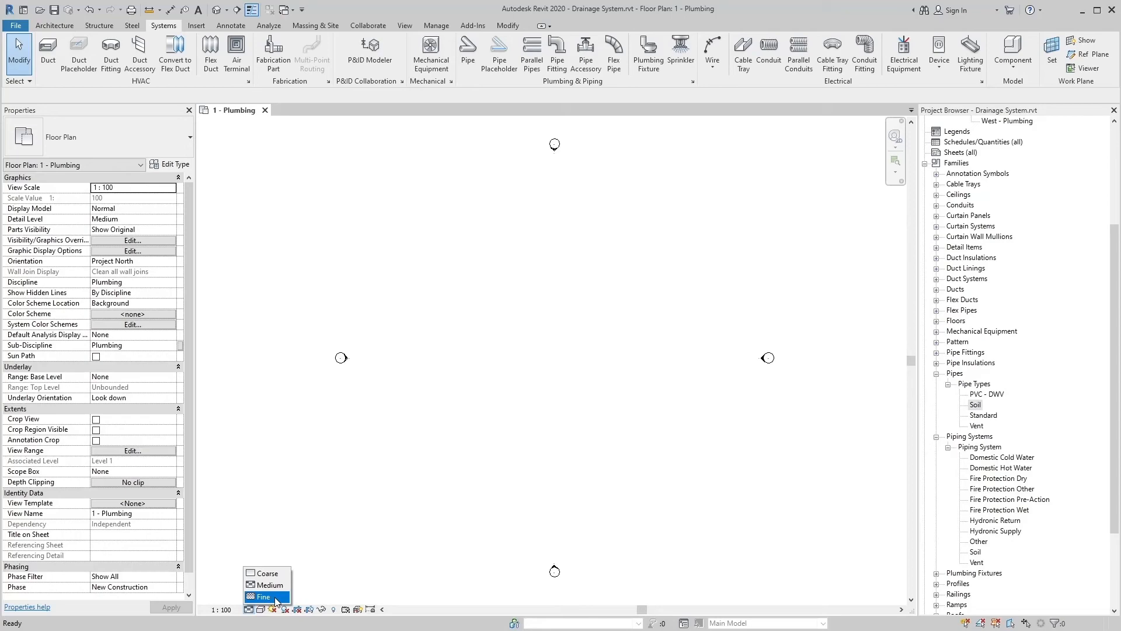
click(264, 596)
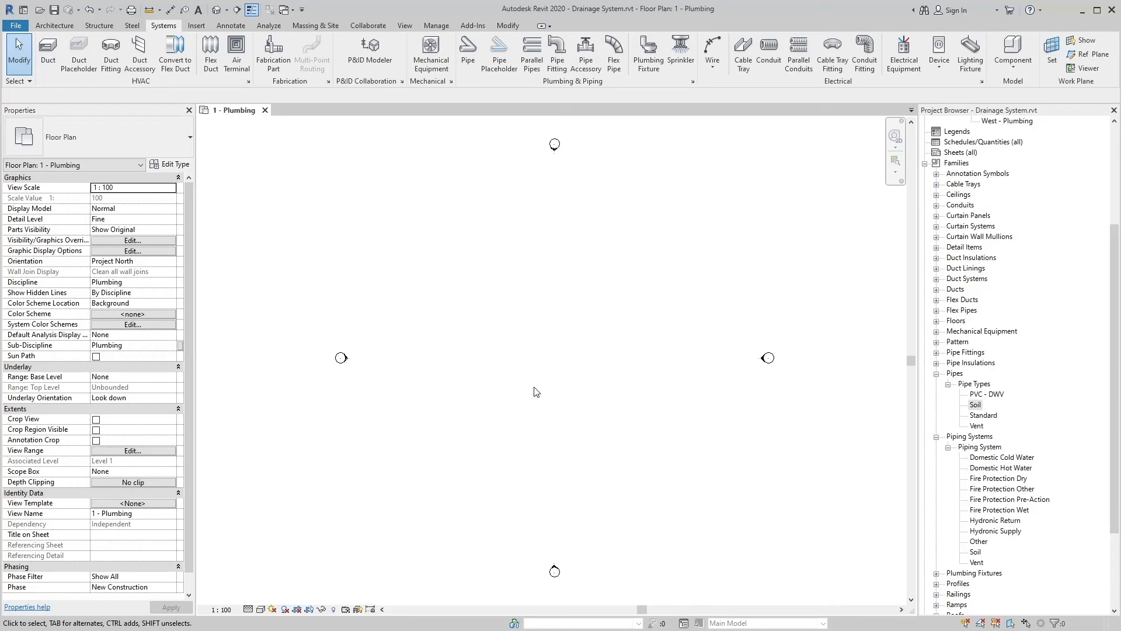
Set up a Soil pipe on the Soil system, 50 mm diameter, 500 mm elevation.
click(468, 54)
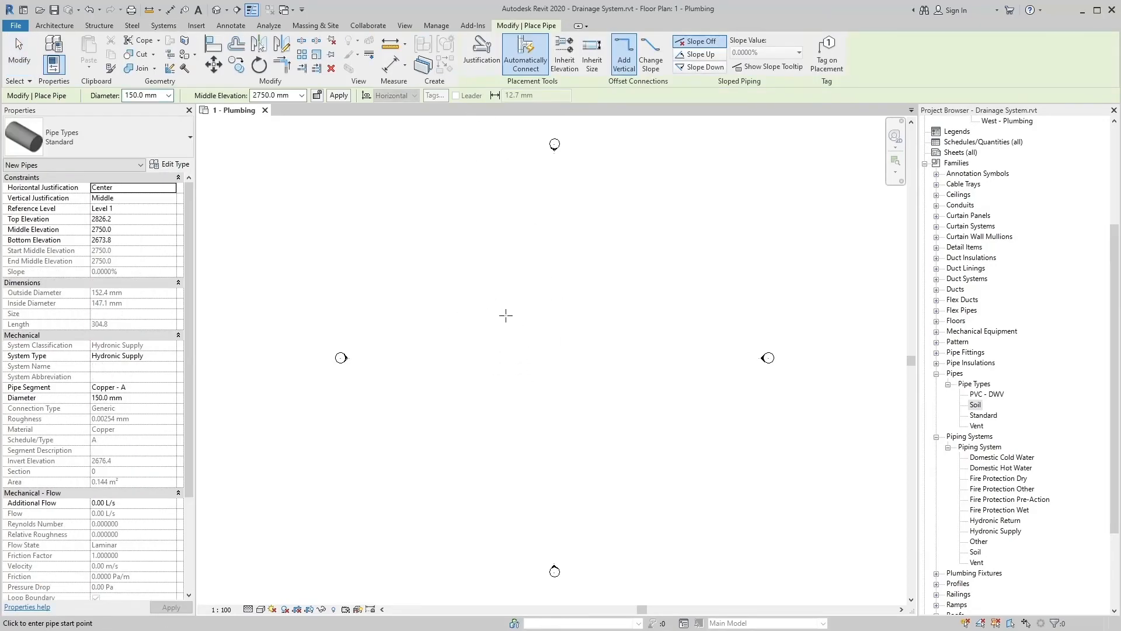
mouse_move(100, 136)
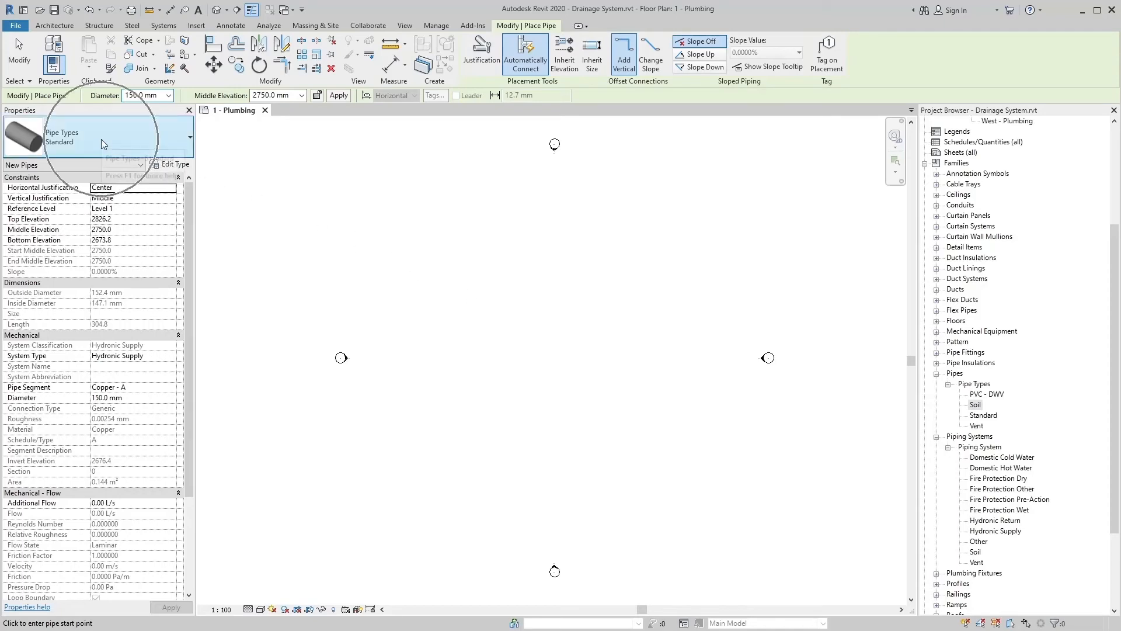
mouse_move(103, 143)
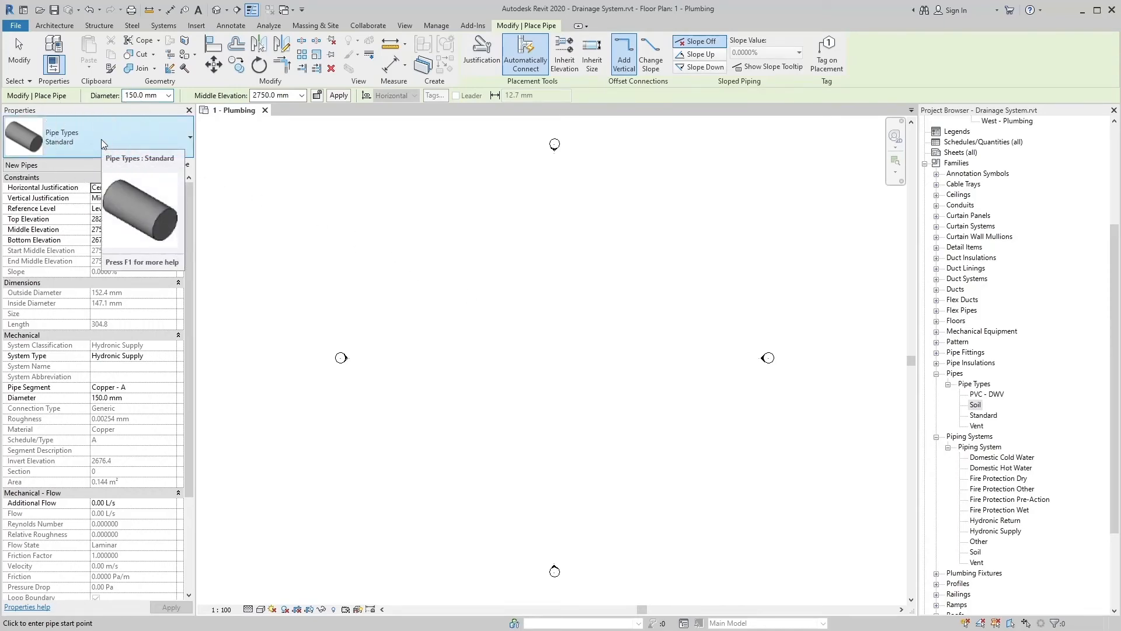
click(189, 137)
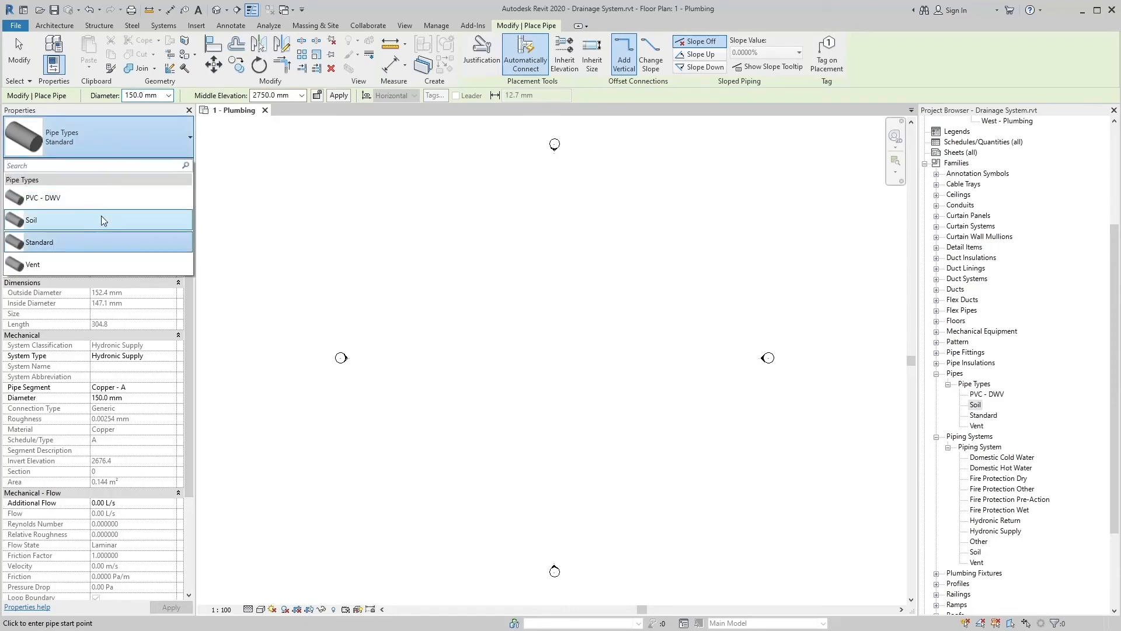
click(102, 219)
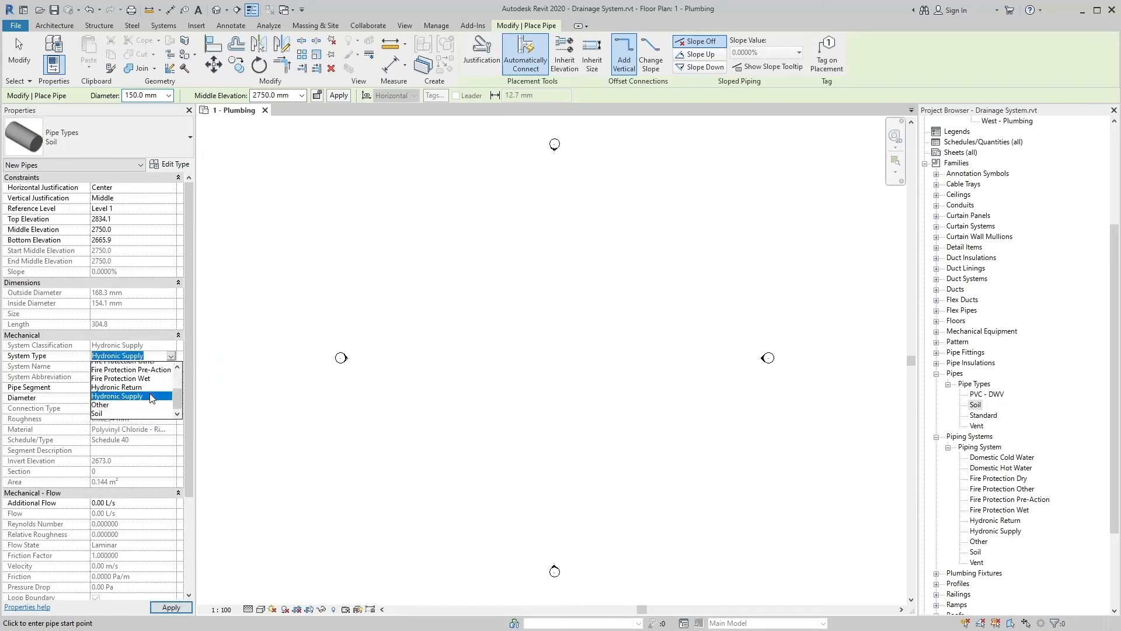
click(95, 414)
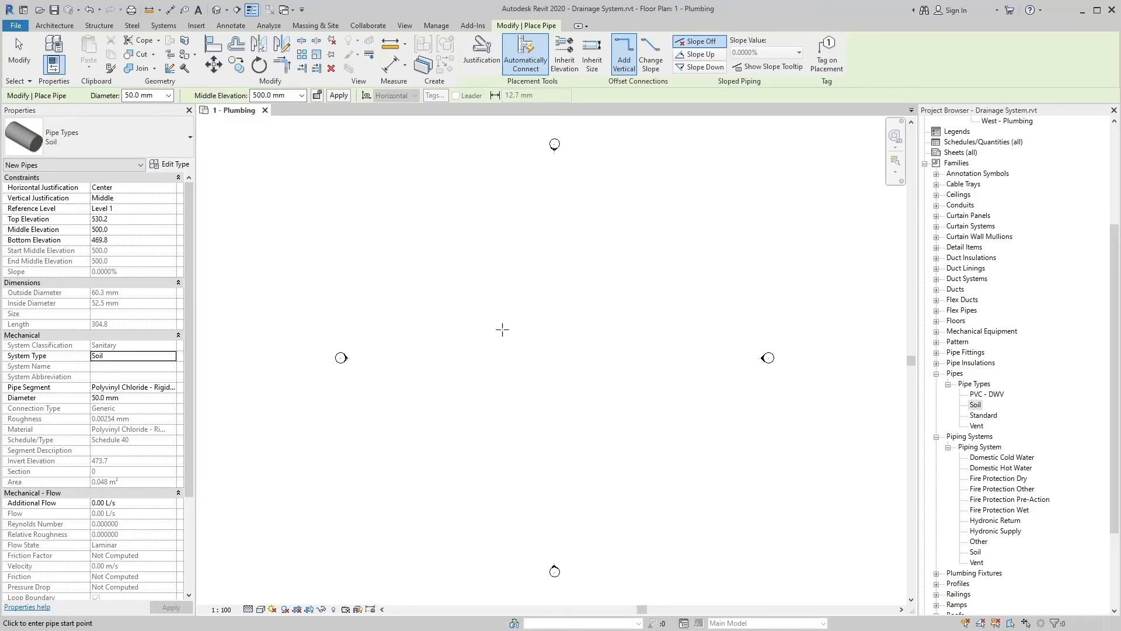
mouse_move(448, 319)
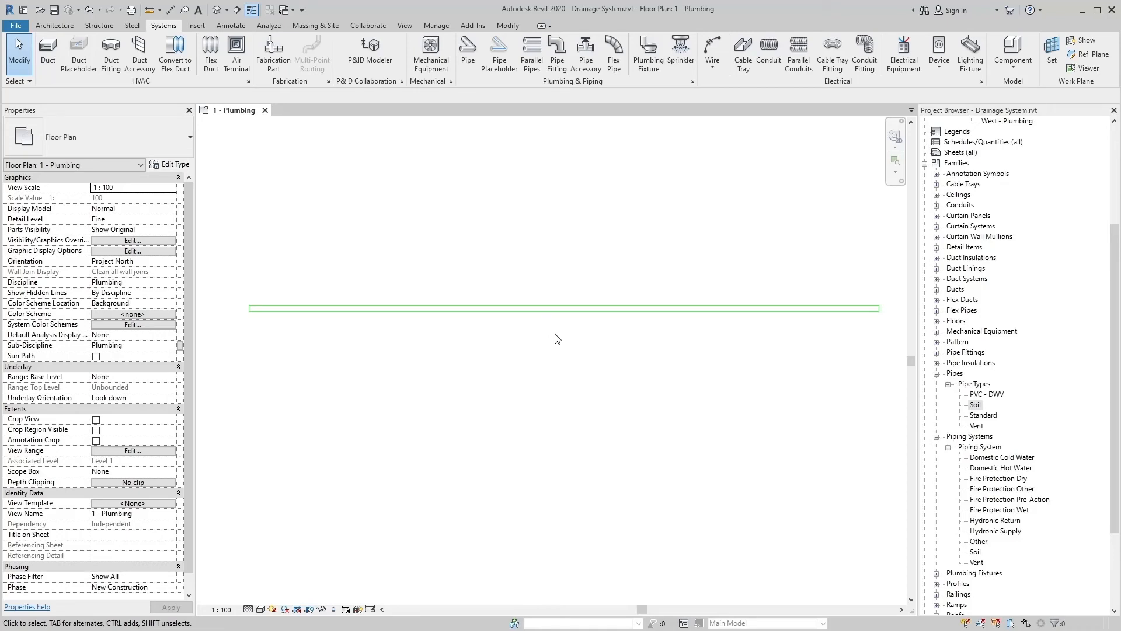
mouse_move(963, 550)
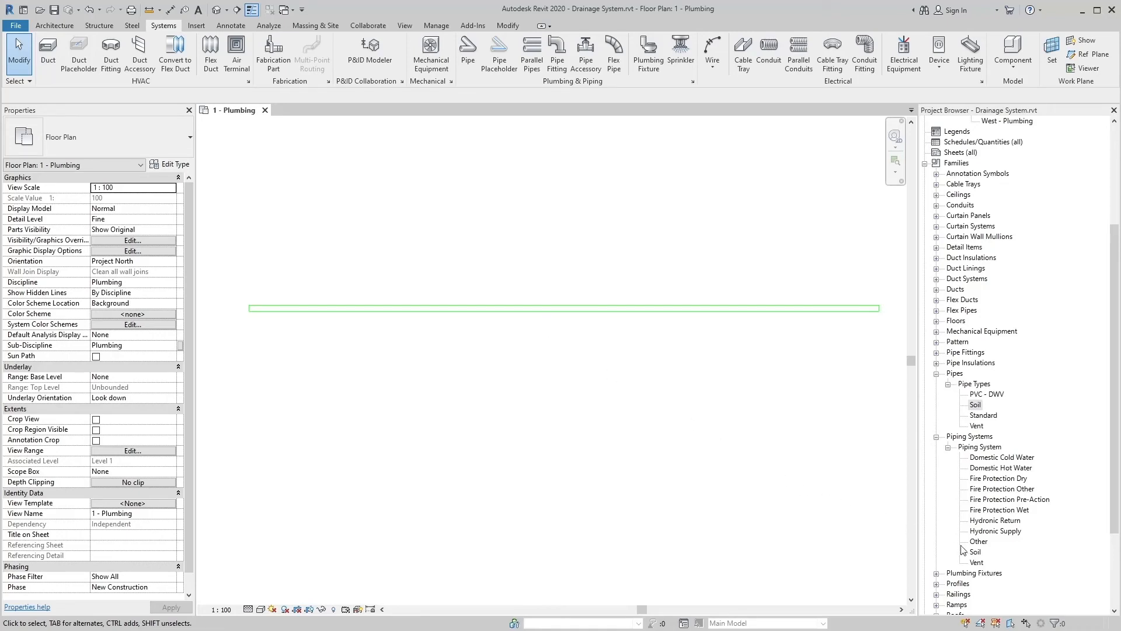
Override the Soil system's lines to Aligning Line pattern, cyan colour, weight 3.
right_click(974, 552)
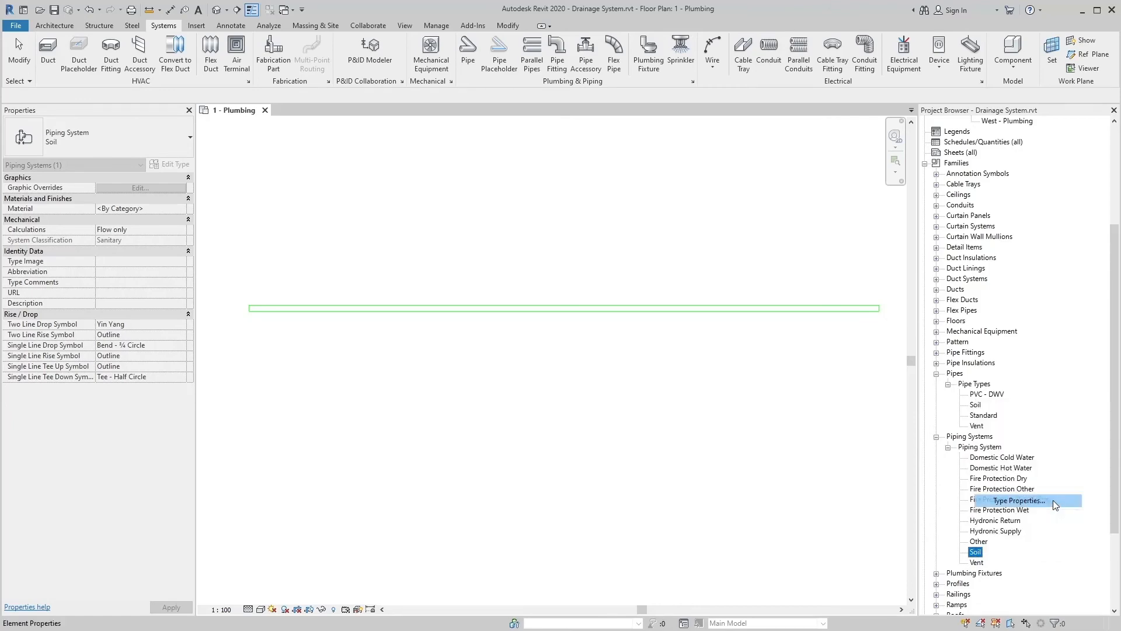
click(1017, 500)
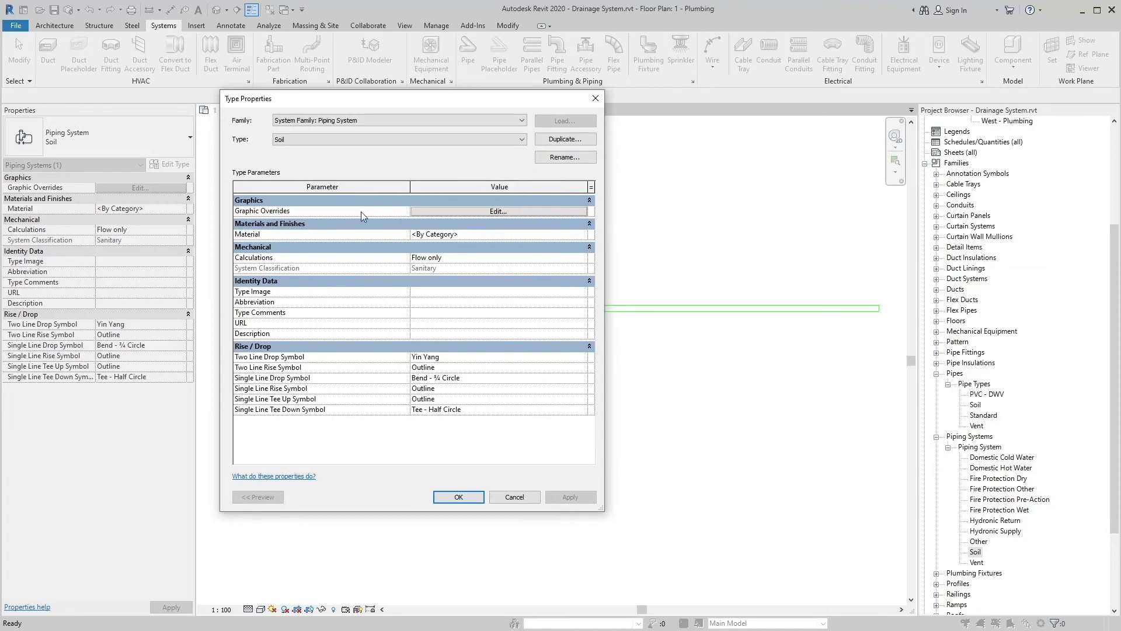
click(497, 210)
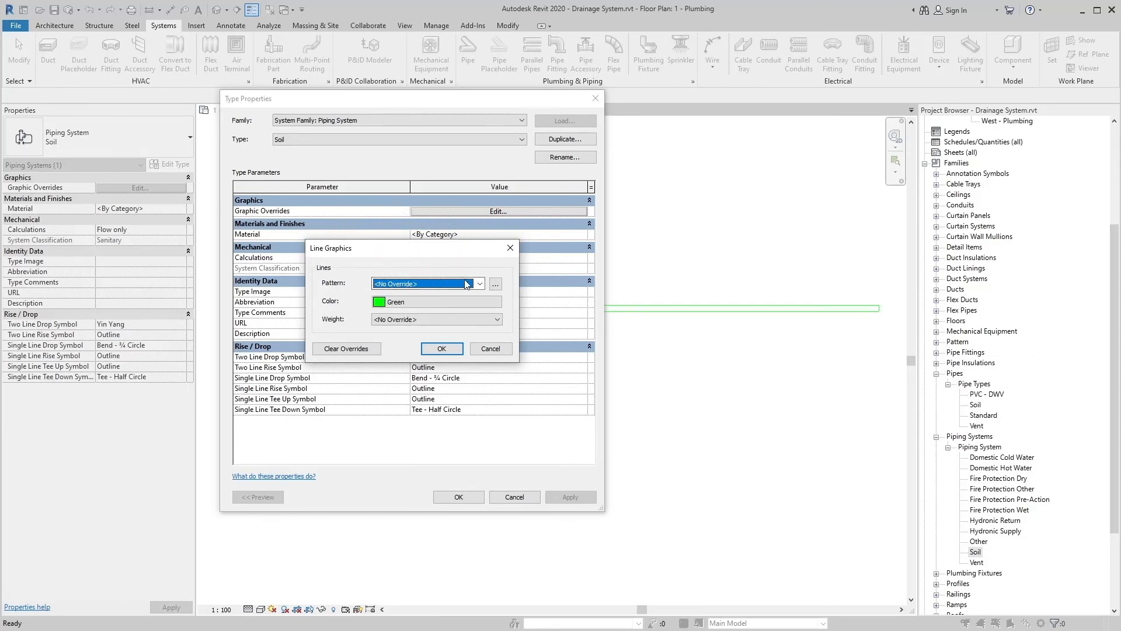
click(480, 284)
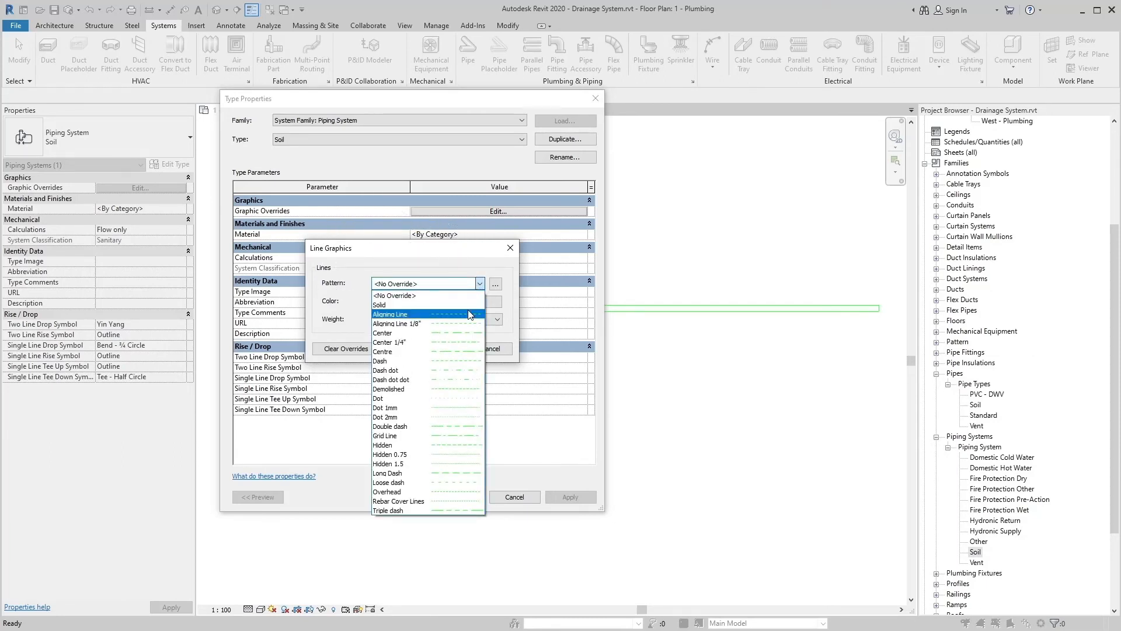
click(389, 314)
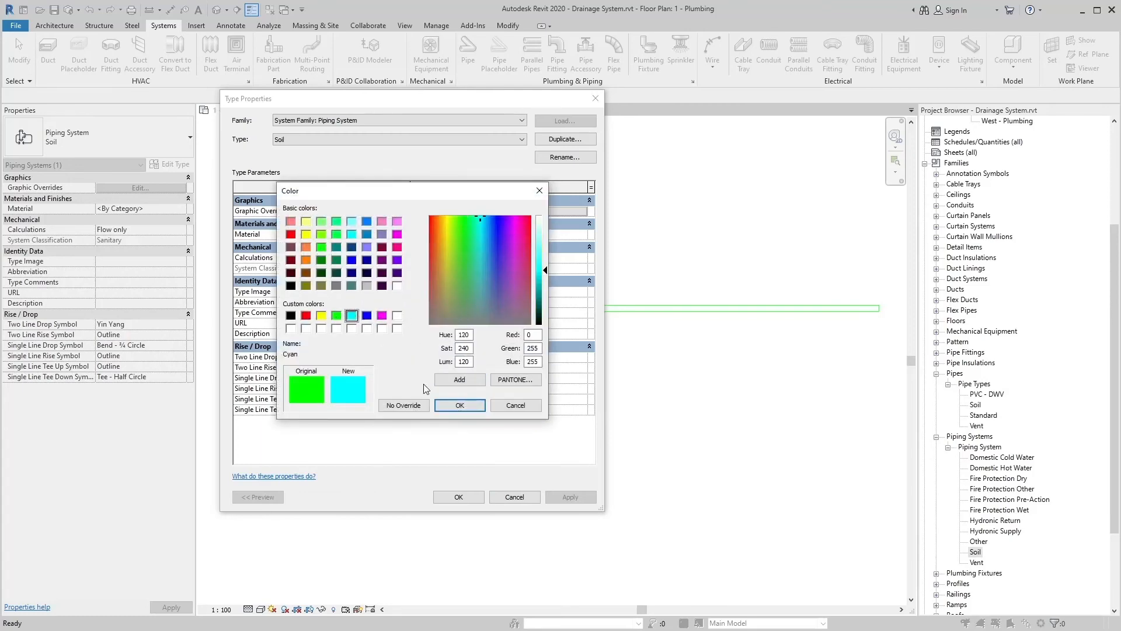
click(458, 405)
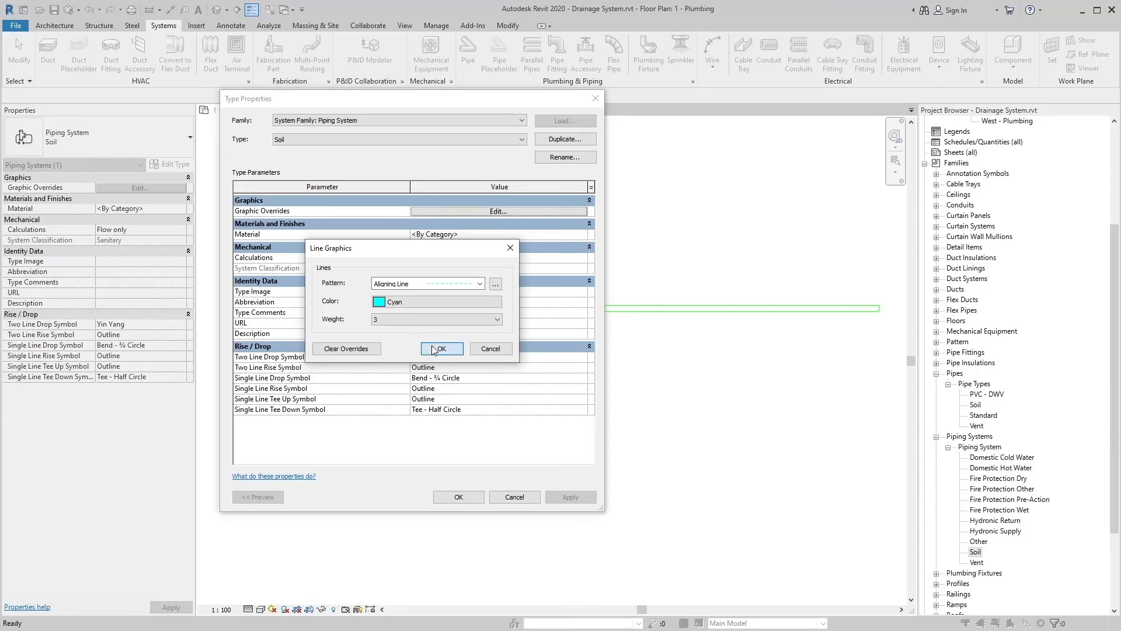
click(440, 350)
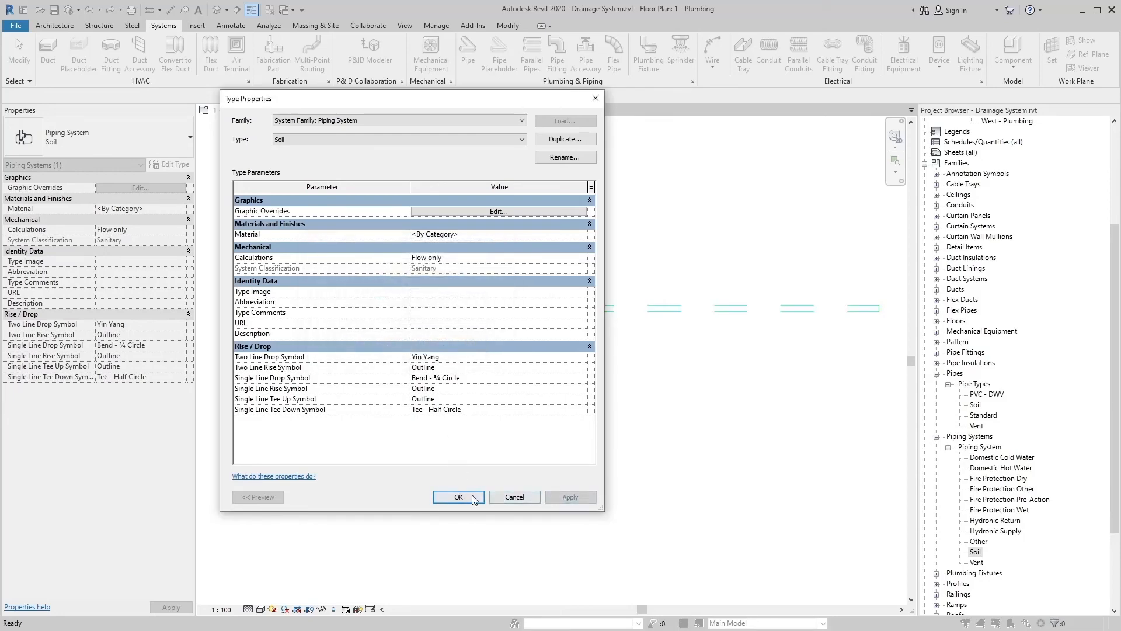
click(459, 497)
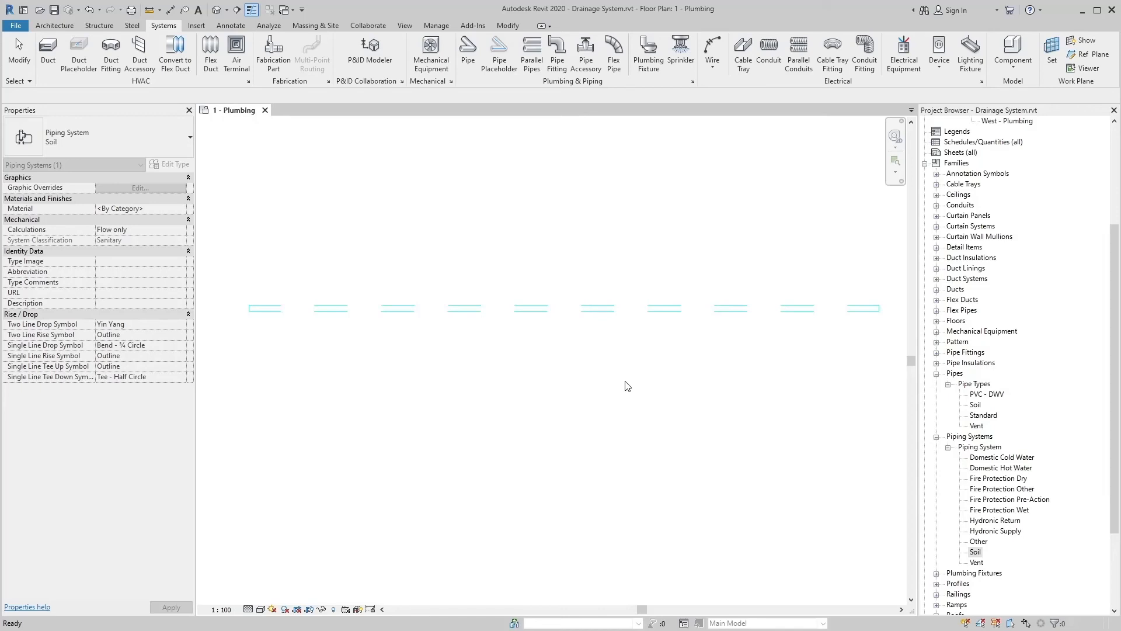
mouse_move(618, 377)
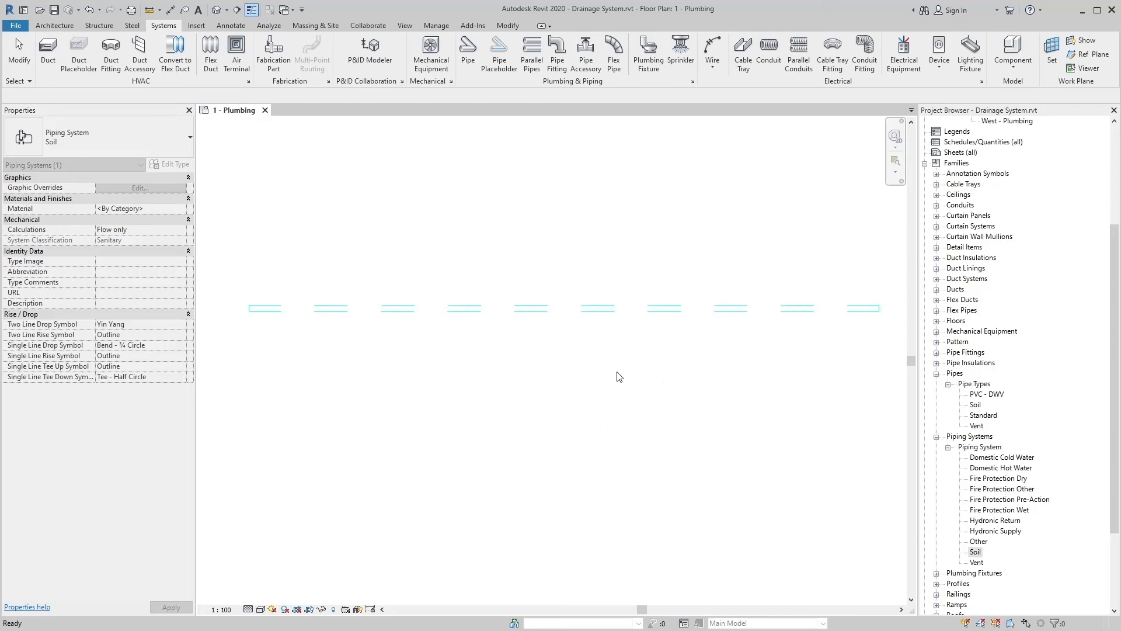
mouse_move(285, 589)
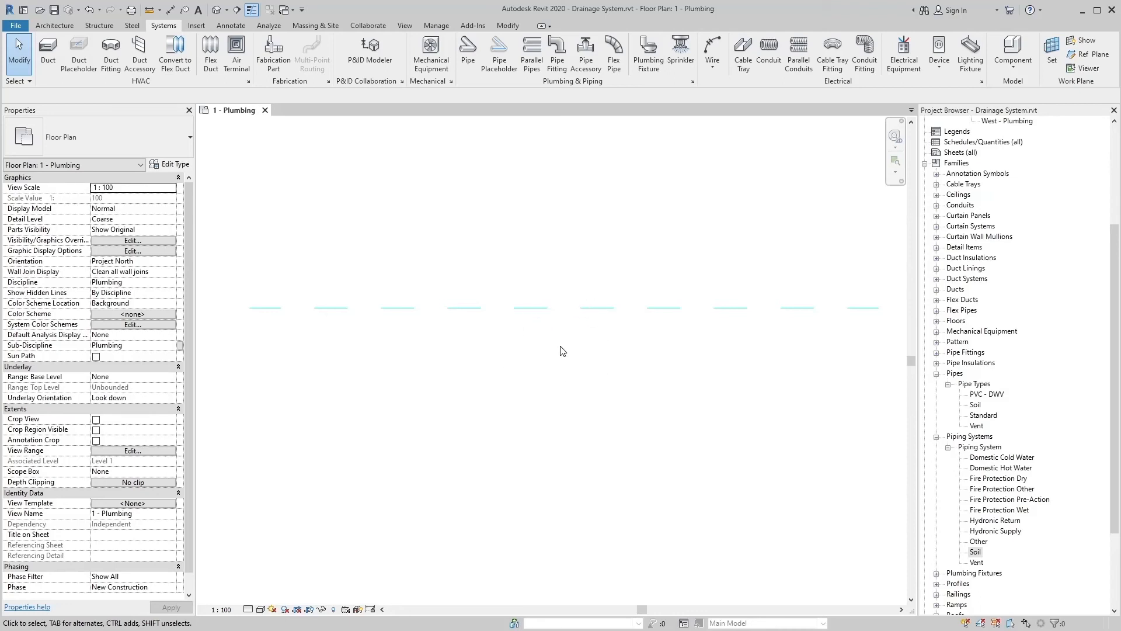
mouse_move(975, 573)
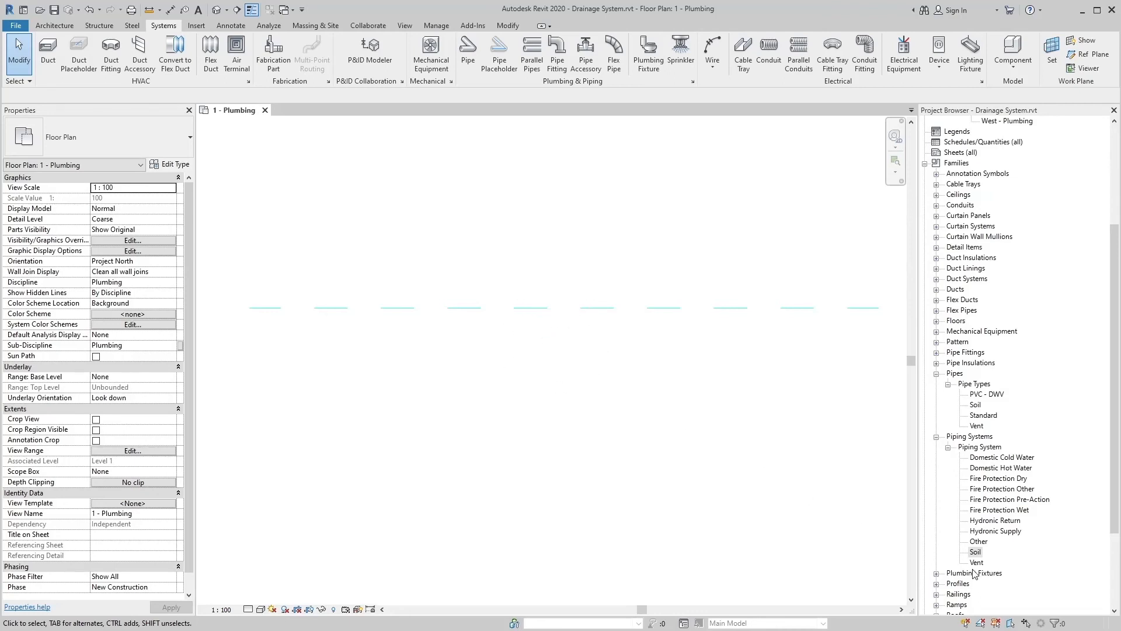
Adjust the Soil system's line override in Type Properties so the pipe draws solid.
right_click(975, 551)
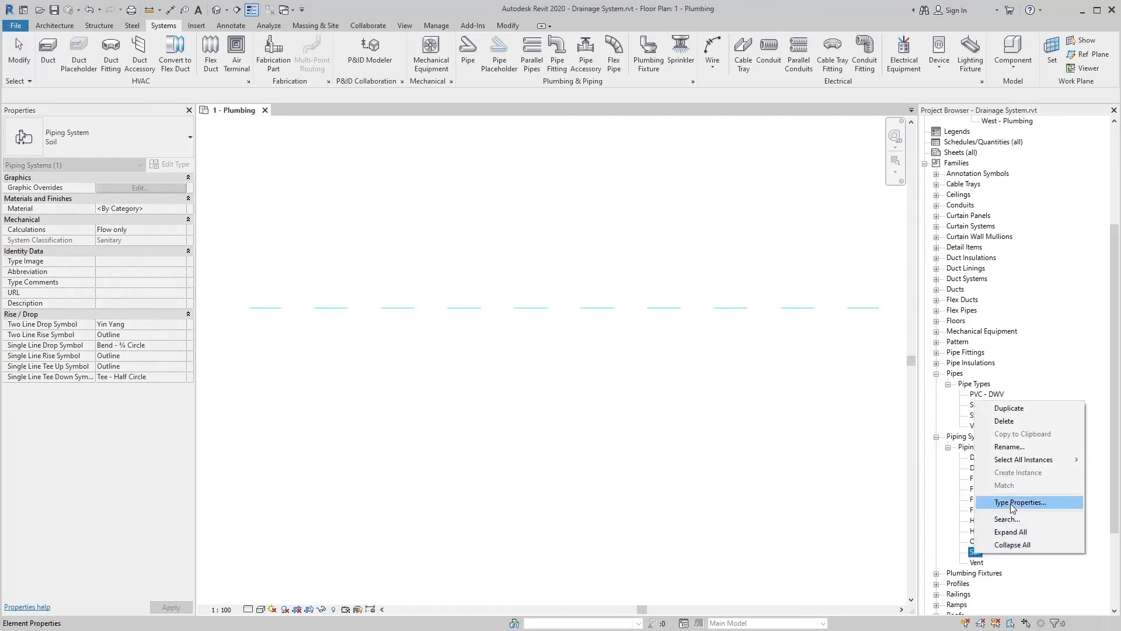
click(1023, 501)
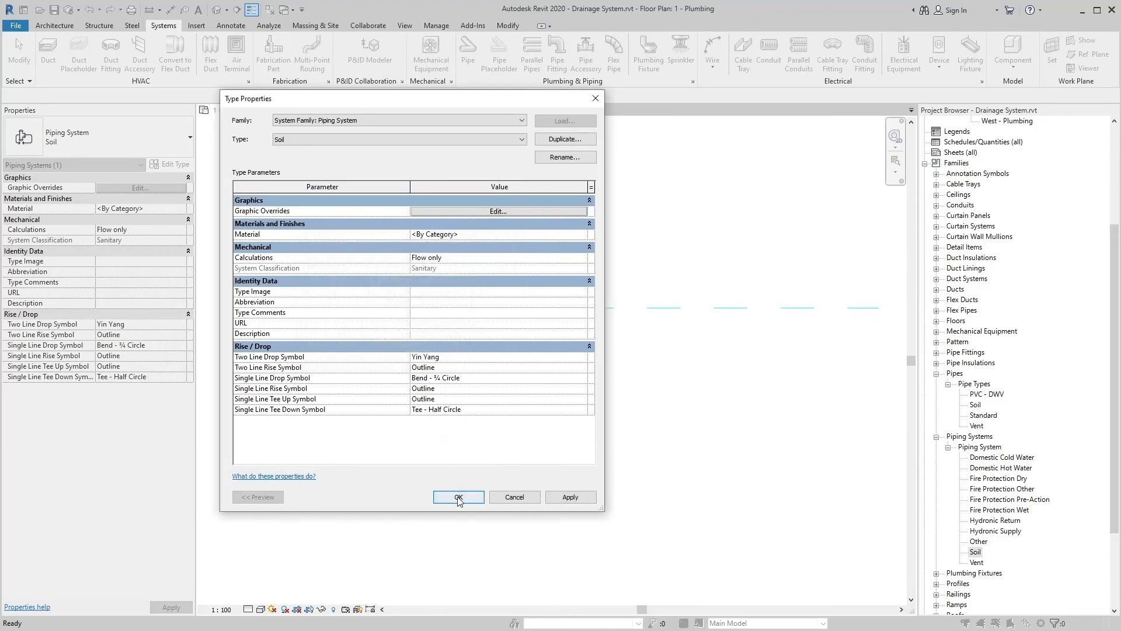
click(458, 497)
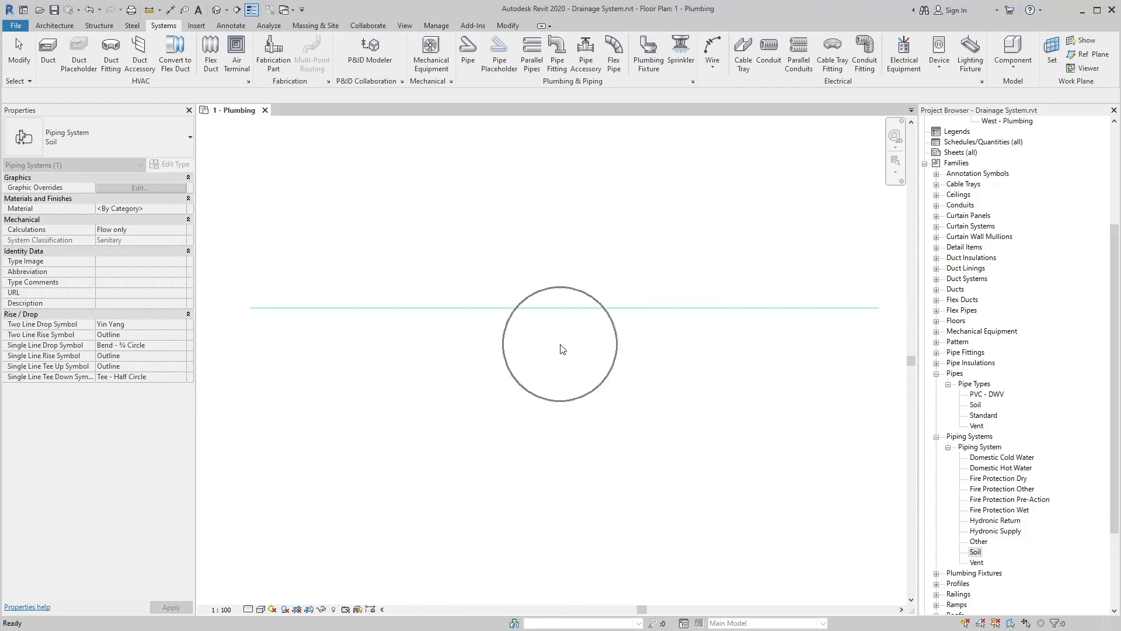
Clear the selection and set the floor plan's detail level to Fine.
click(562, 349)
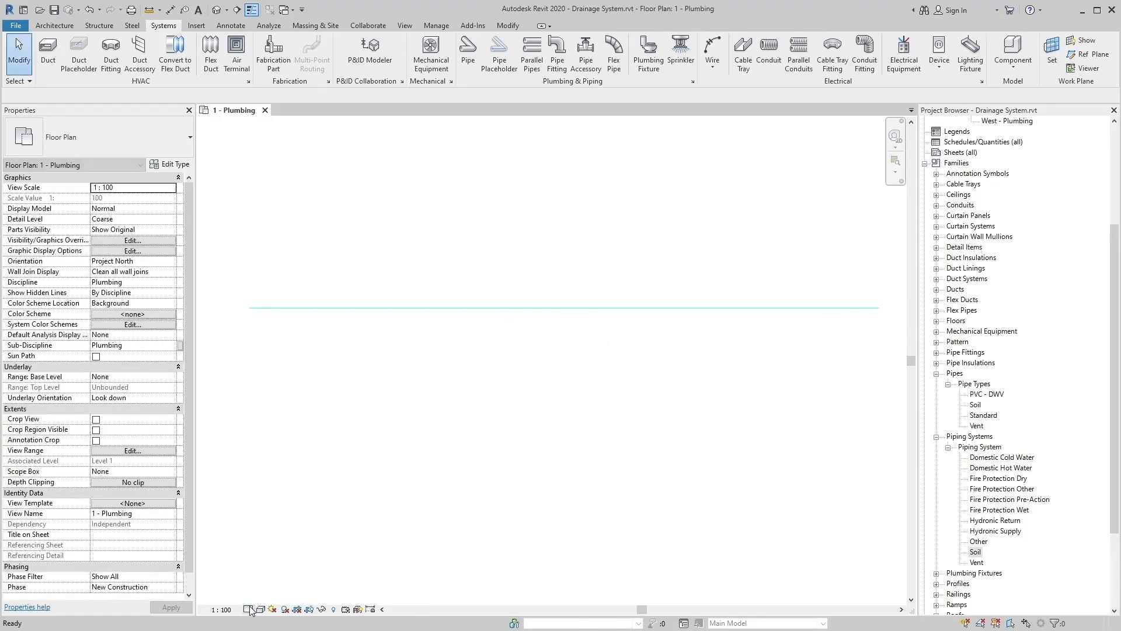
click(251, 609)
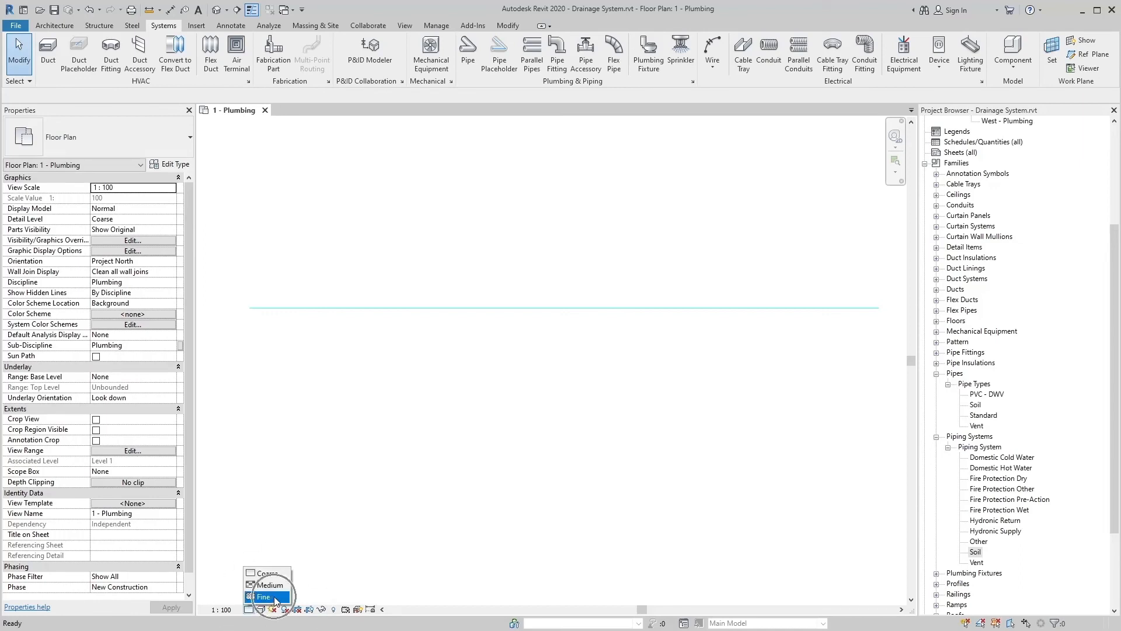
click(264, 597)
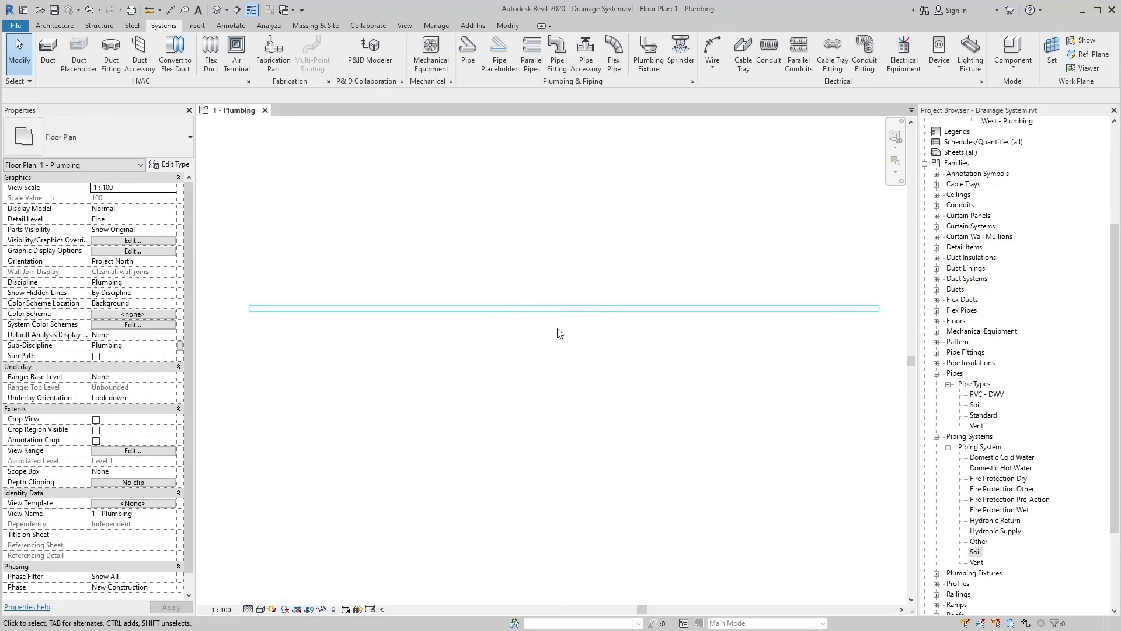
mouse_move(490, 137)
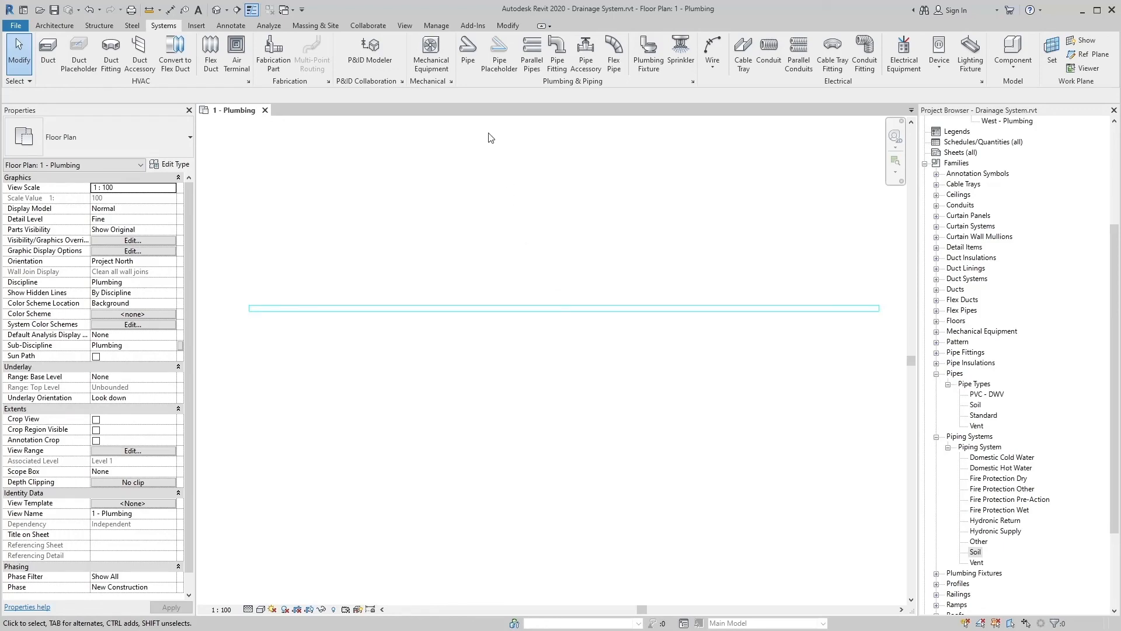
click(468, 54)
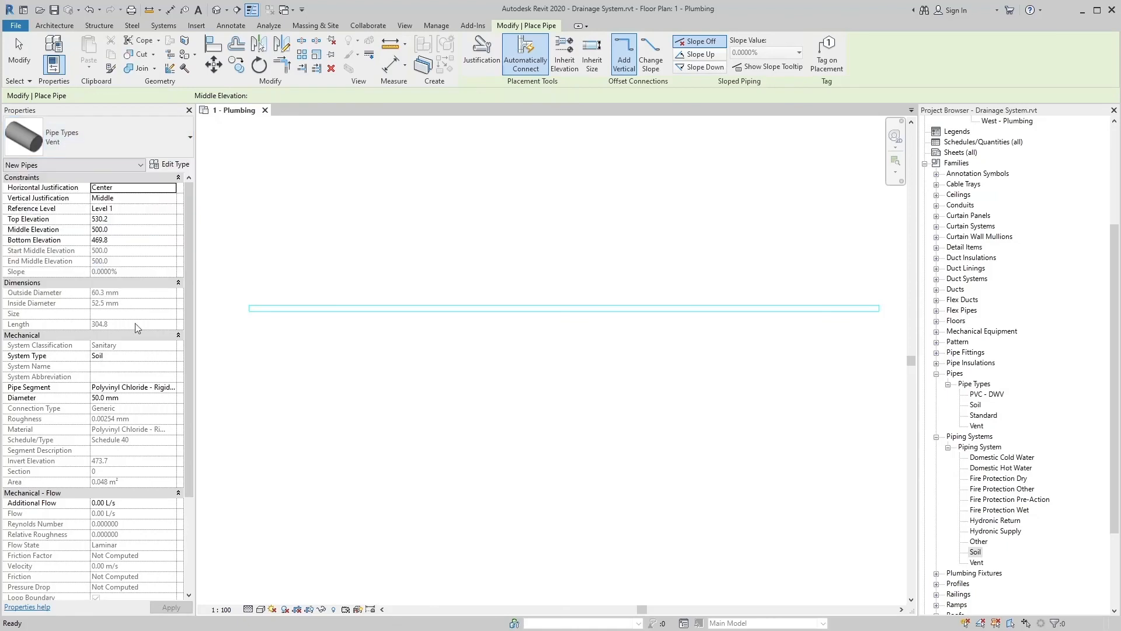
Choose the piping System Type for the new Vent pipe above the Soil pipe.
click(175, 355)
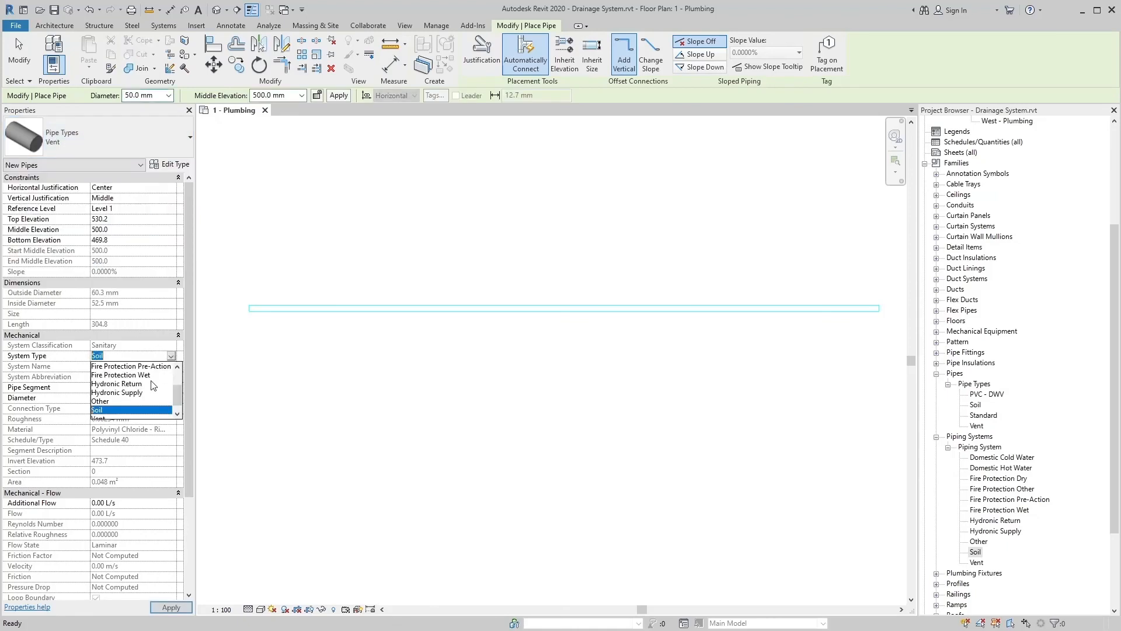
click(132, 422)
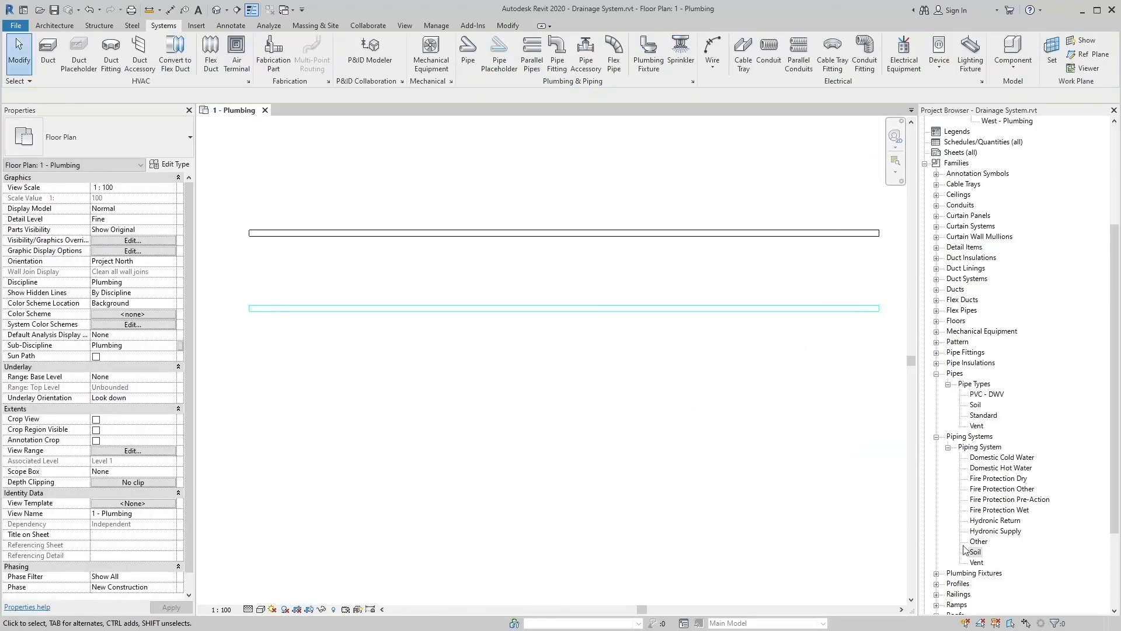
Override the Vent system's line colour to orange, RGB 255-128-064.
right_click(977, 563)
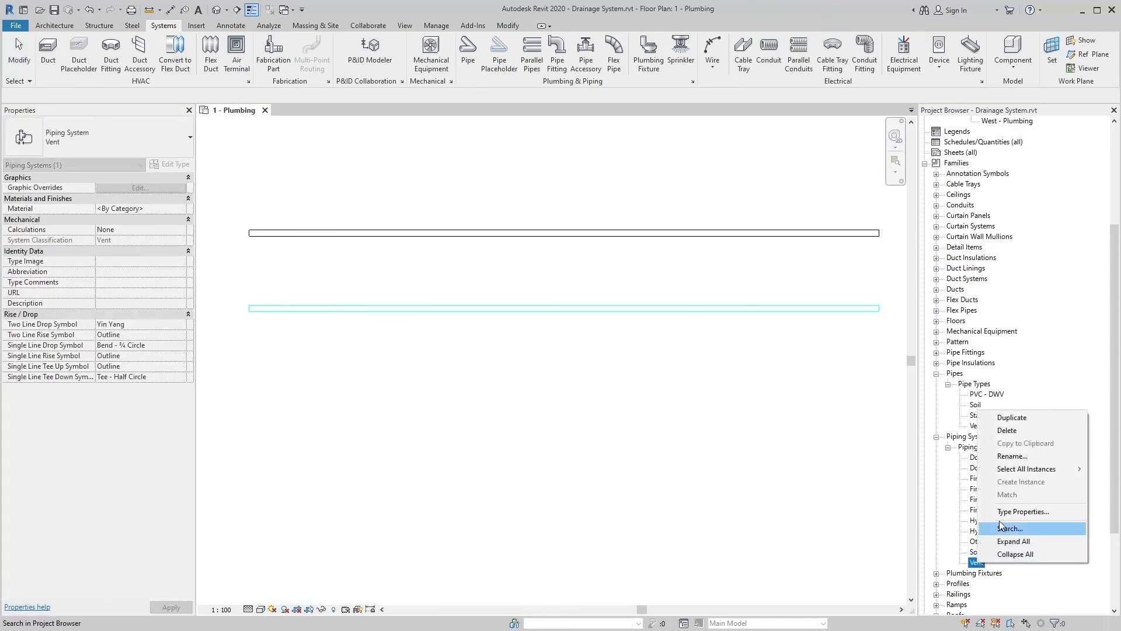
click(1022, 510)
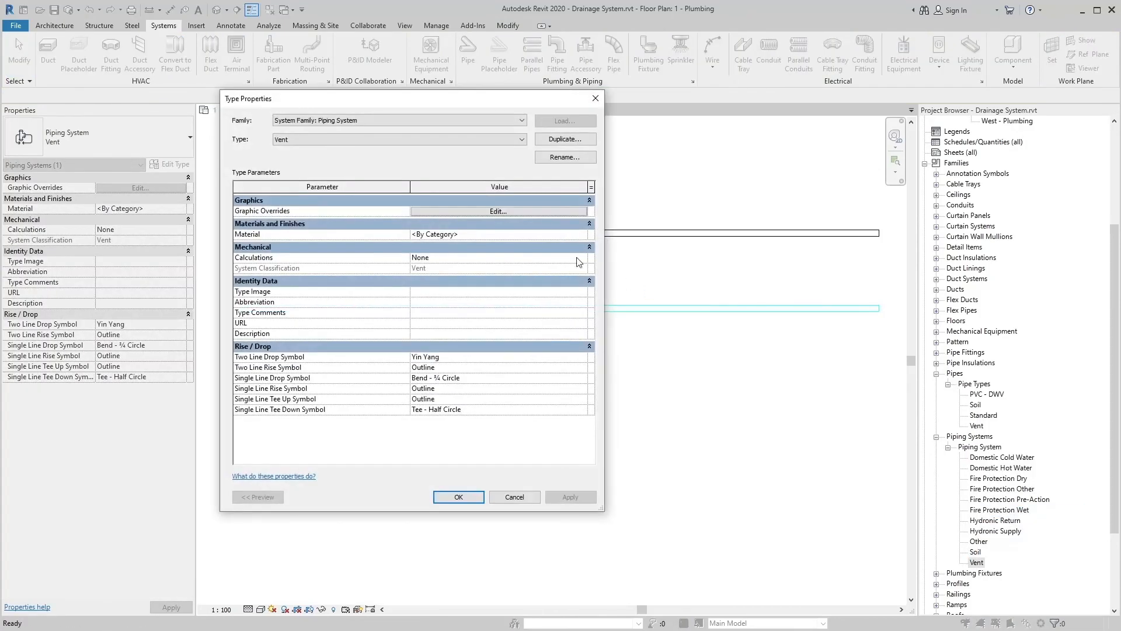
click(497, 210)
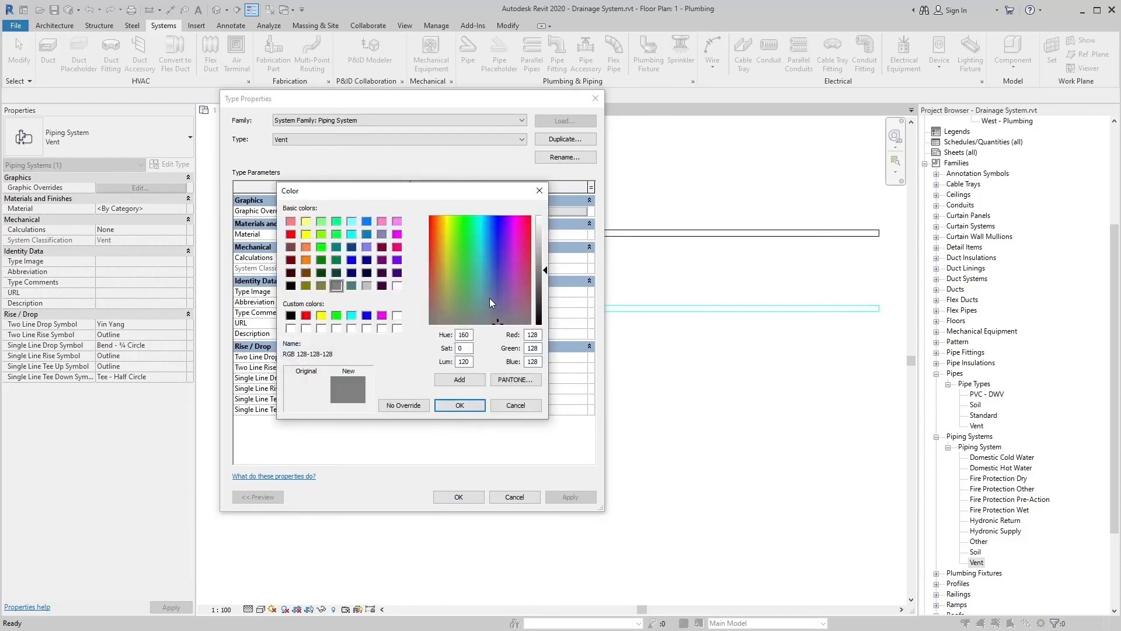
mouse_move(310, 267)
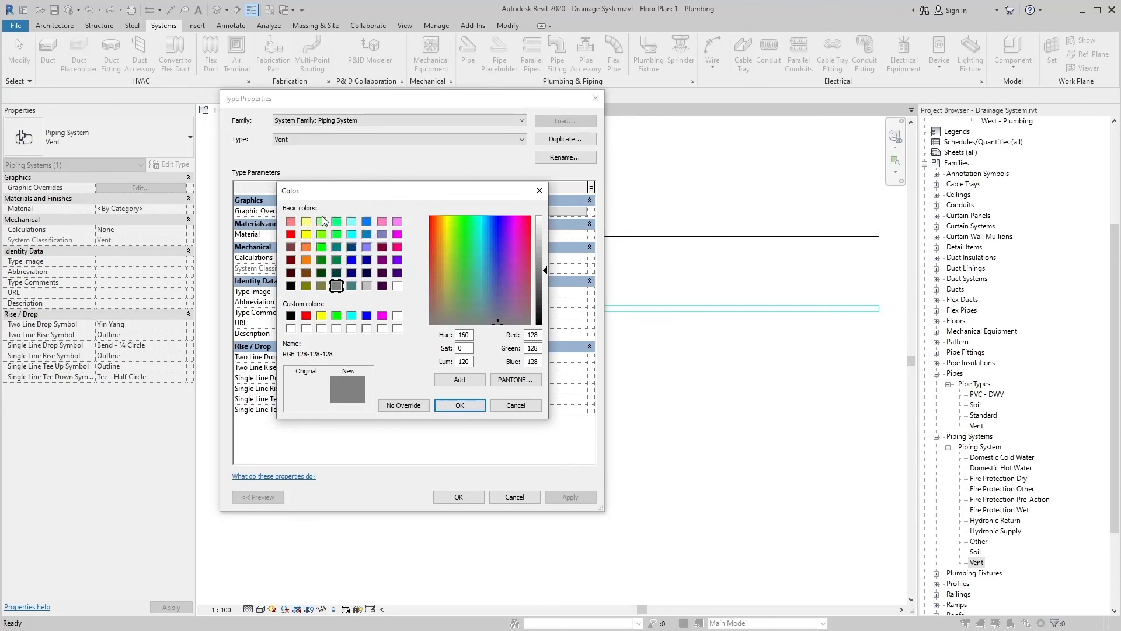
mouse_move(401, 277)
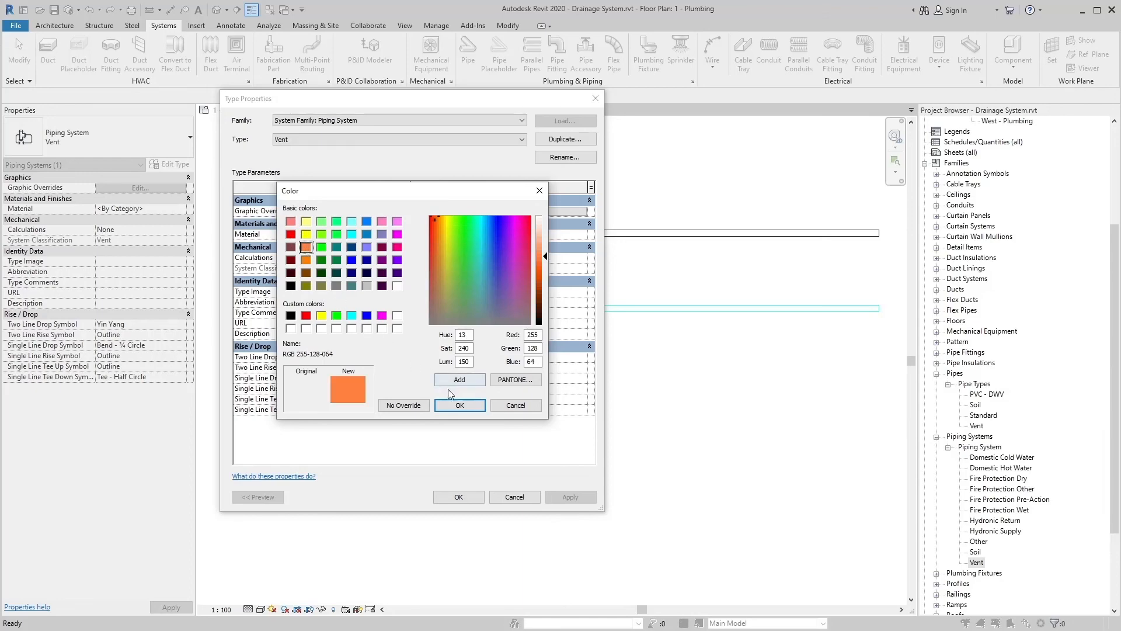
click(459, 405)
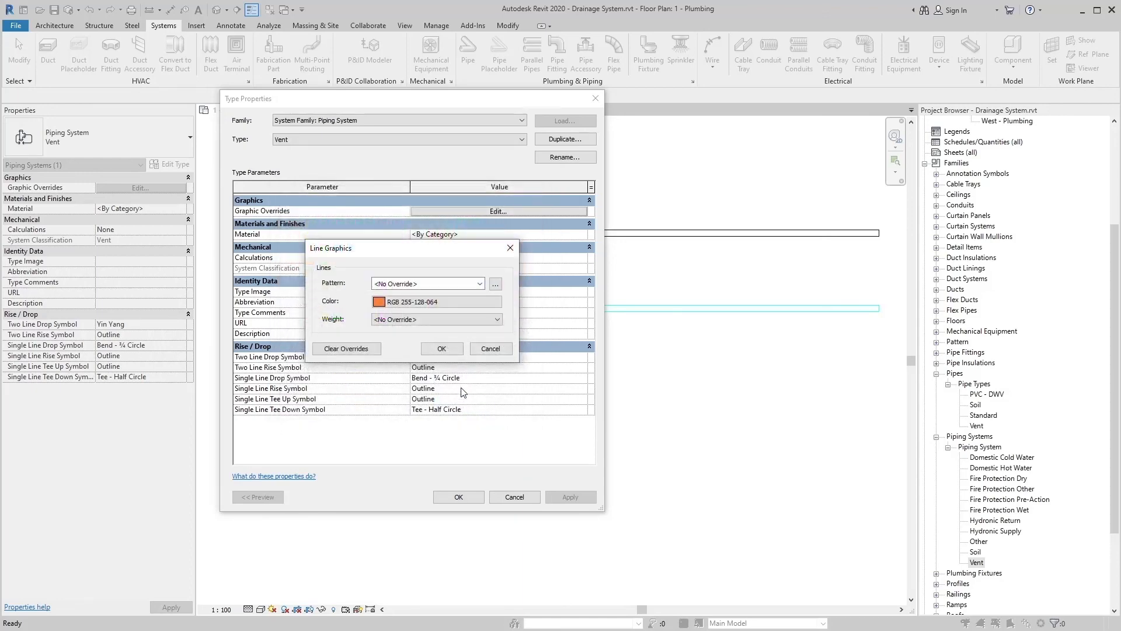
click(441, 348)
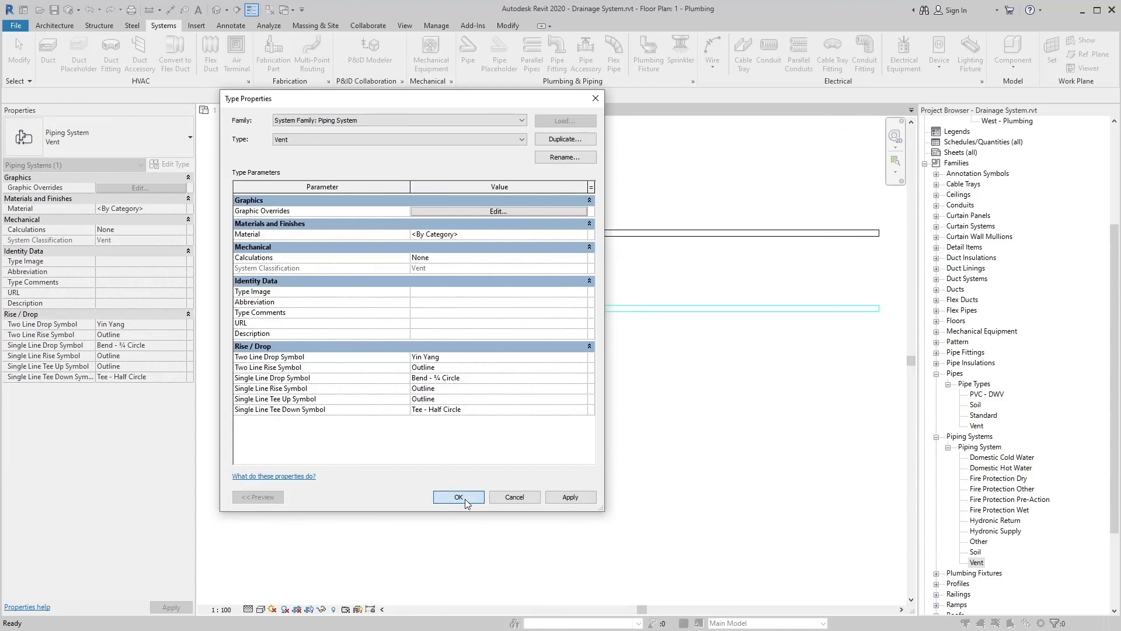
click(458, 497)
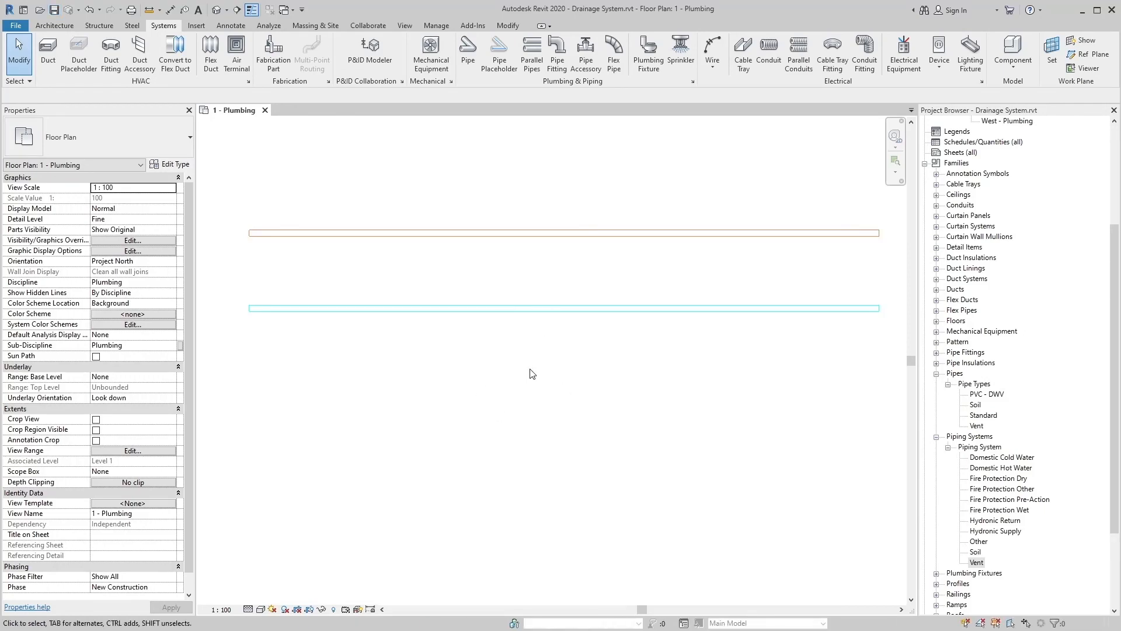
mouse_move(557, 372)
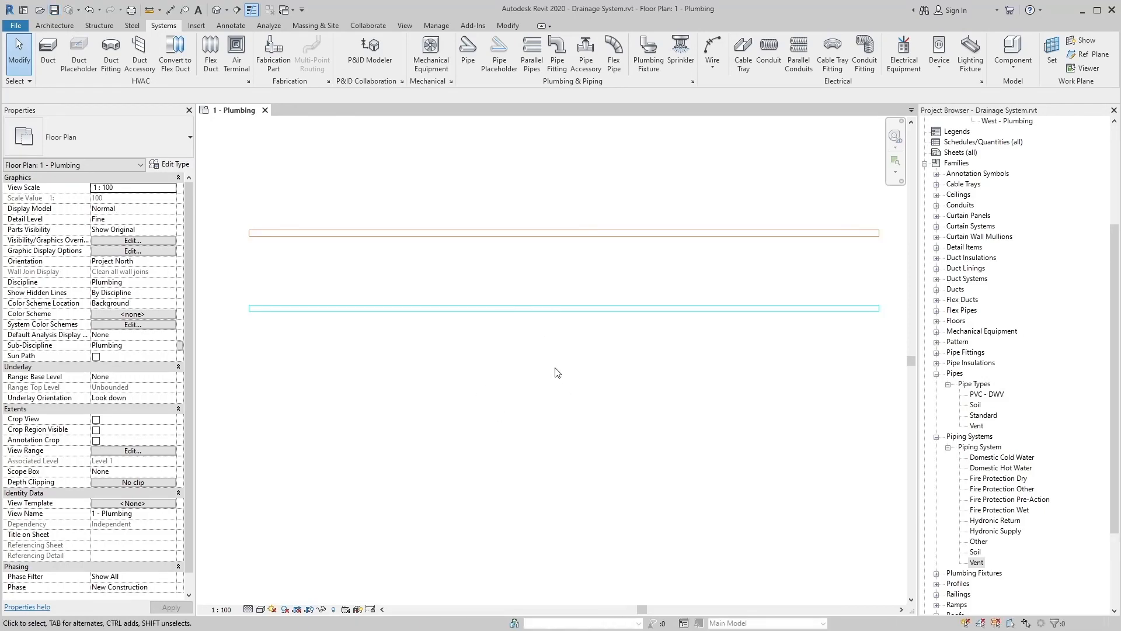